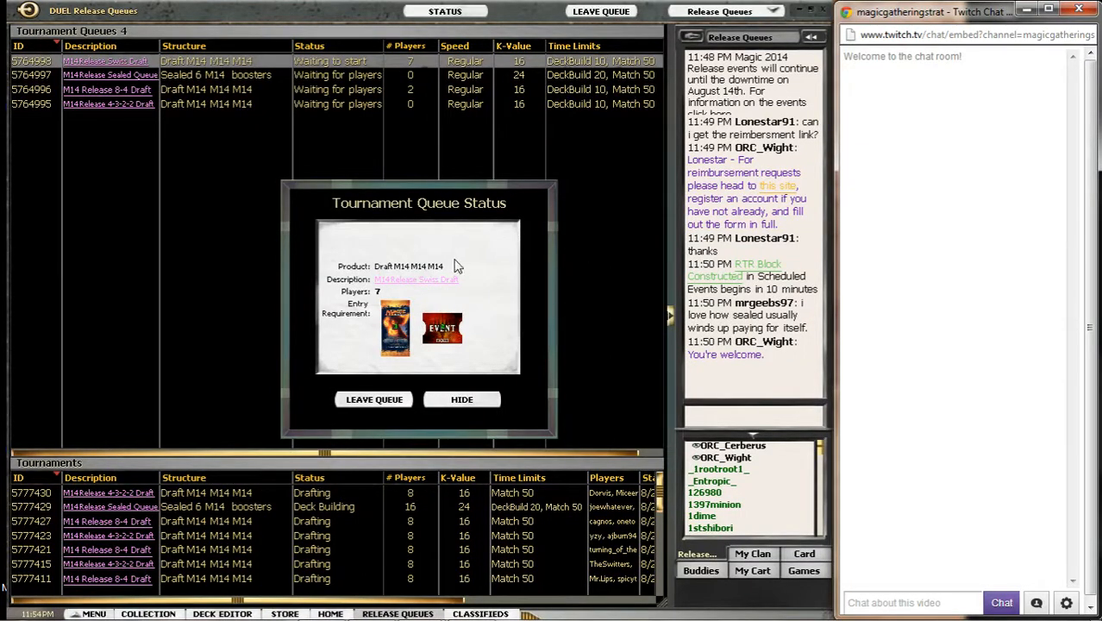
{"action": "mouse_move", "coordinate": [512, 293]}
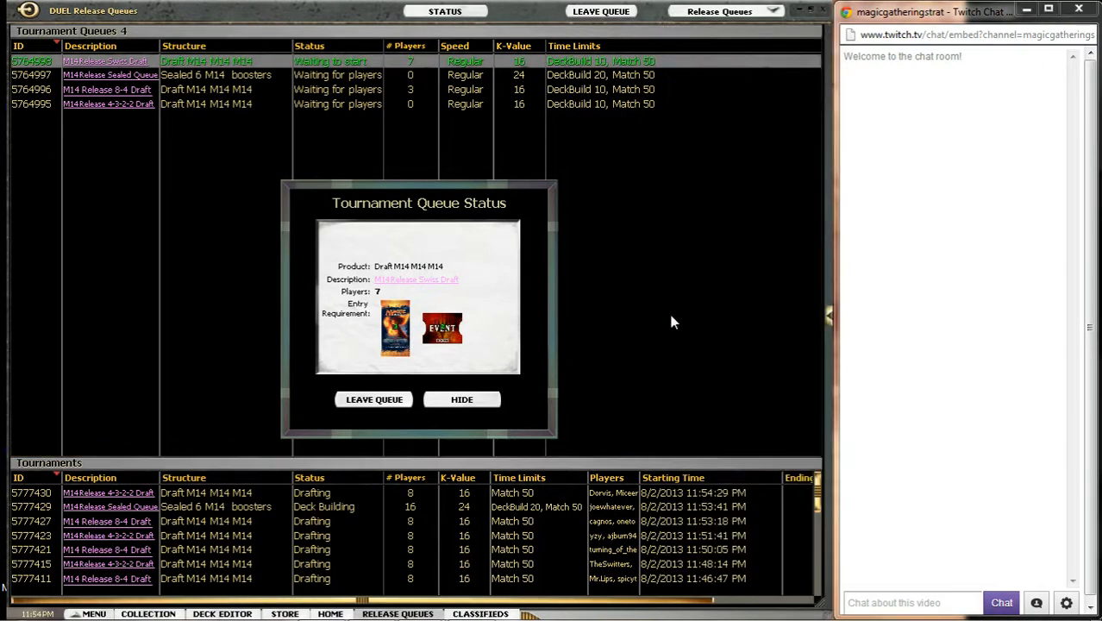
{"action": "mouse_move", "coordinate": [664, 311]}
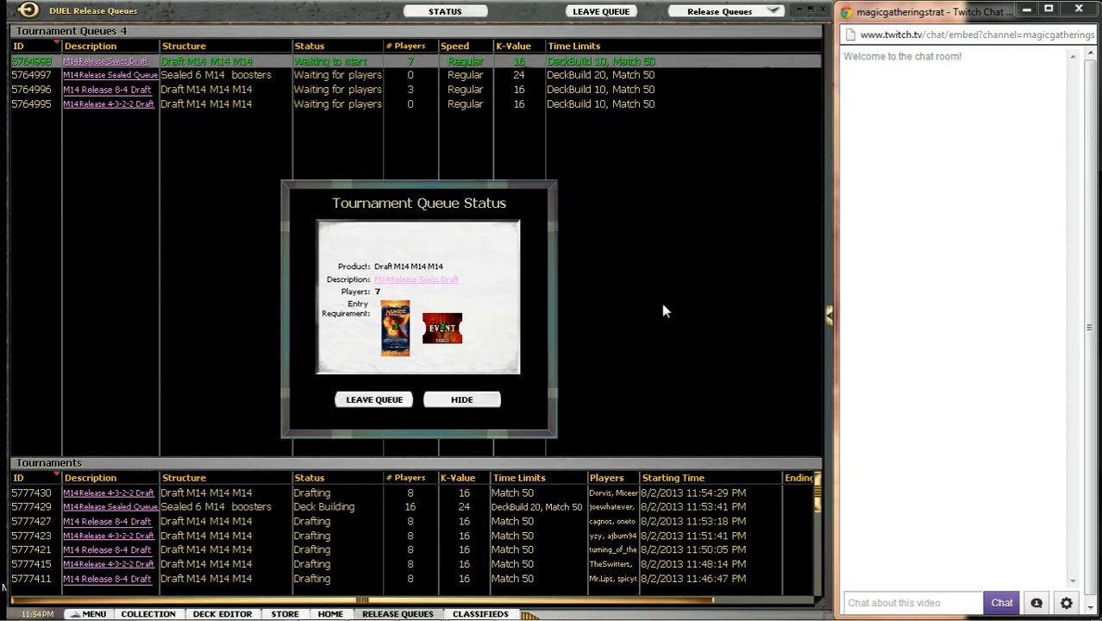
Step: Dismiss the Tournament Queue Status window once the M14 draft fires
{"action": "left_click", "coordinate": [462, 398]}
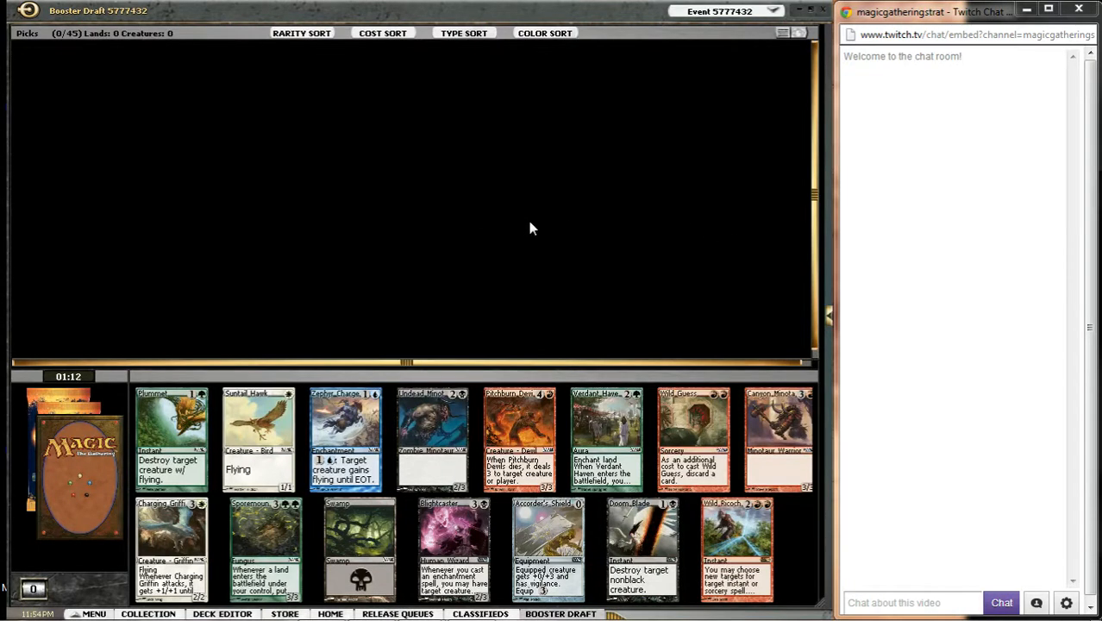
{"action": "mouse_move", "coordinate": [509, 218]}
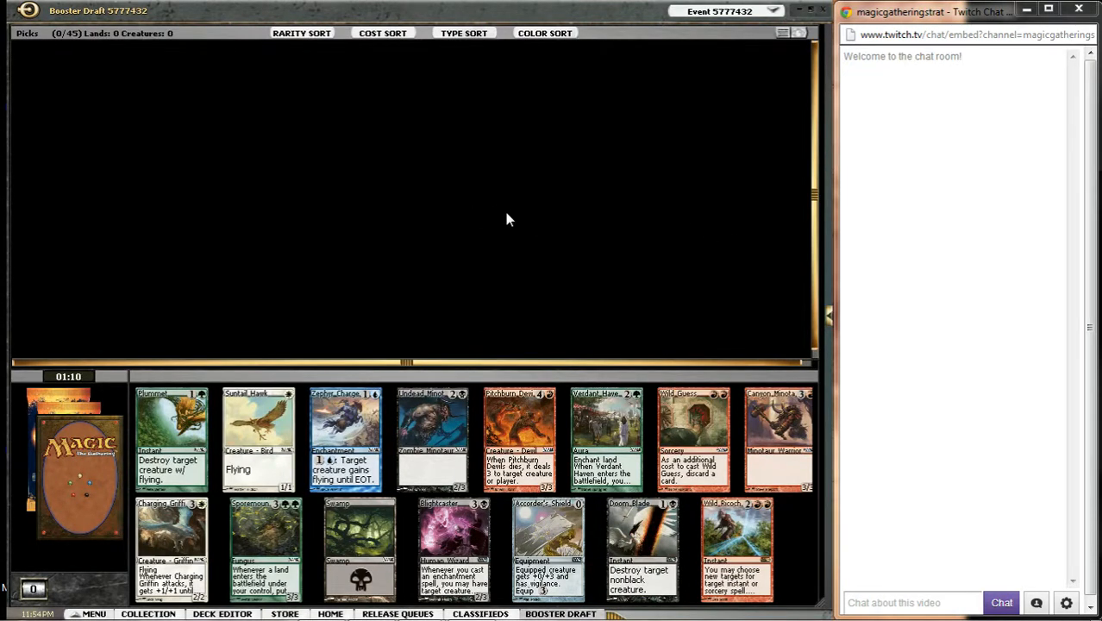
{"action": "mouse_move", "coordinate": [660, 279]}
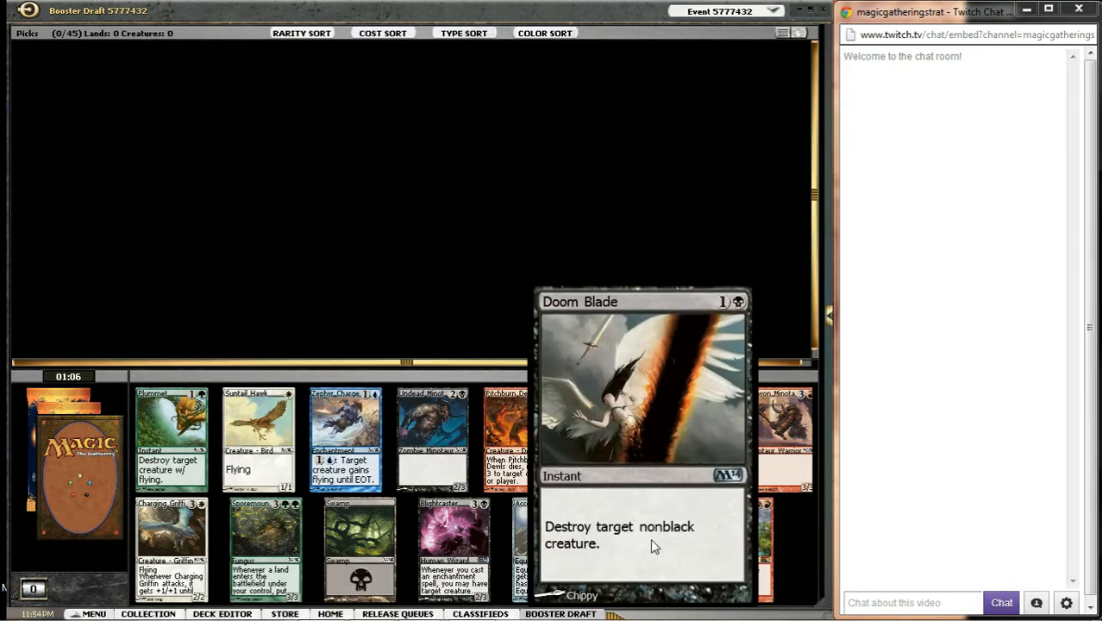
{"action": "mouse_move", "coordinate": [516, 419]}
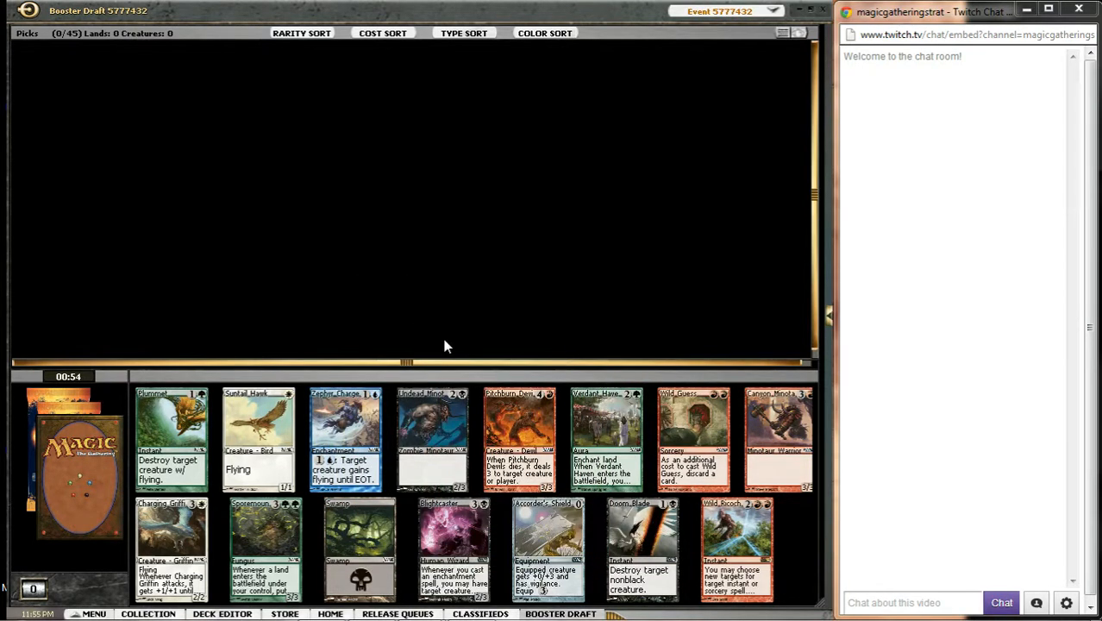
{"action": "mouse_move", "coordinate": [647, 527]}
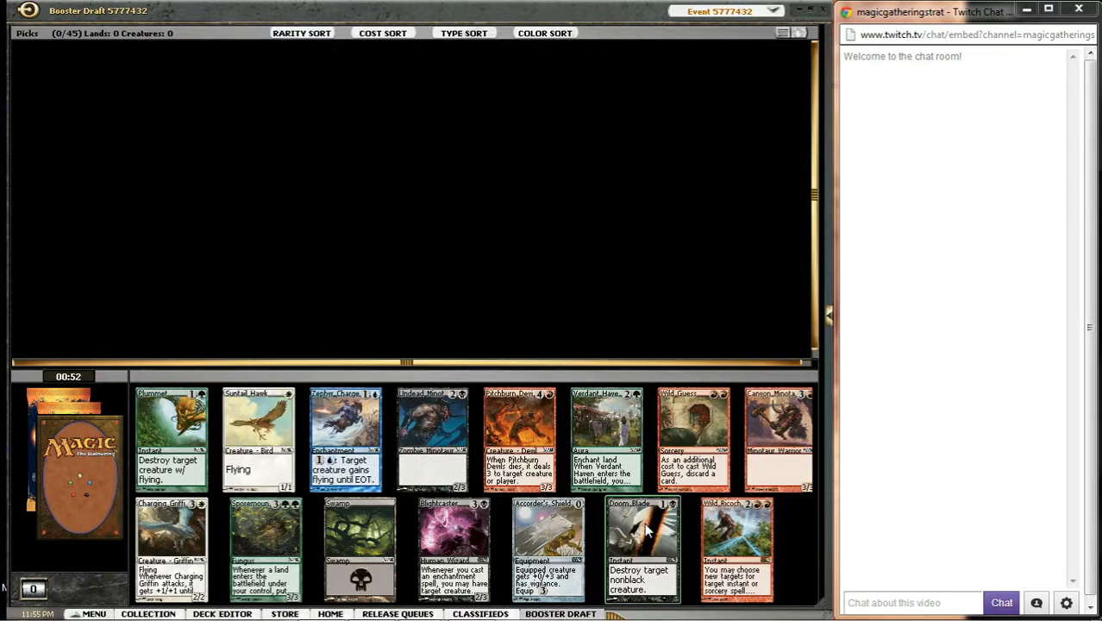
{"action": "mouse_move", "coordinate": [348, 543]}
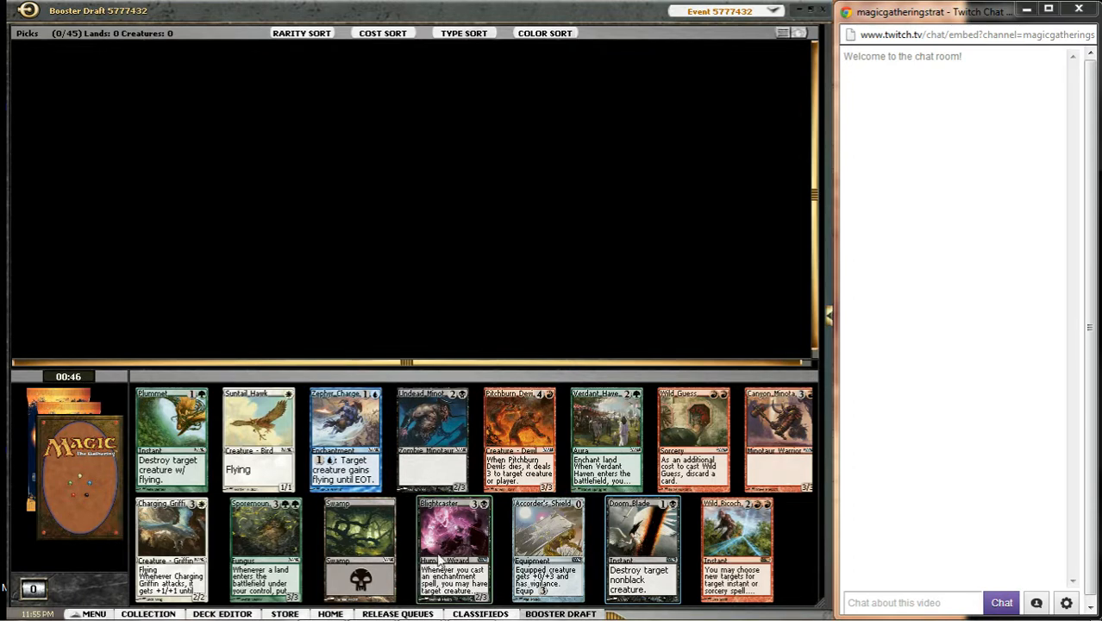
{"action": "mouse_move", "coordinate": [648, 545]}
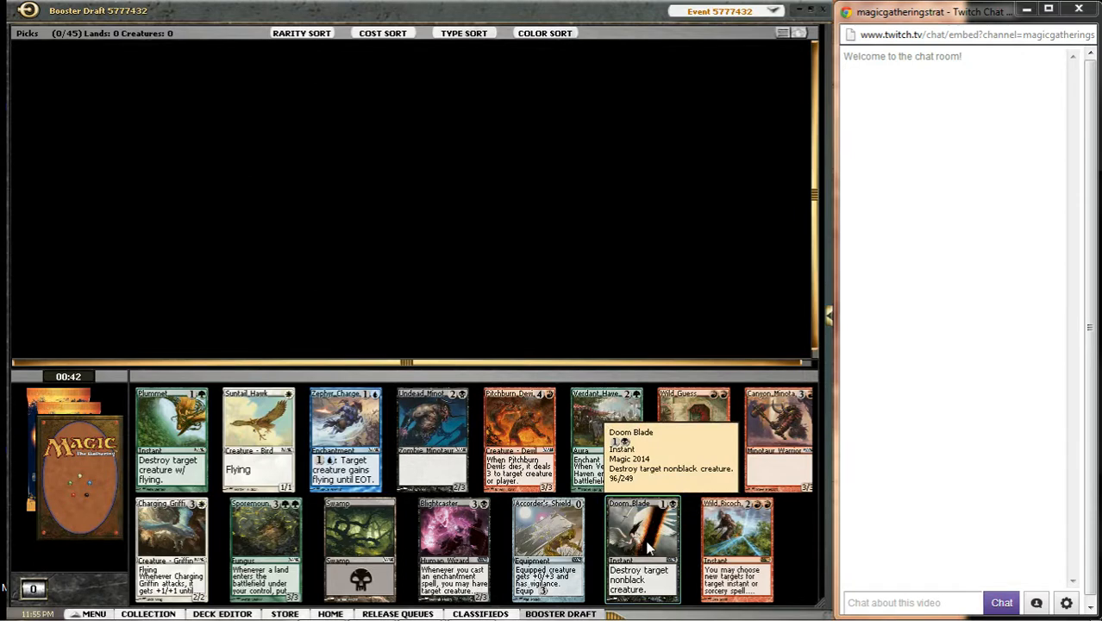
Step: Draft Doom Blade from the fifteen-card first pack
{"action": "left_click", "coordinate": [648, 548]}
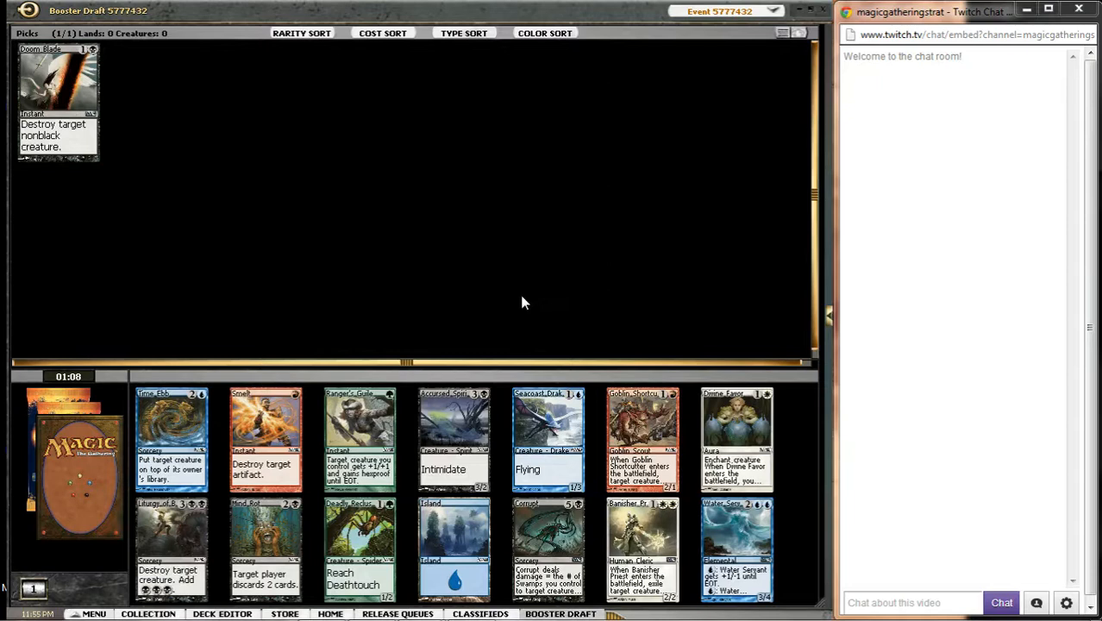
{"action": "mouse_move", "coordinate": [791, 530]}
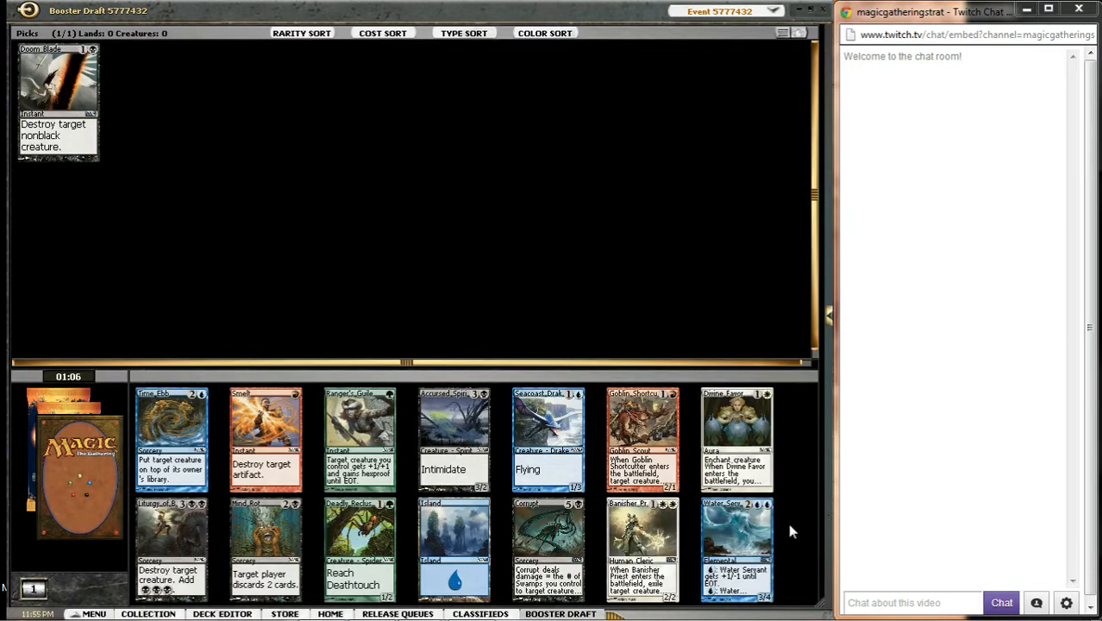
{"action": "mouse_move", "coordinate": [739, 547]}
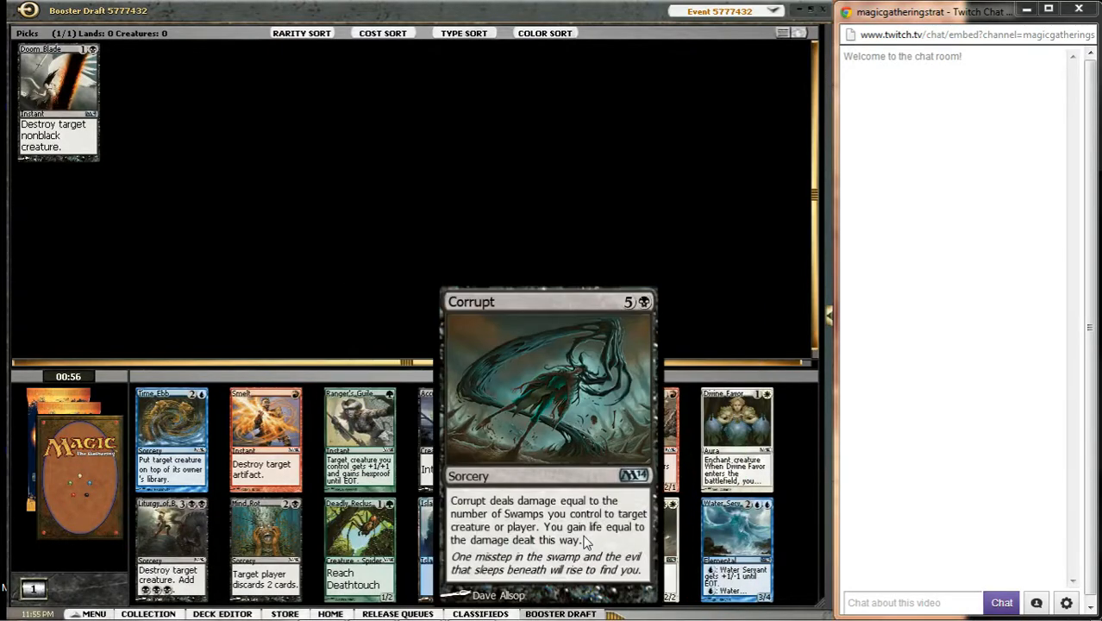
{"action": "mouse_move", "coordinate": [442, 268]}
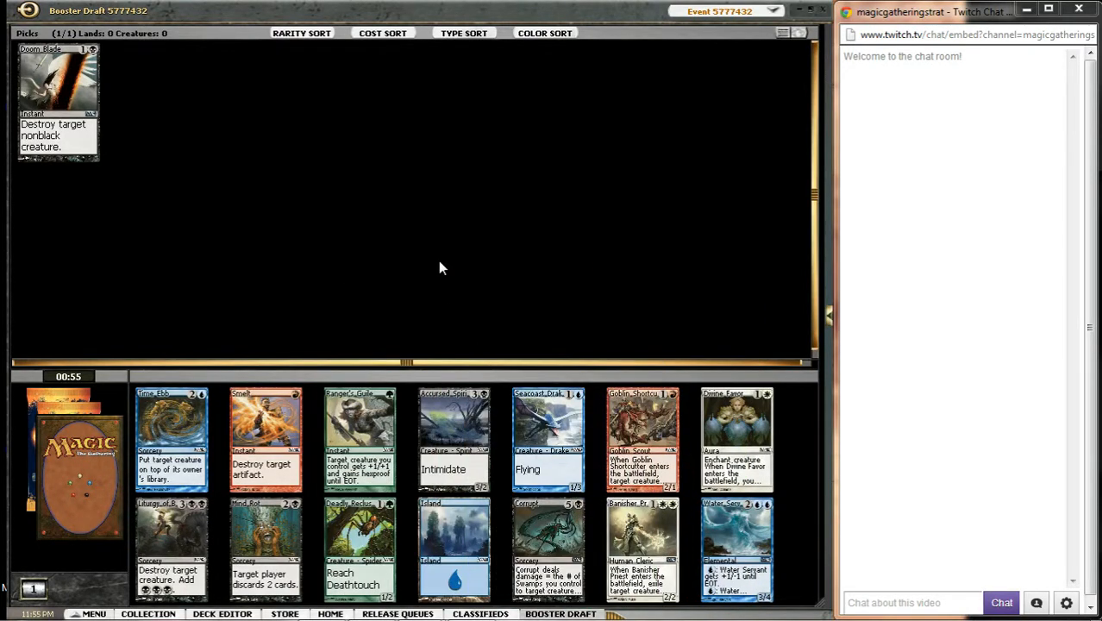
{"action": "mouse_move", "coordinate": [455, 435]}
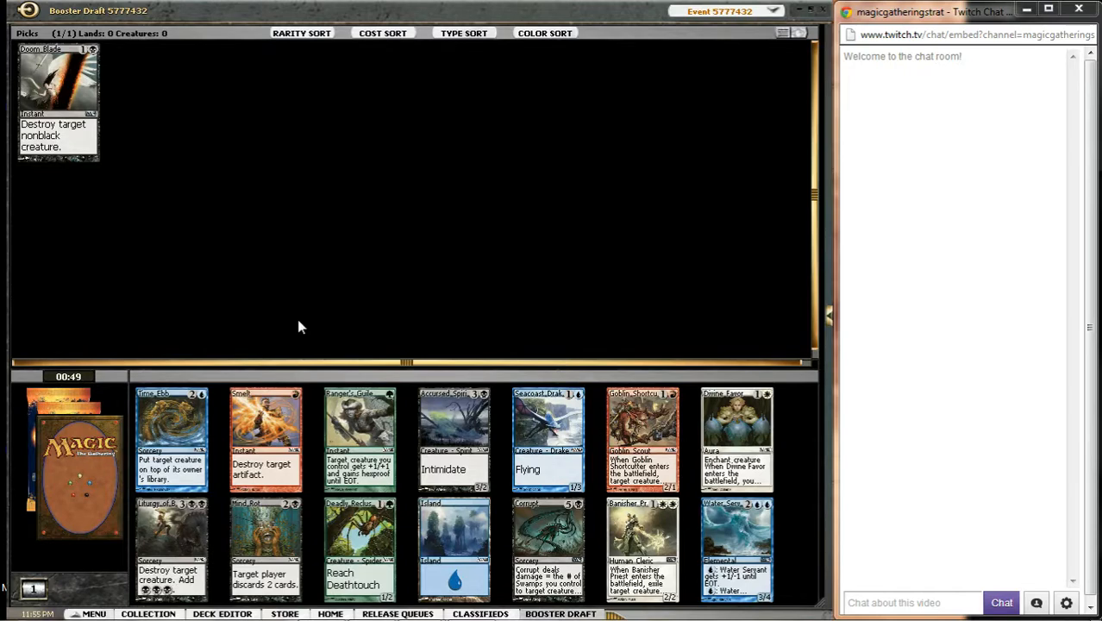
{"action": "mouse_move", "coordinate": [263, 541]}
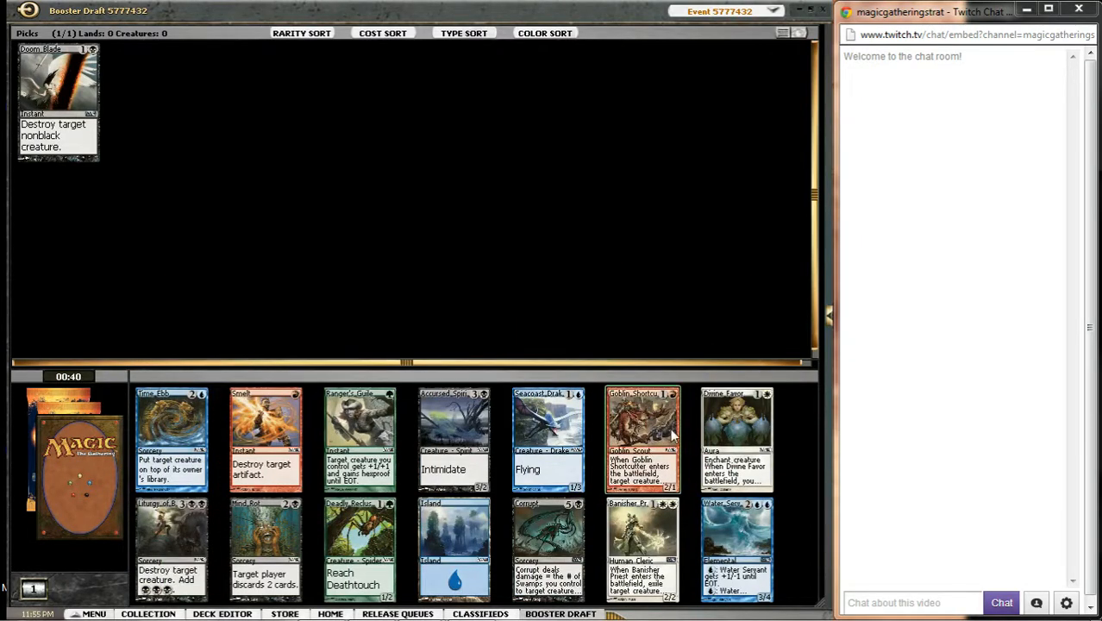
{"action": "mouse_move", "coordinate": [655, 536]}
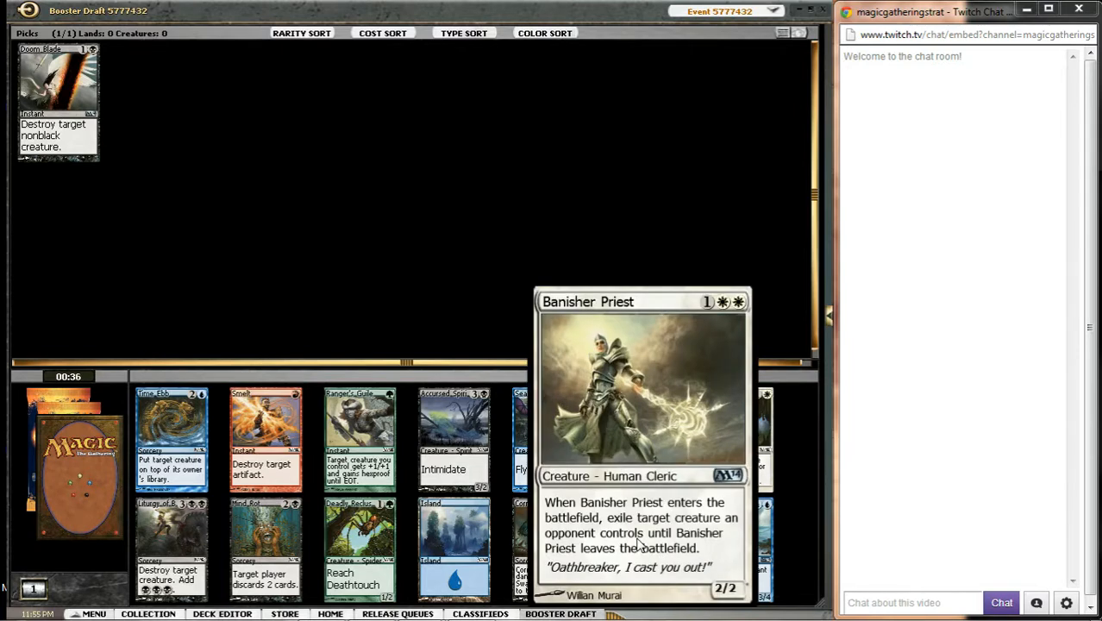
{"action": "mouse_move", "coordinate": [440, 429]}
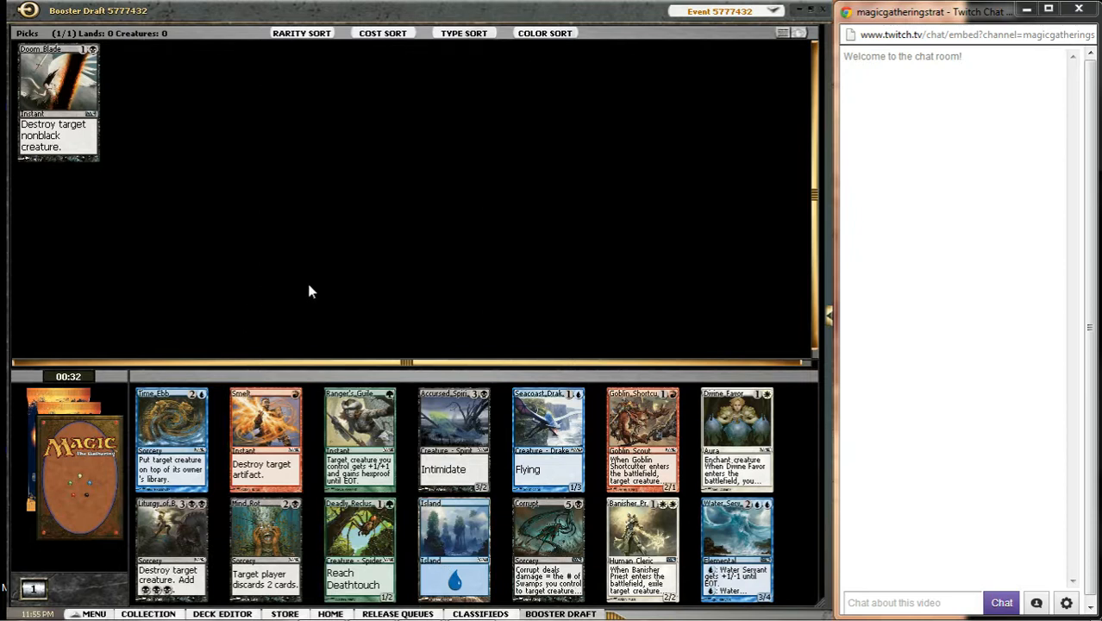
{"action": "mouse_move", "coordinate": [360, 475]}
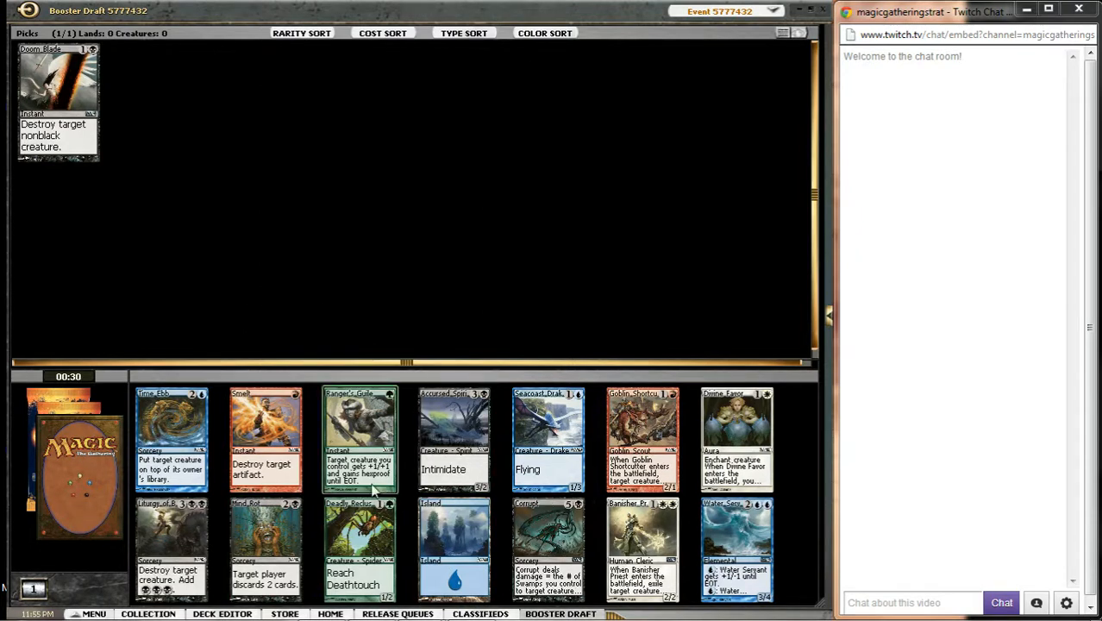
{"action": "mouse_move", "coordinate": [721, 544]}
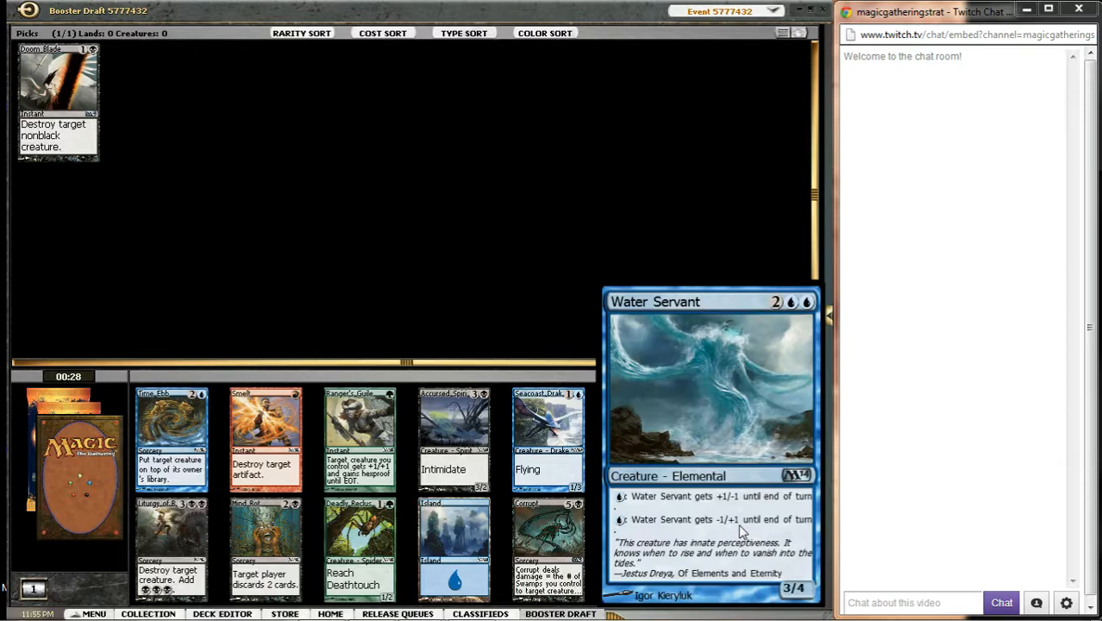
{"action": "mouse_move", "coordinate": [171, 434]}
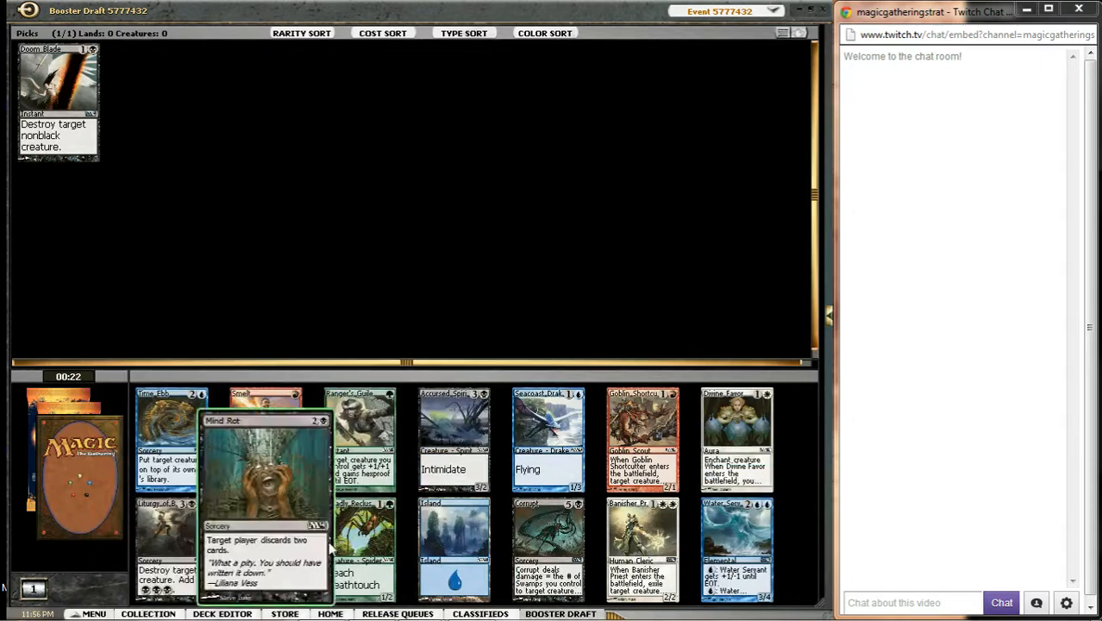
{"action": "mouse_move", "coordinate": [503, 309]}
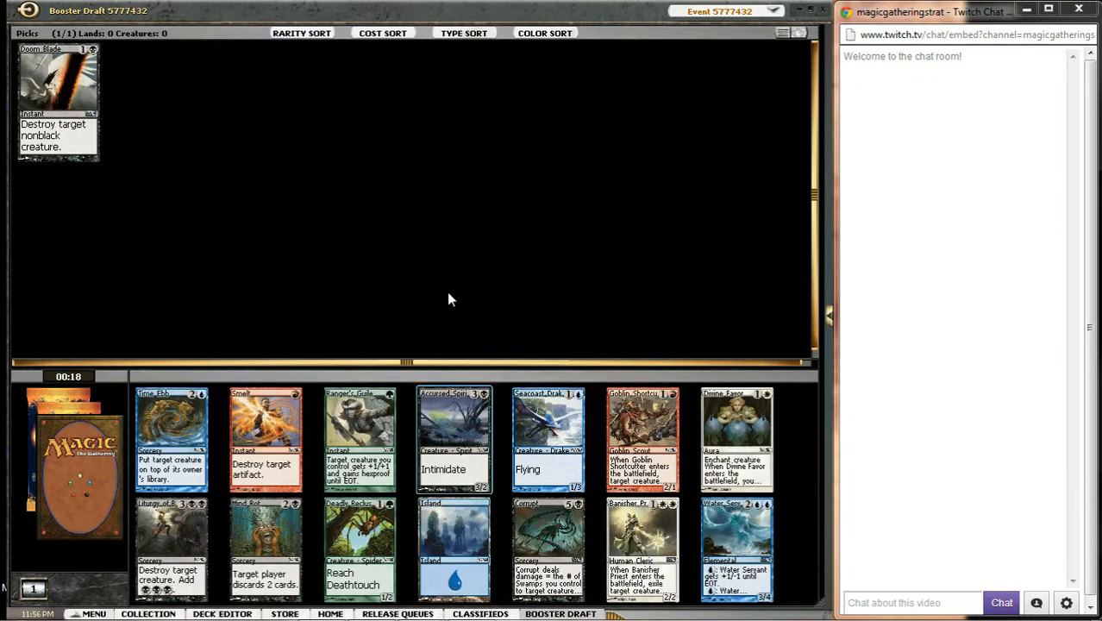
{"action": "mouse_move", "coordinate": [642, 434]}
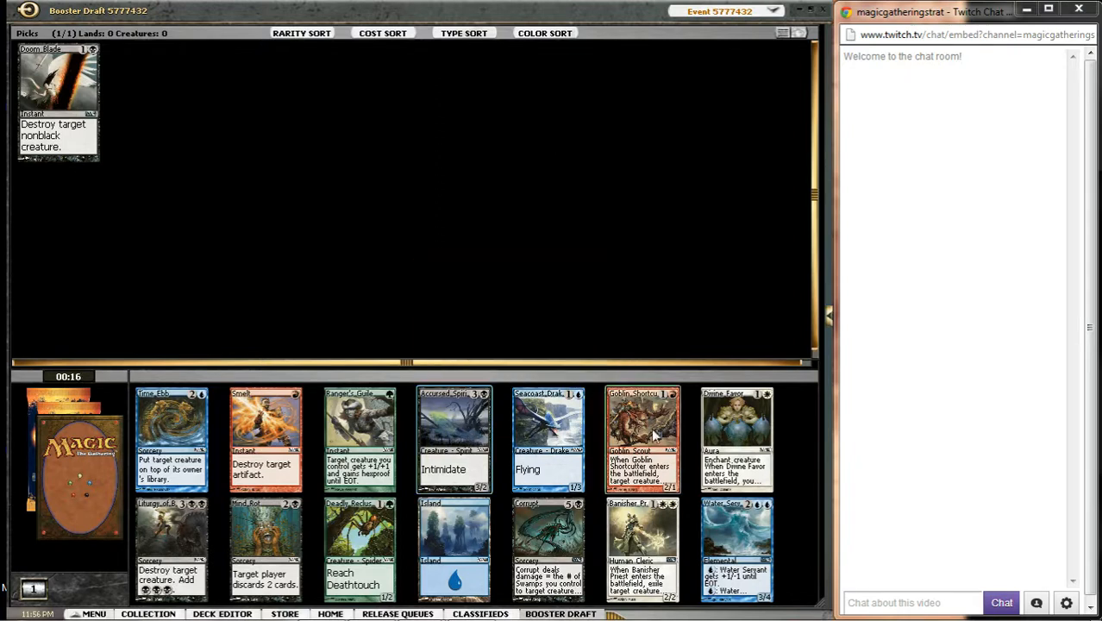
{"action": "mouse_move", "coordinate": [453, 432]}
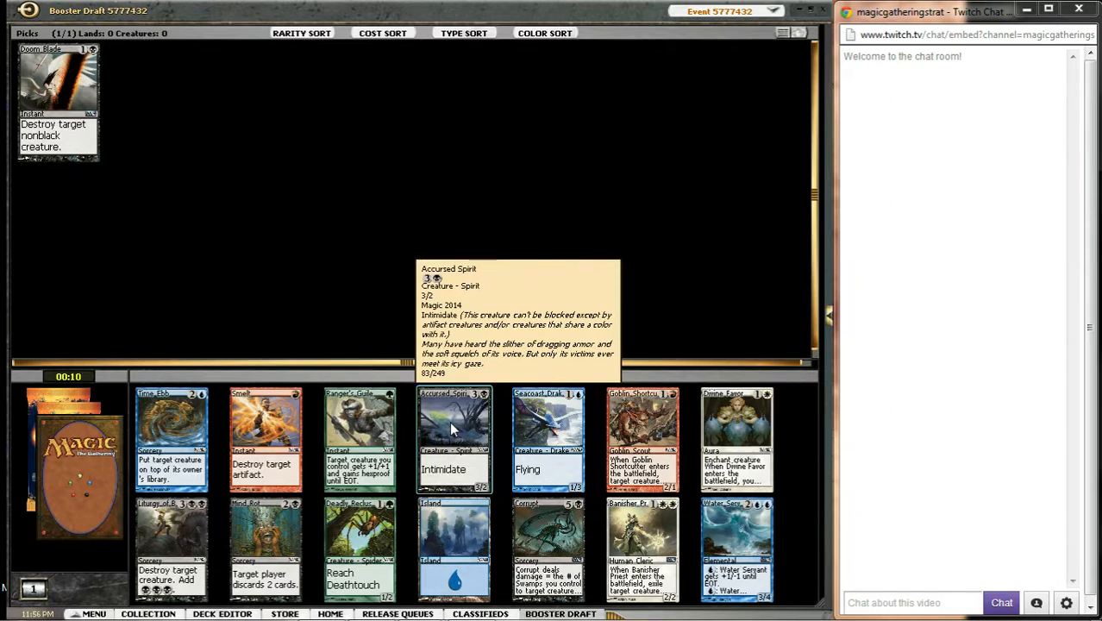
Step: Draft Accursed Spirit from the fourteen-card pack
{"action": "left_click", "coordinate": [454, 438]}
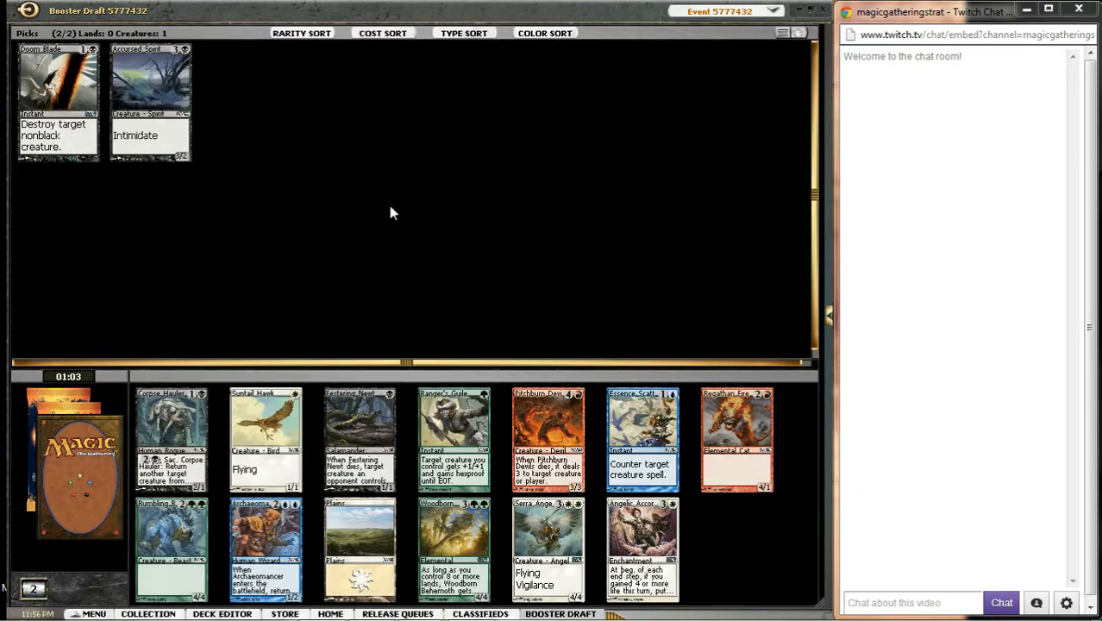
{"action": "mouse_move", "coordinate": [548, 557]}
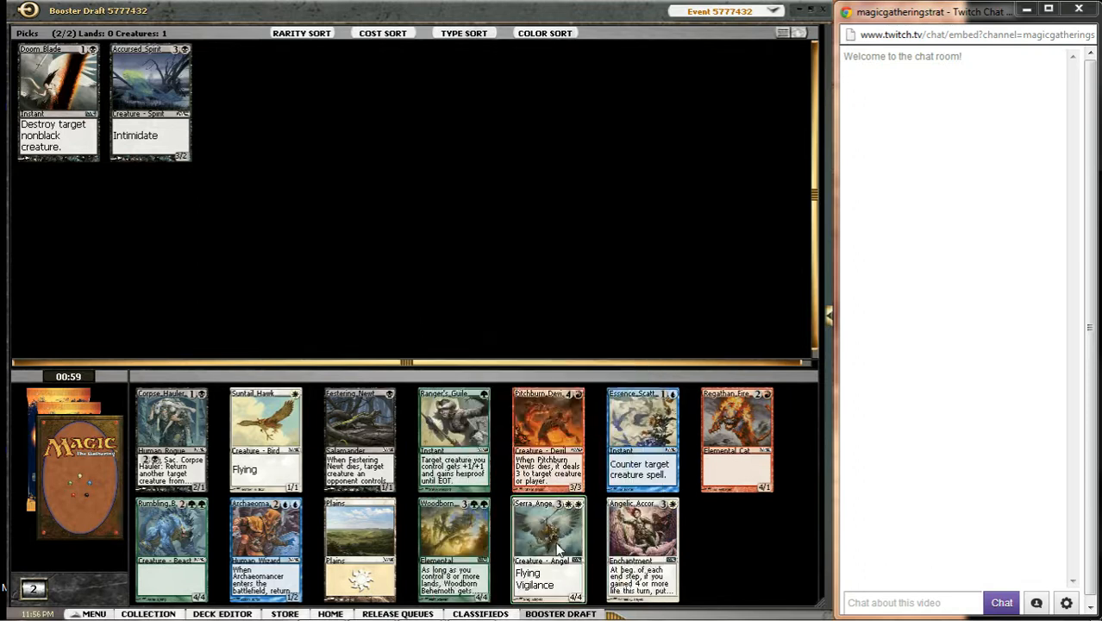
{"action": "mouse_move", "coordinate": [303, 263]}
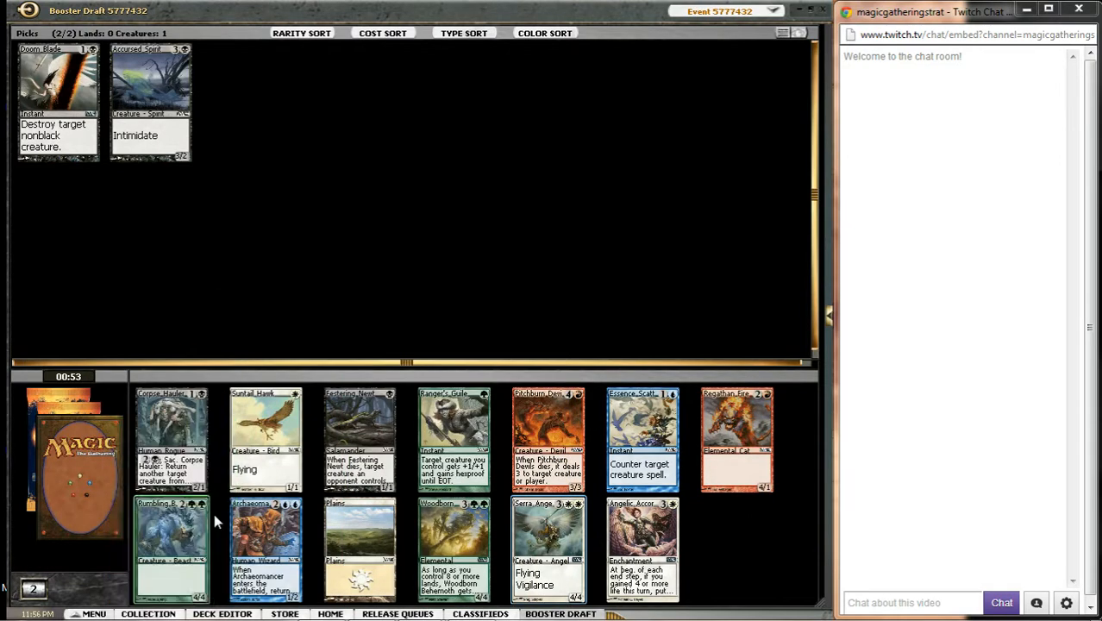
{"action": "mouse_move", "coordinate": [265, 370]}
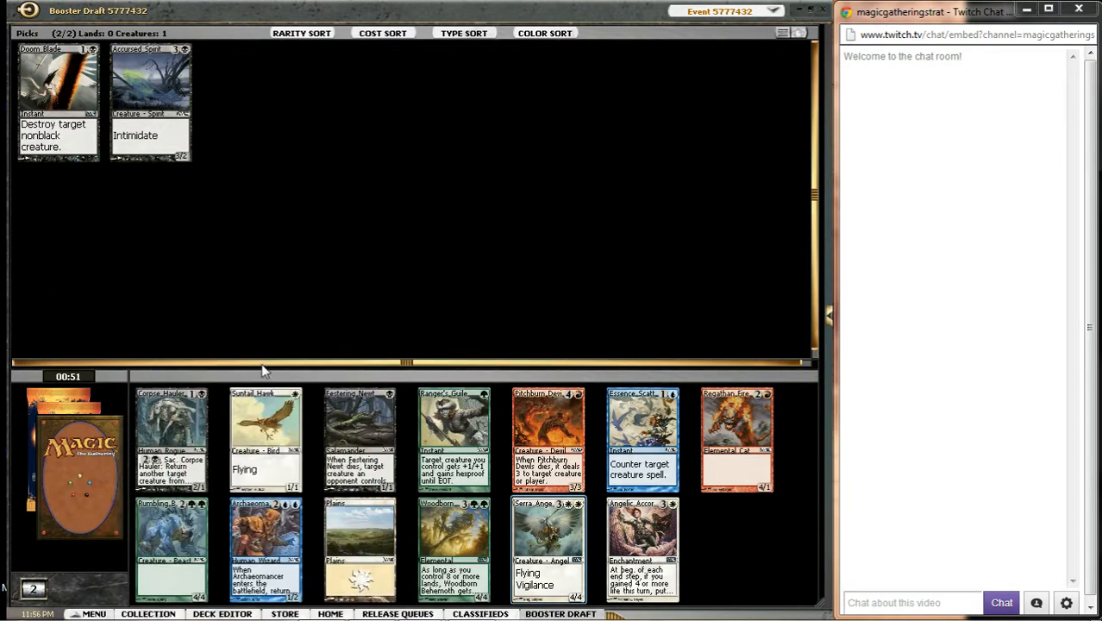
{"action": "mouse_move", "coordinate": [477, 314]}
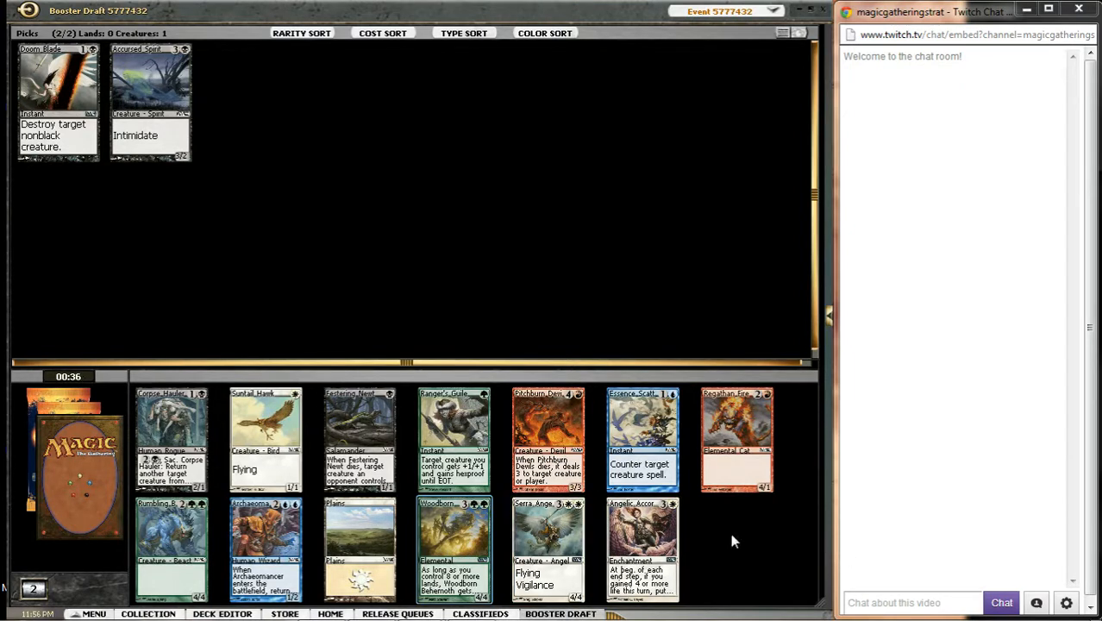
{"action": "mouse_move", "coordinate": [330, 226]}
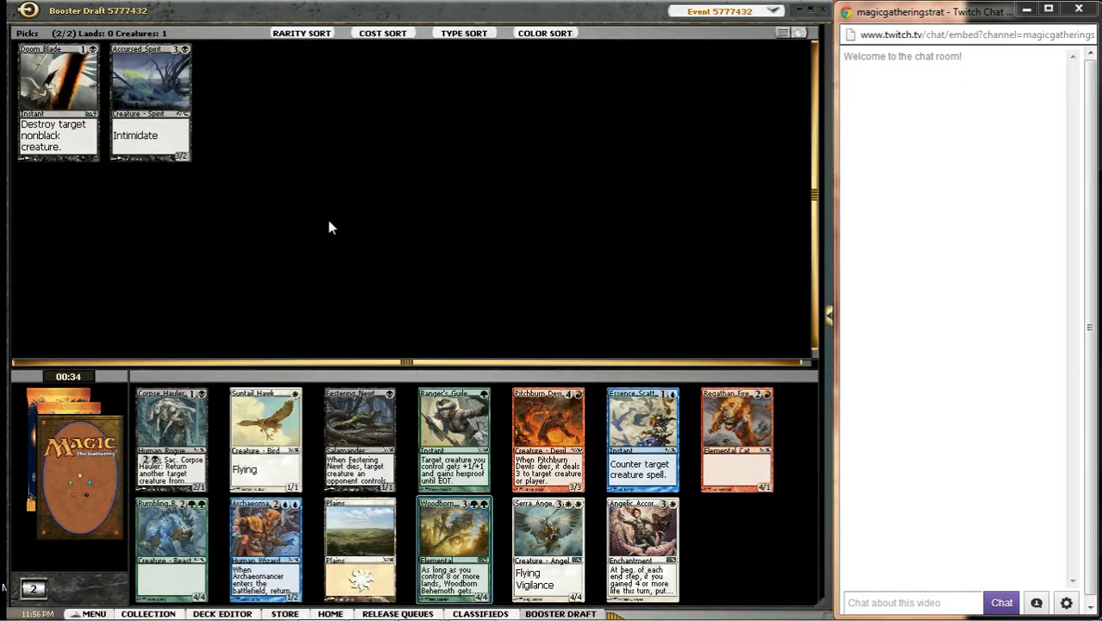
{"action": "mouse_move", "coordinate": [414, 323]}
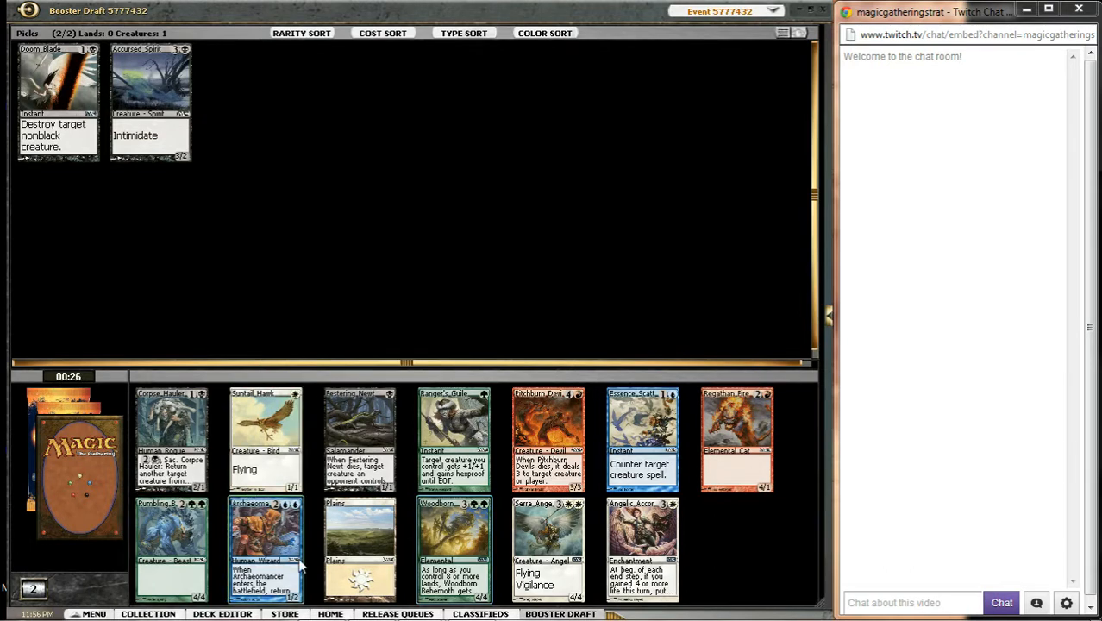
{"action": "mouse_move", "coordinate": [461, 520]}
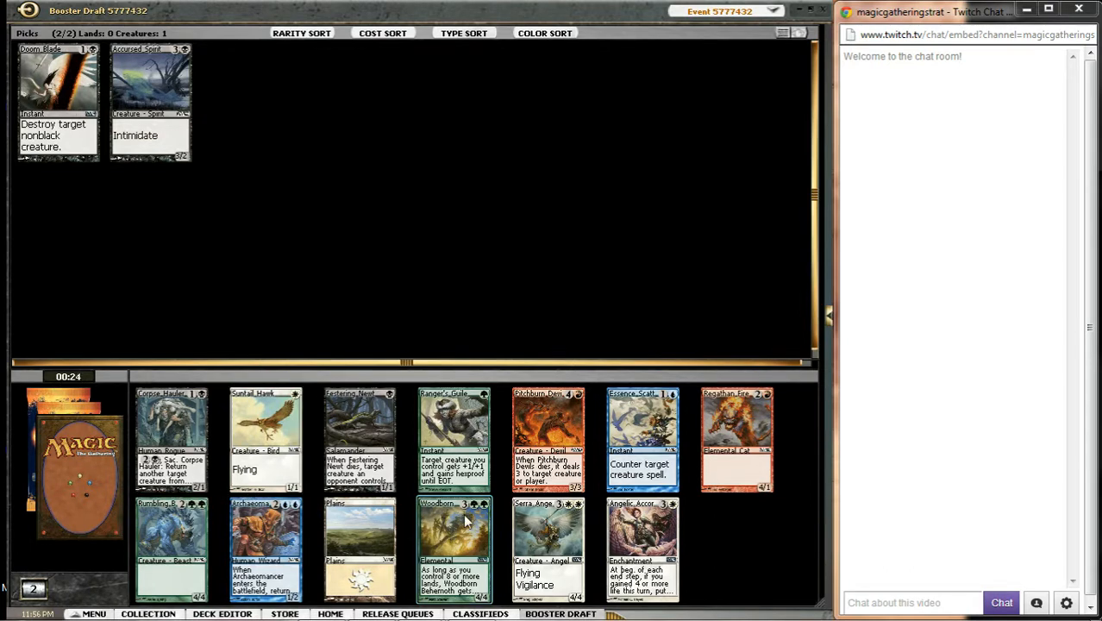
{"action": "mouse_move", "coordinate": [453, 526]}
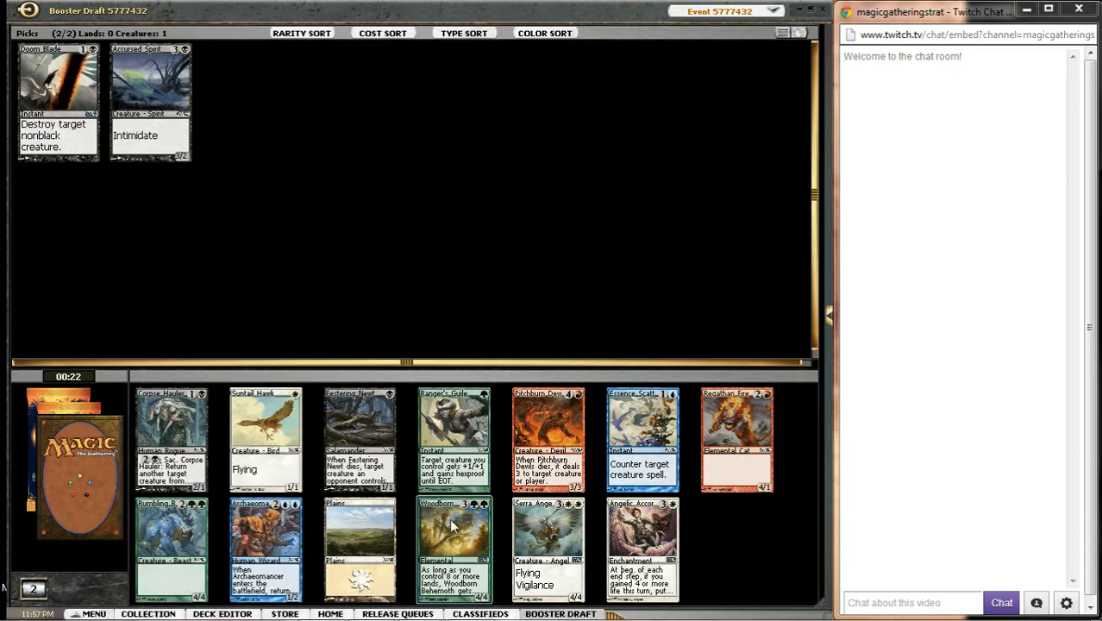
{"action": "mouse_move", "coordinate": [453, 533]}
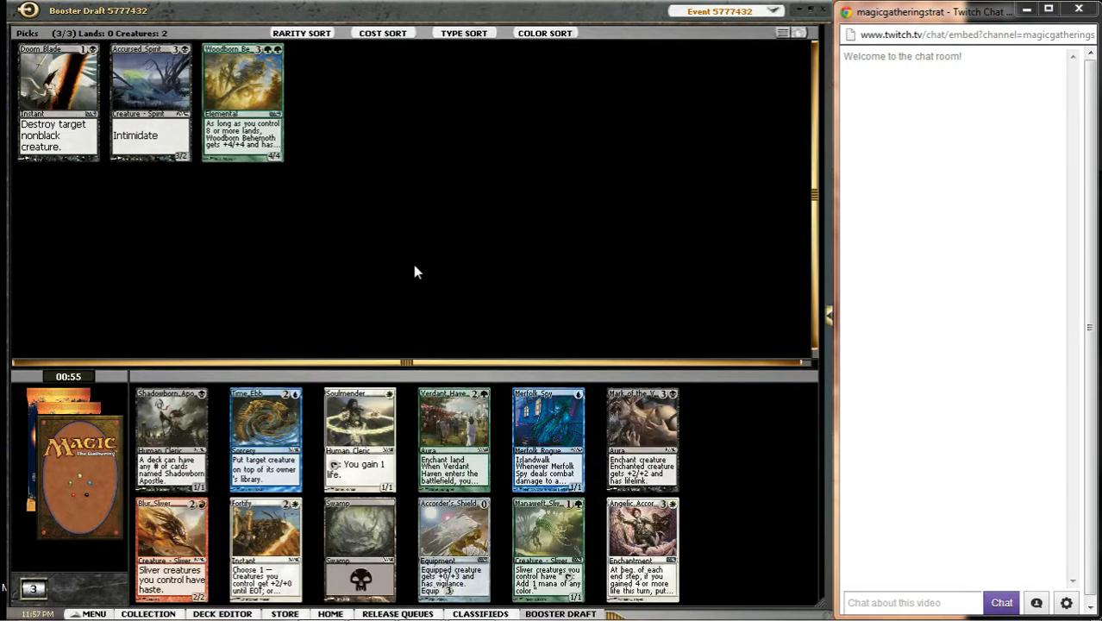
{"action": "mouse_move", "coordinate": [776, 402]}
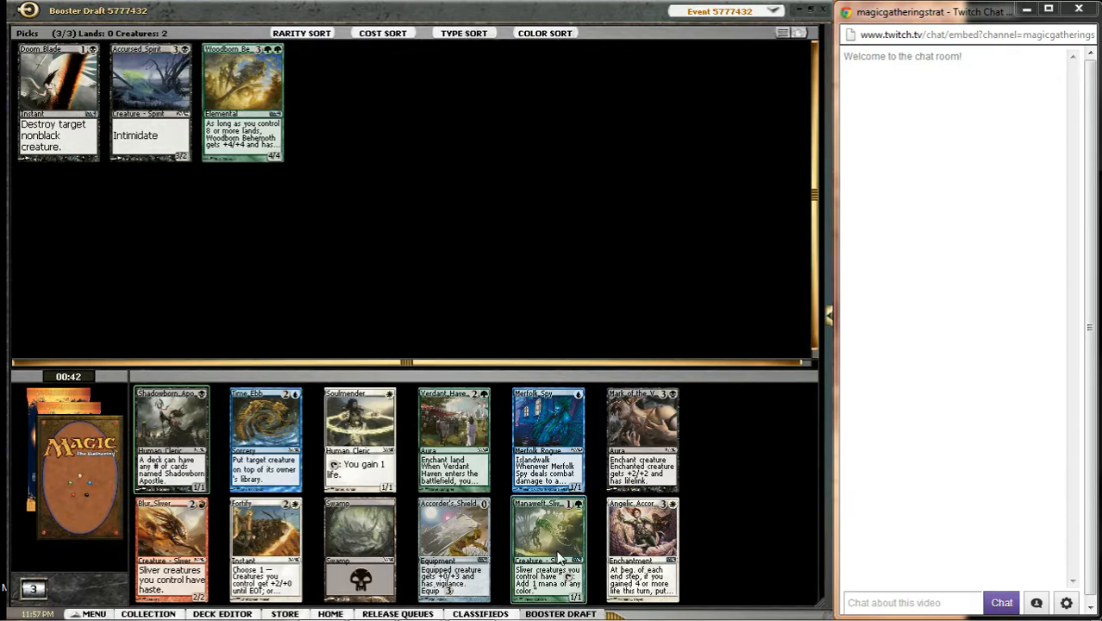
{"action": "mouse_move", "coordinate": [795, 575]}
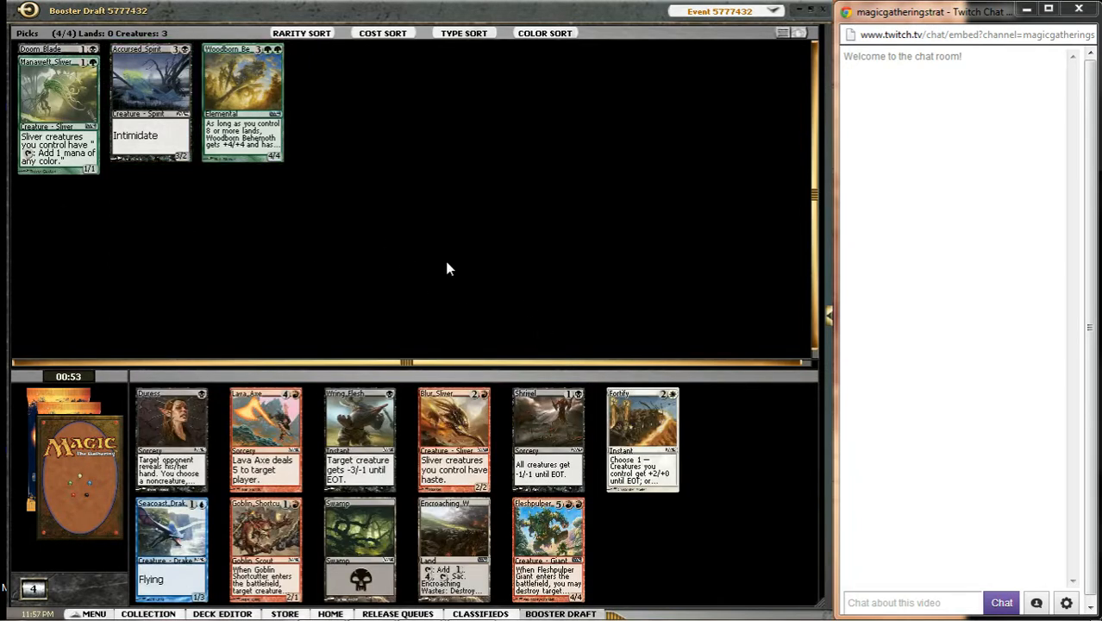
{"action": "mouse_move", "coordinate": [292, 202]}
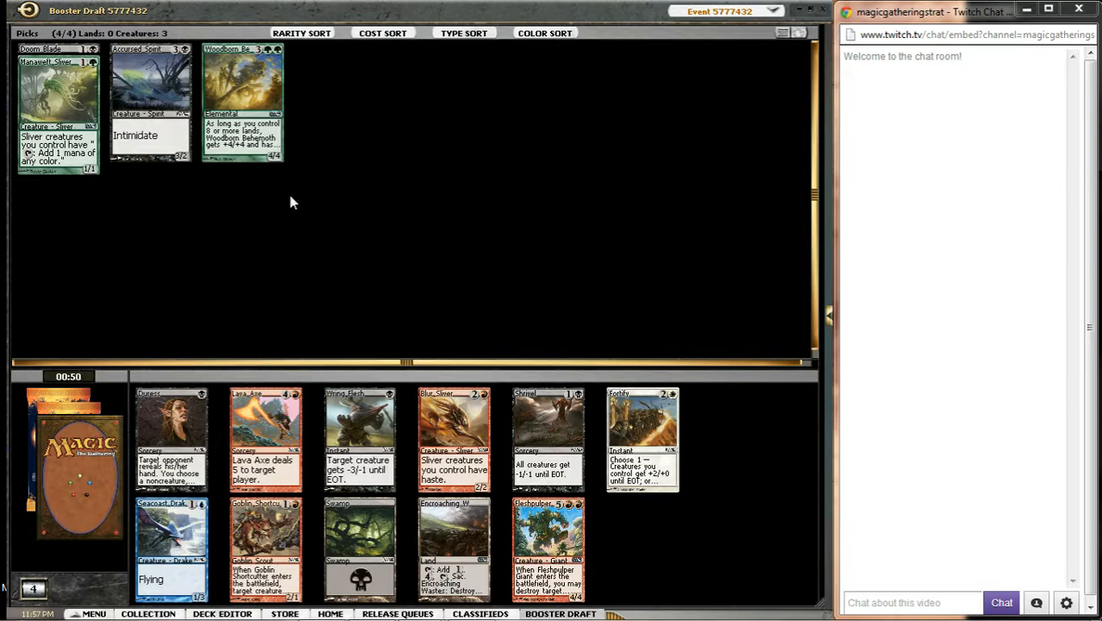
{"action": "mouse_move", "coordinate": [620, 299]}
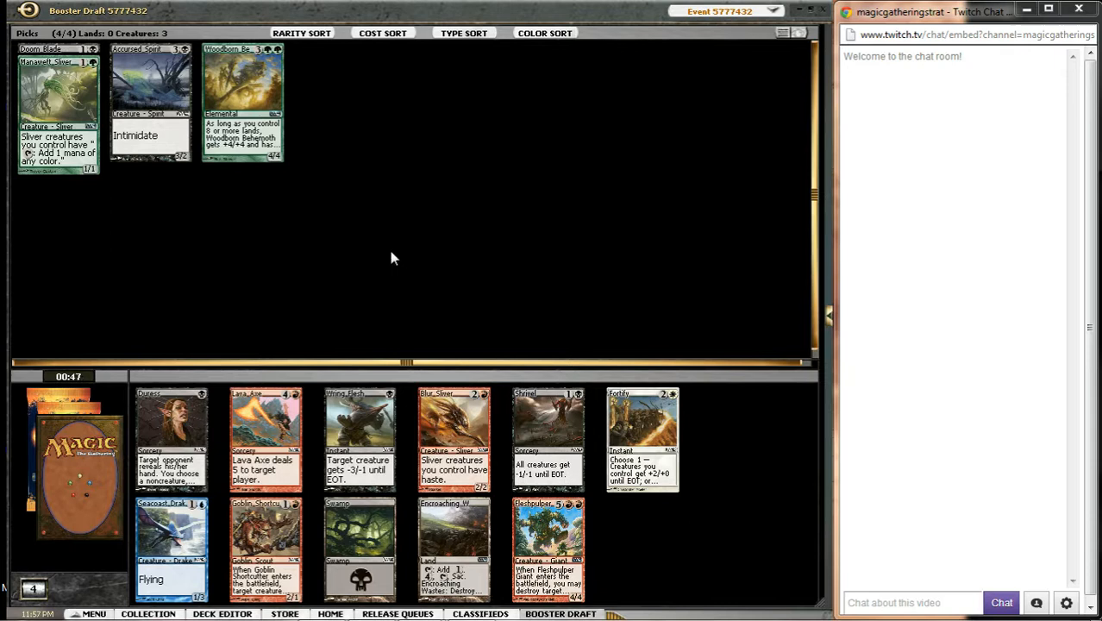
{"action": "mouse_move", "coordinate": [359, 435]}
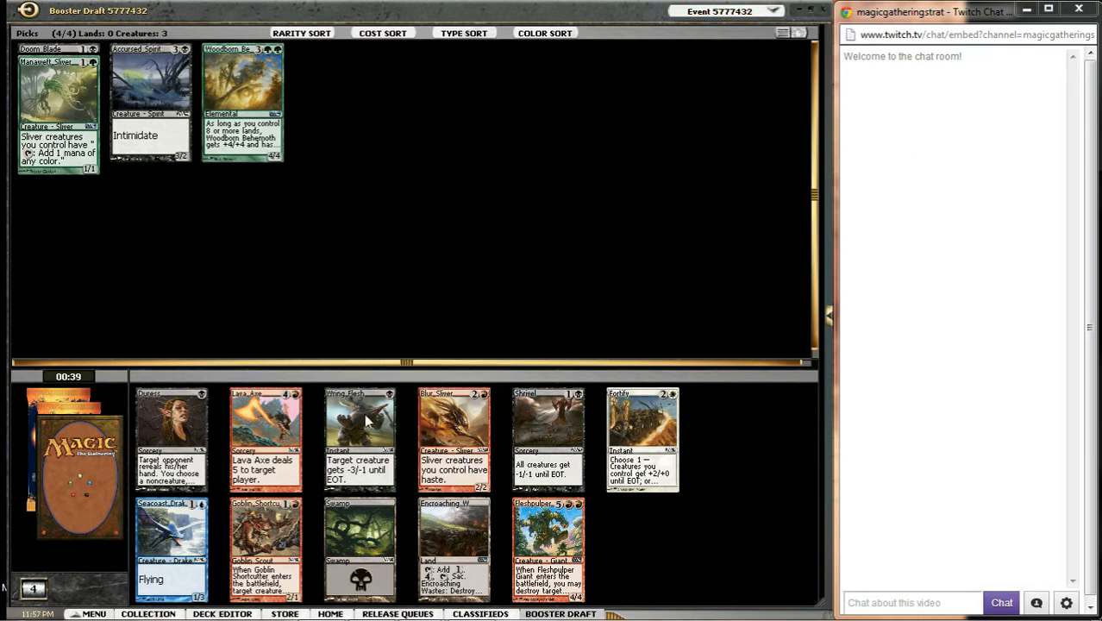
Step: Pick Wring Flesh from the current pack
{"action": "left_click", "coordinate": [360, 438]}
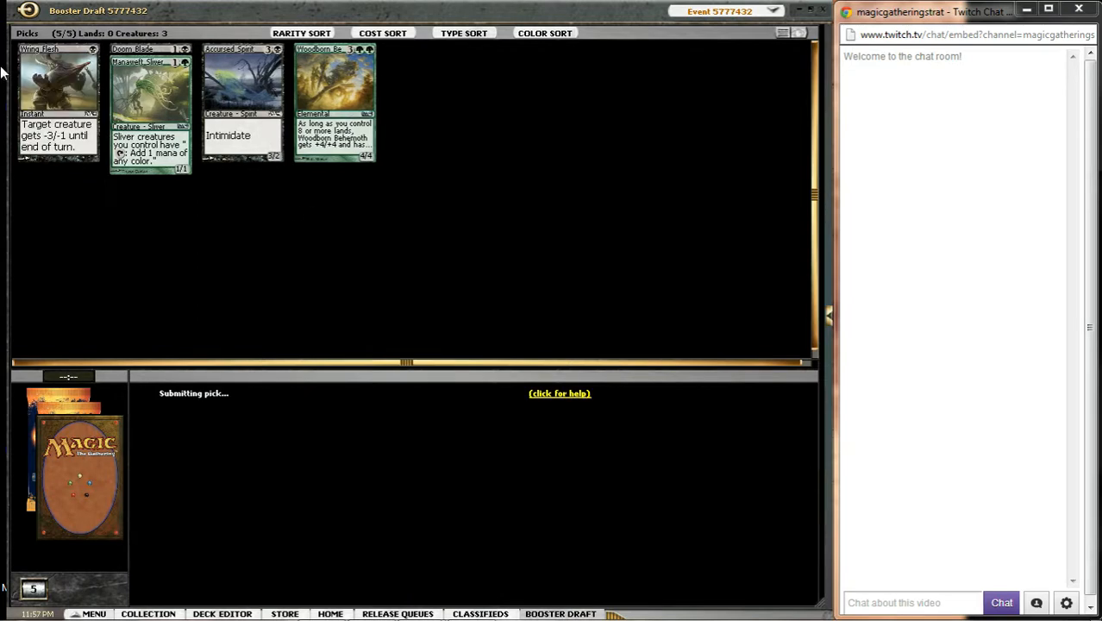
{"action": "mouse_move", "coordinate": [311, 248]}
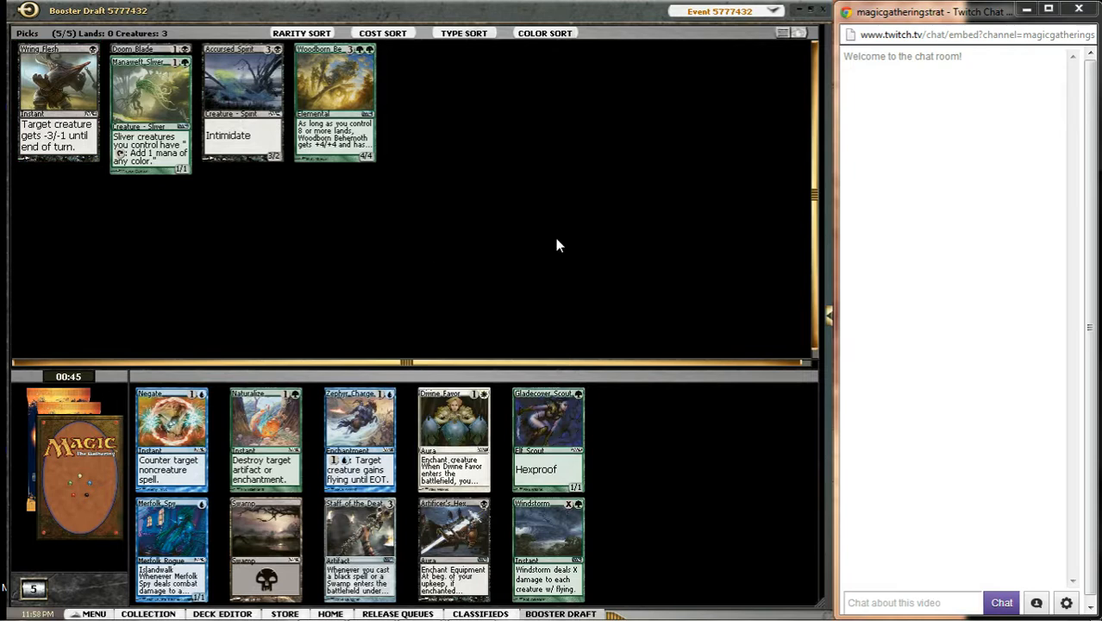
{"action": "mouse_move", "coordinate": [623, 341]}
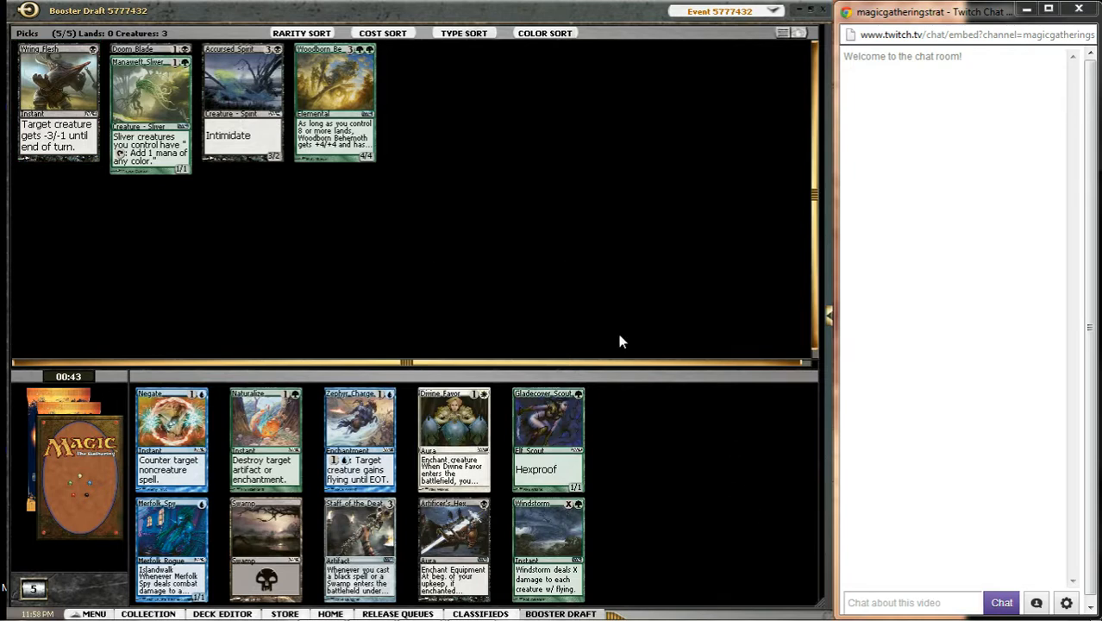
{"action": "mouse_move", "coordinate": [572, 358]}
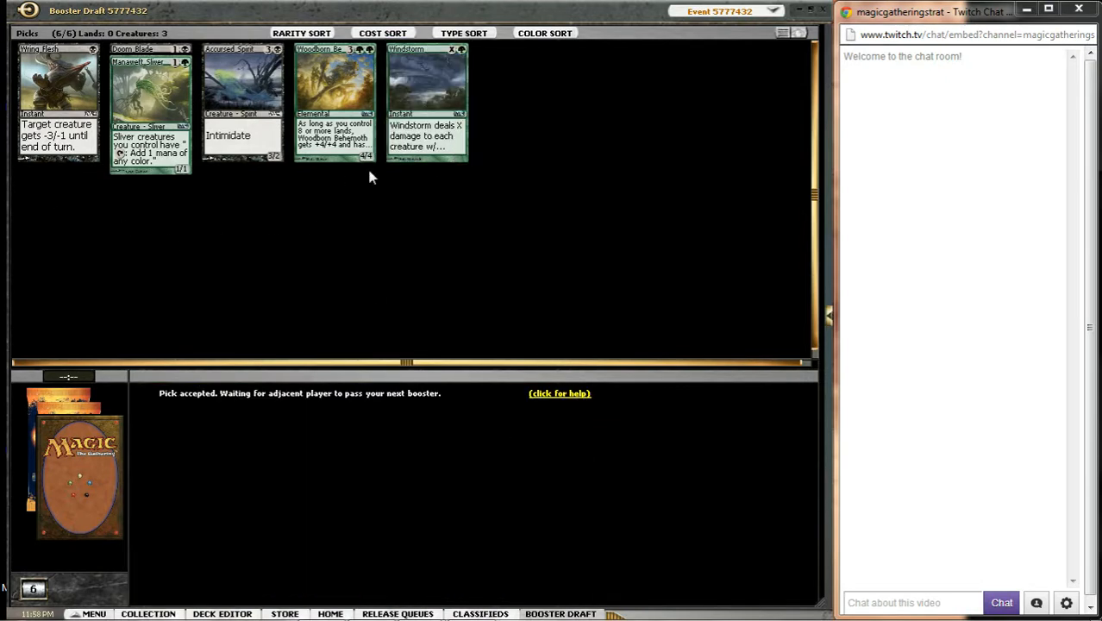
{"action": "mouse_move", "coordinate": [484, 252]}
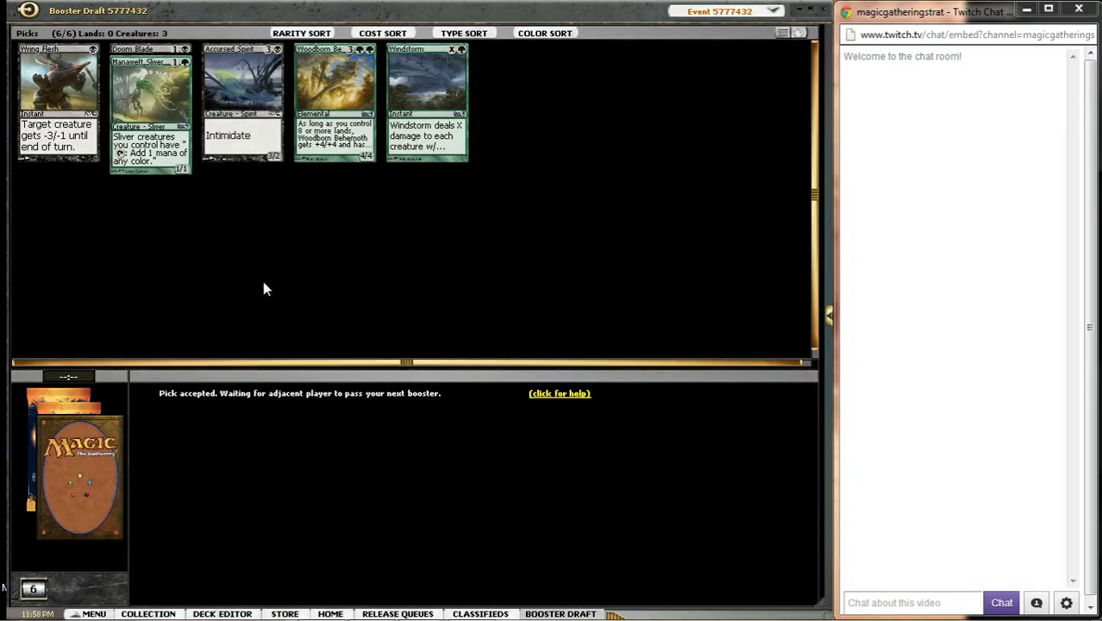
{"action": "mouse_move", "coordinate": [277, 281]}
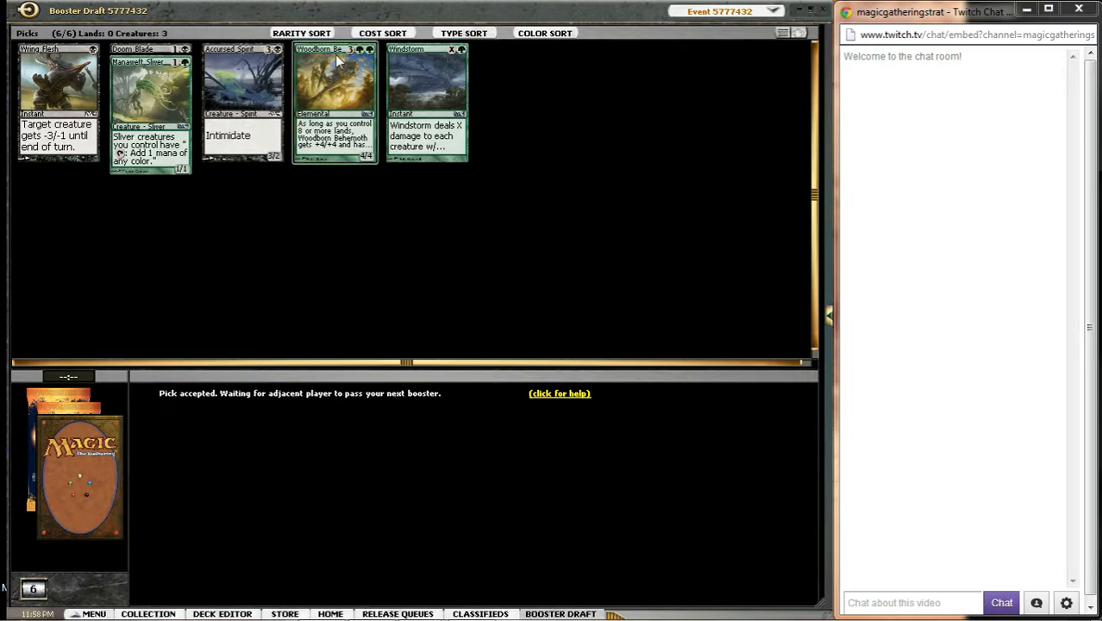
{"action": "mouse_move", "coordinate": [337, 60]}
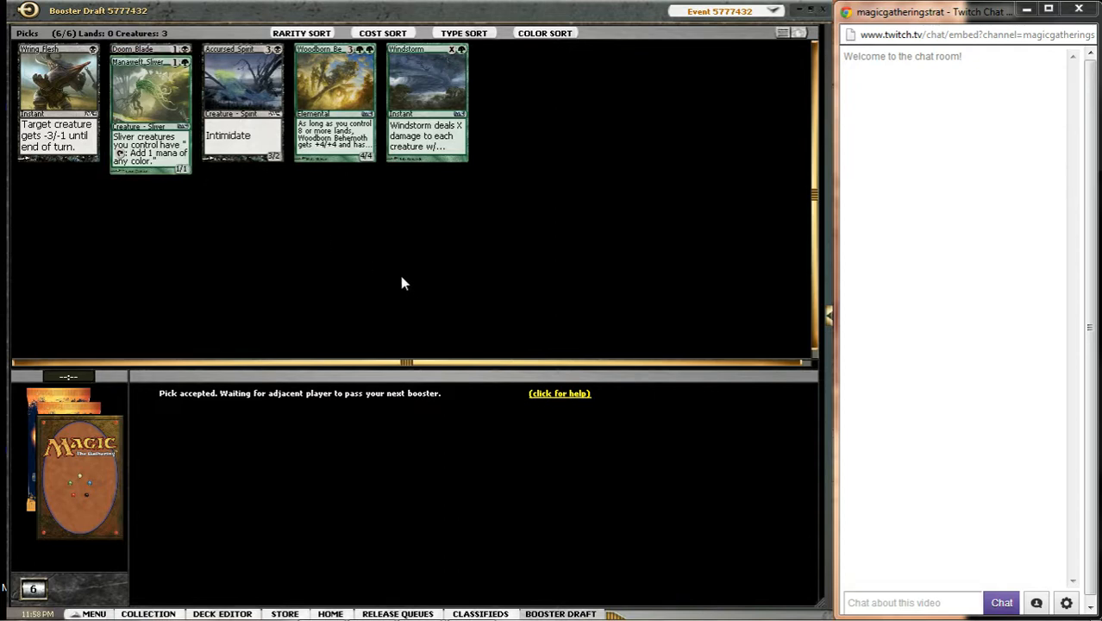
{"action": "mouse_move", "coordinate": [397, 278]}
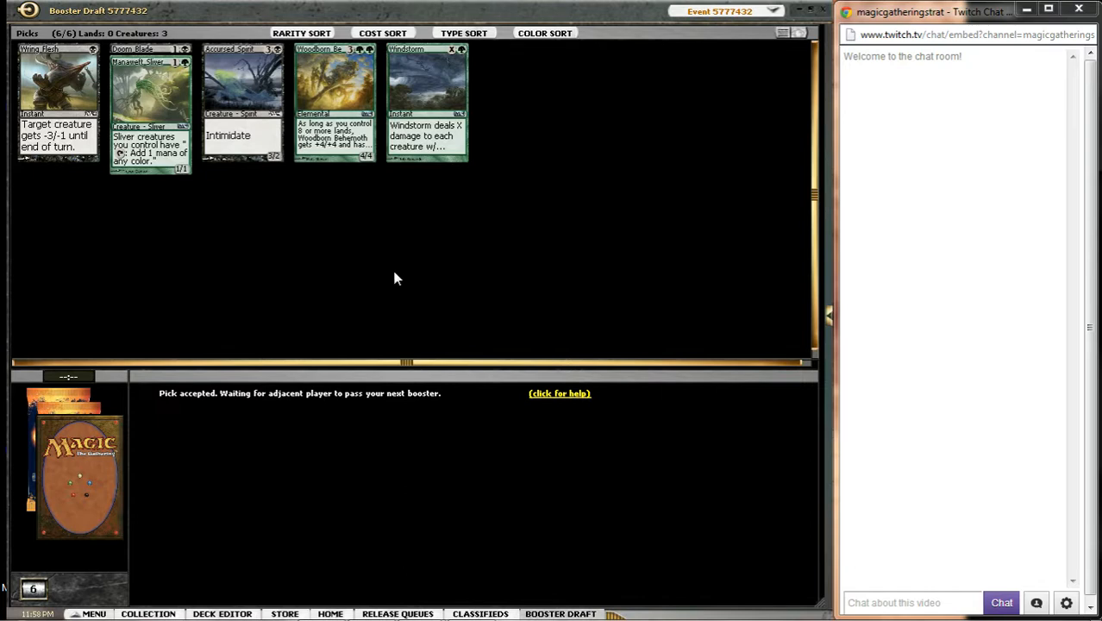
{"action": "mouse_move", "coordinate": [391, 275]}
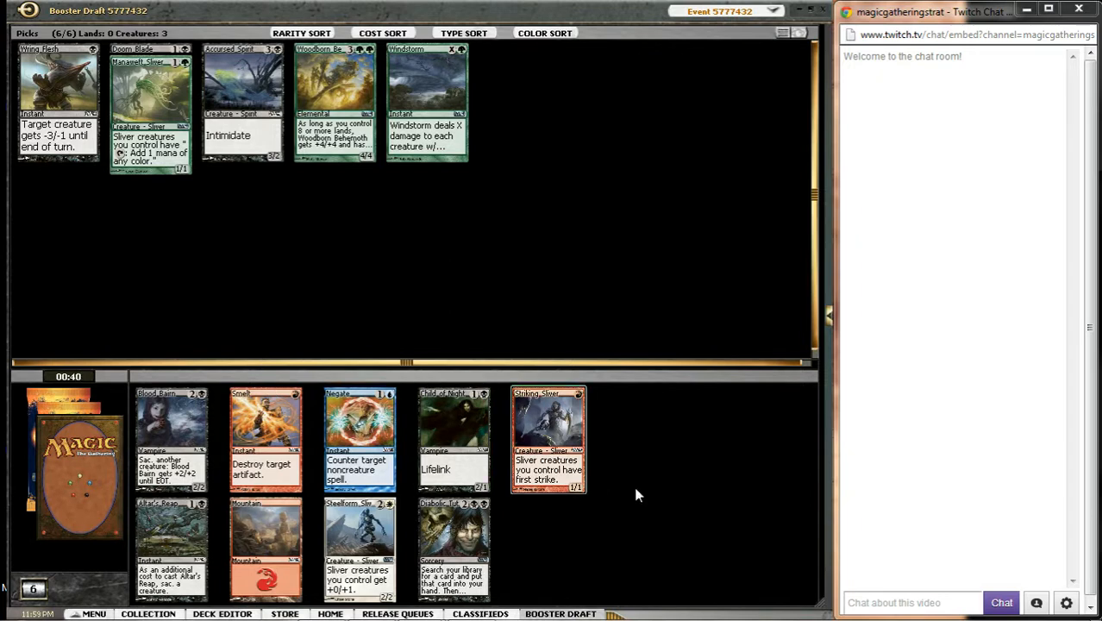
{"action": "mouse_move", "coordinate": [610, 595]}
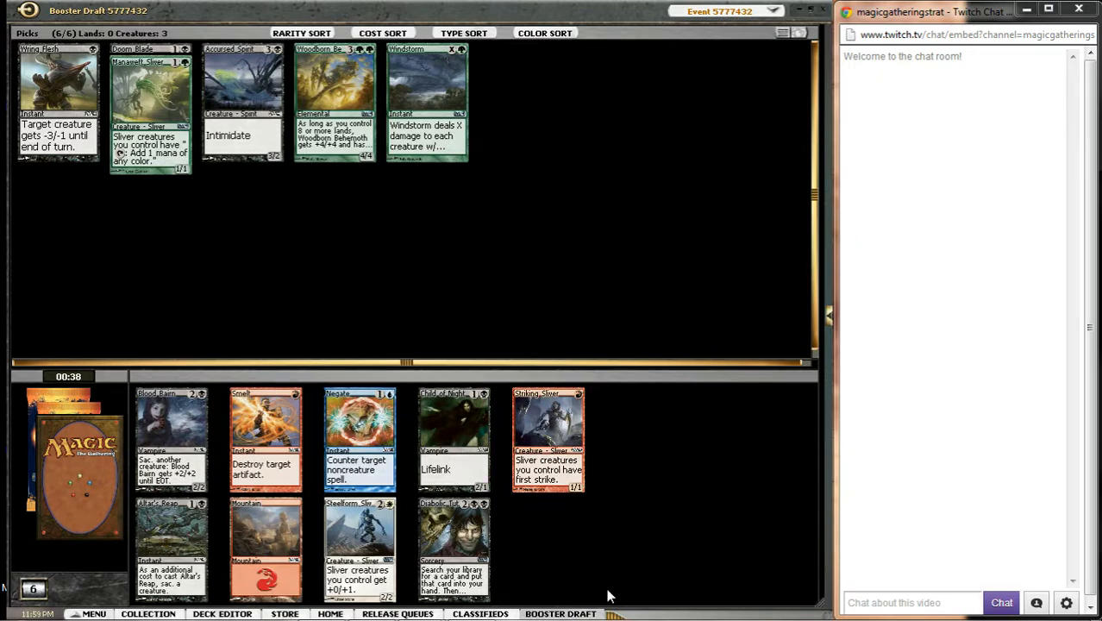
{"action": "mouse_move", "coordinate": [660, 478]}
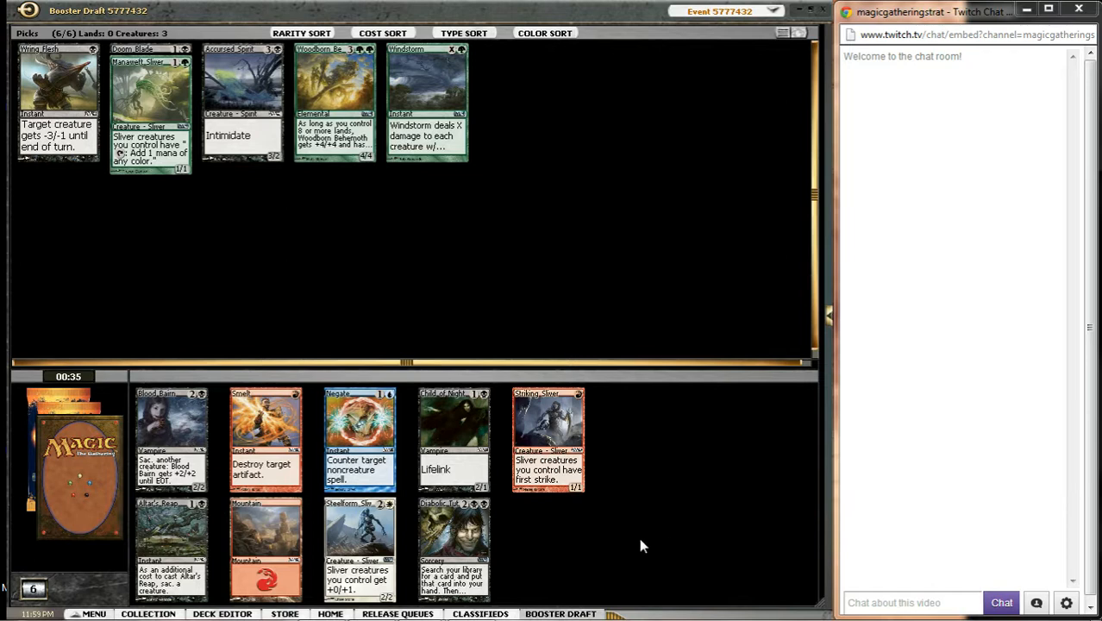
{"action": "mouse_move", "coordinate": [612, 582]}
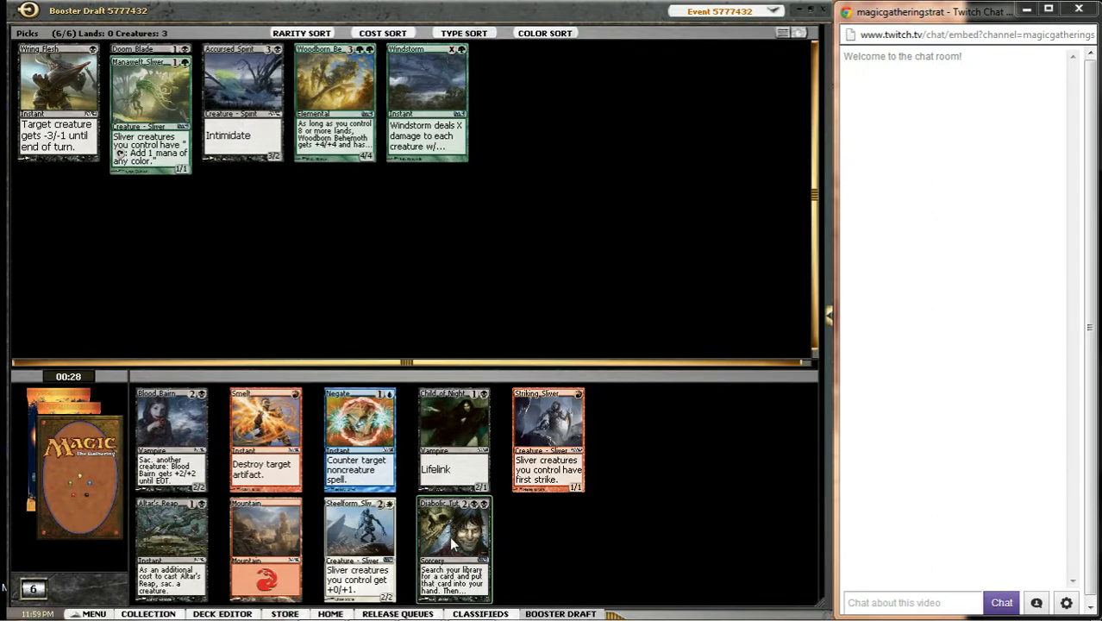
{"action": "mouse_move", "coordinate": [539, 556]}
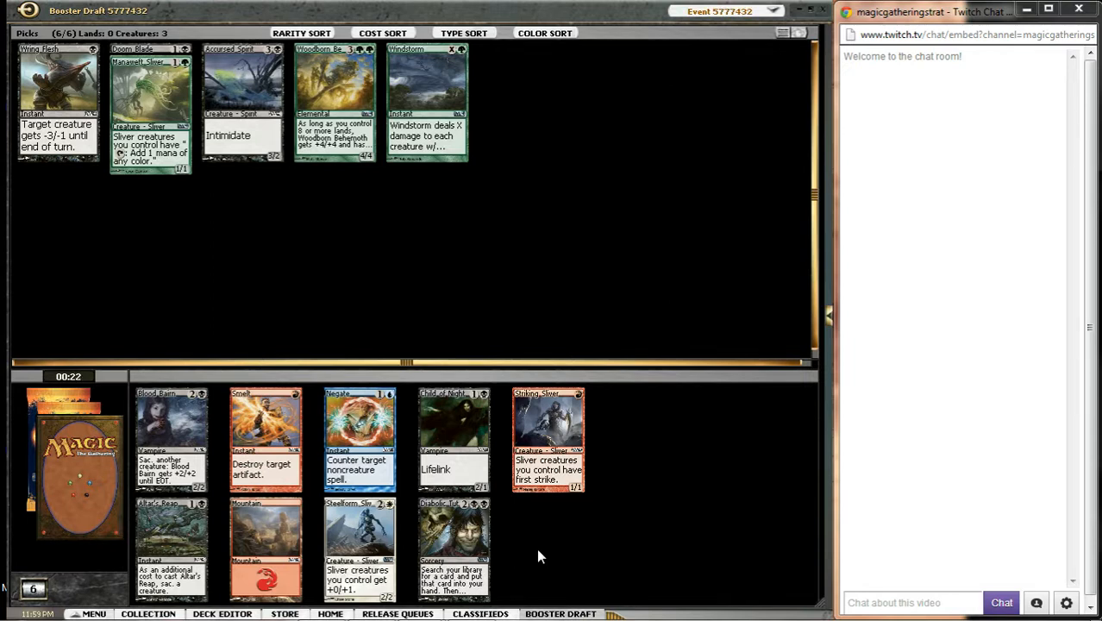
{"action": "mouse_move", "coordinate": [297, 263]}
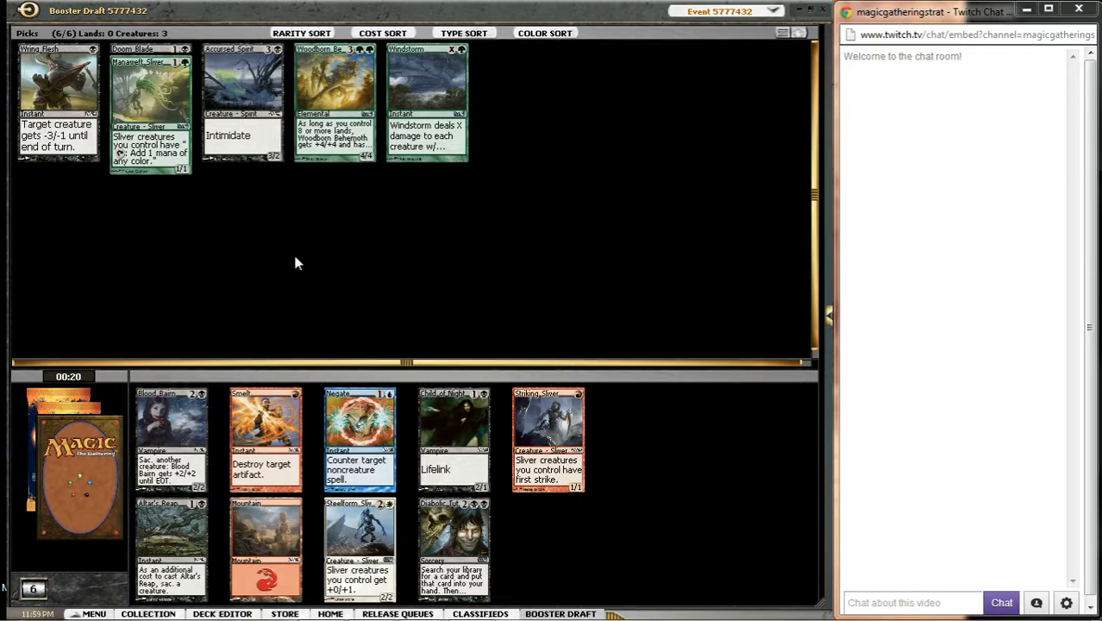
{"action": "mouse_move", "coordinate": [278, 279]}
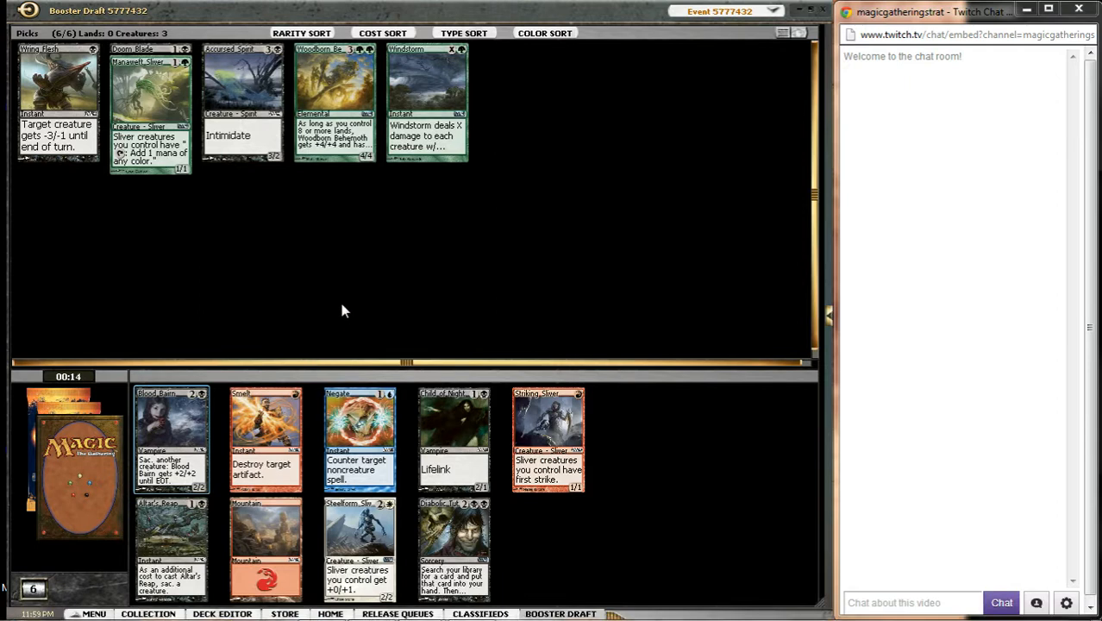
{"action": "mouse_move", "coordinate": [190, 439]}
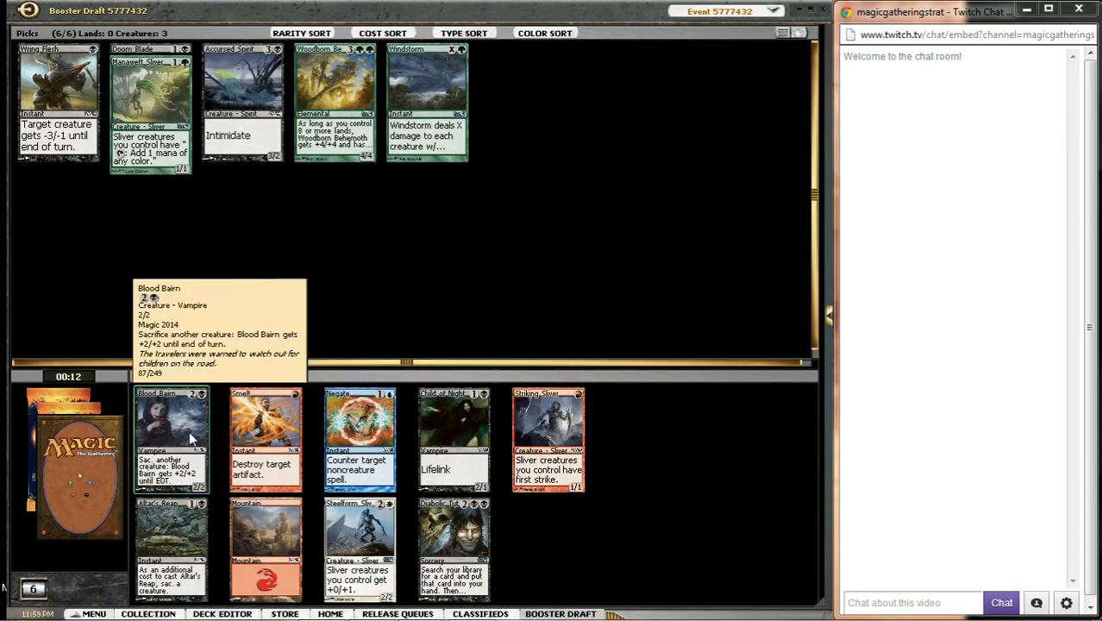
{"action": "mouse_move", "coordinate": [142, 357]}
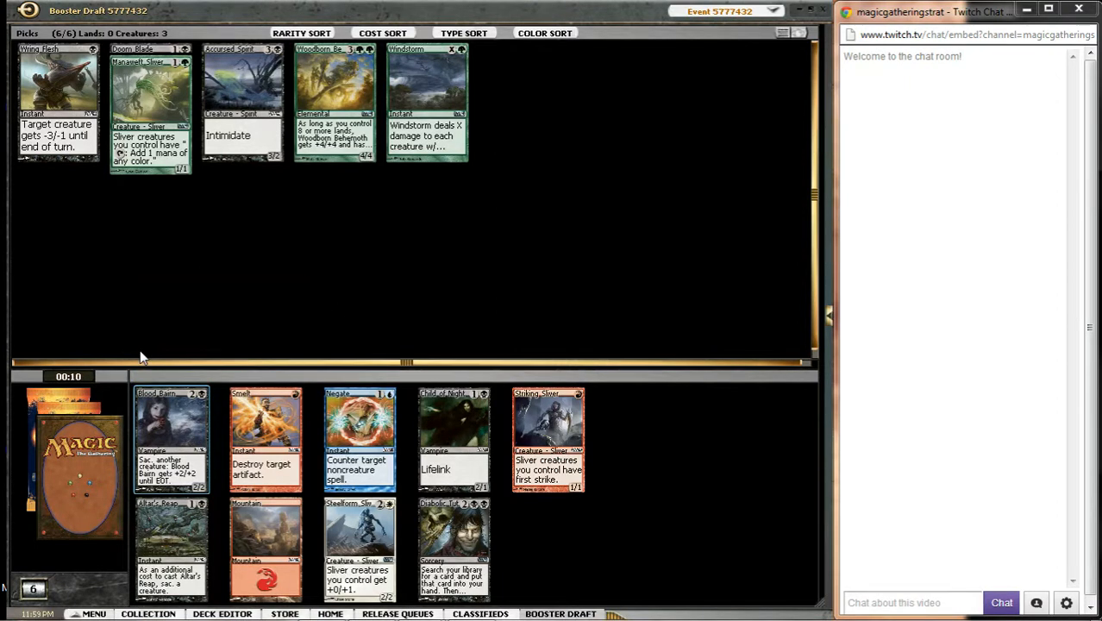
{"action": "mouse_move", "coordinate": [466, 444]}
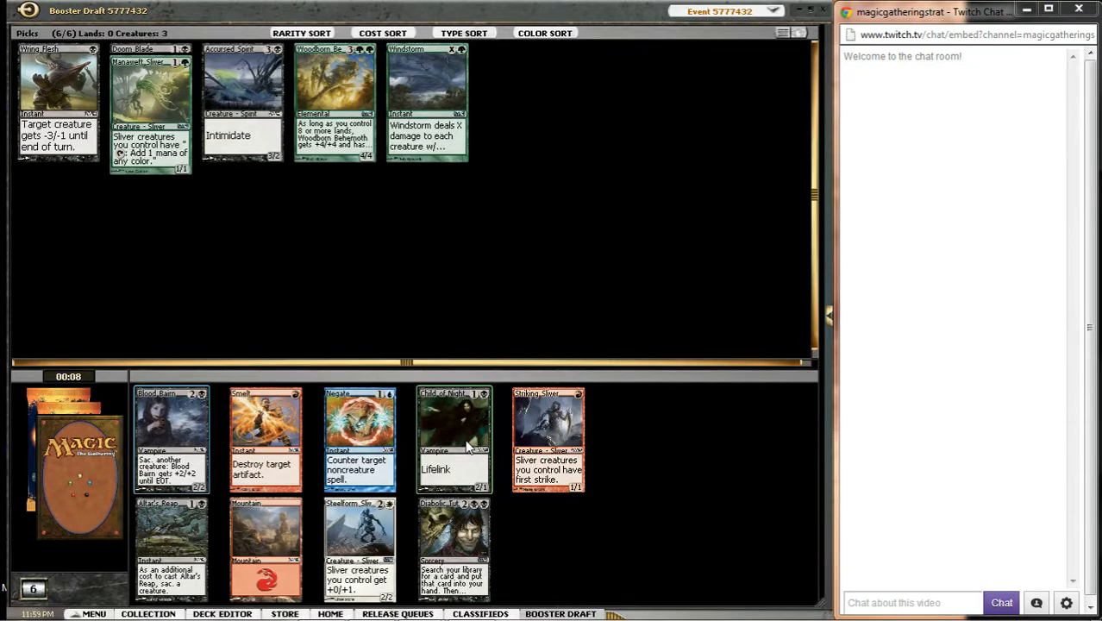
{"action": "mouse_move", "coordinate": [472, 379]}
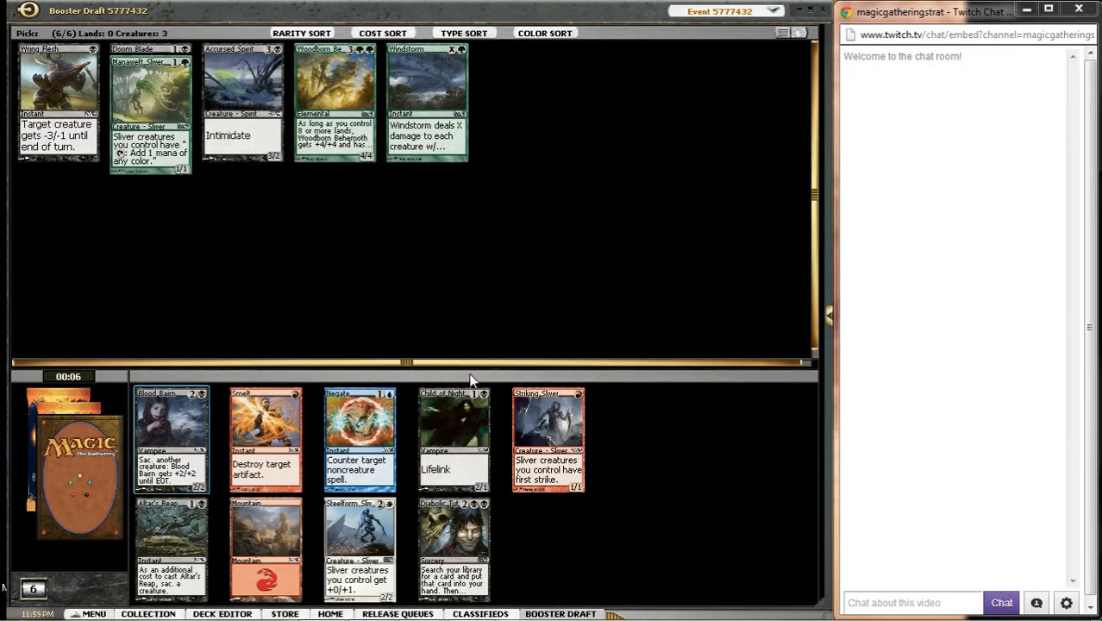
{"action": "mouse_move", "coordinate": [455, 440]}
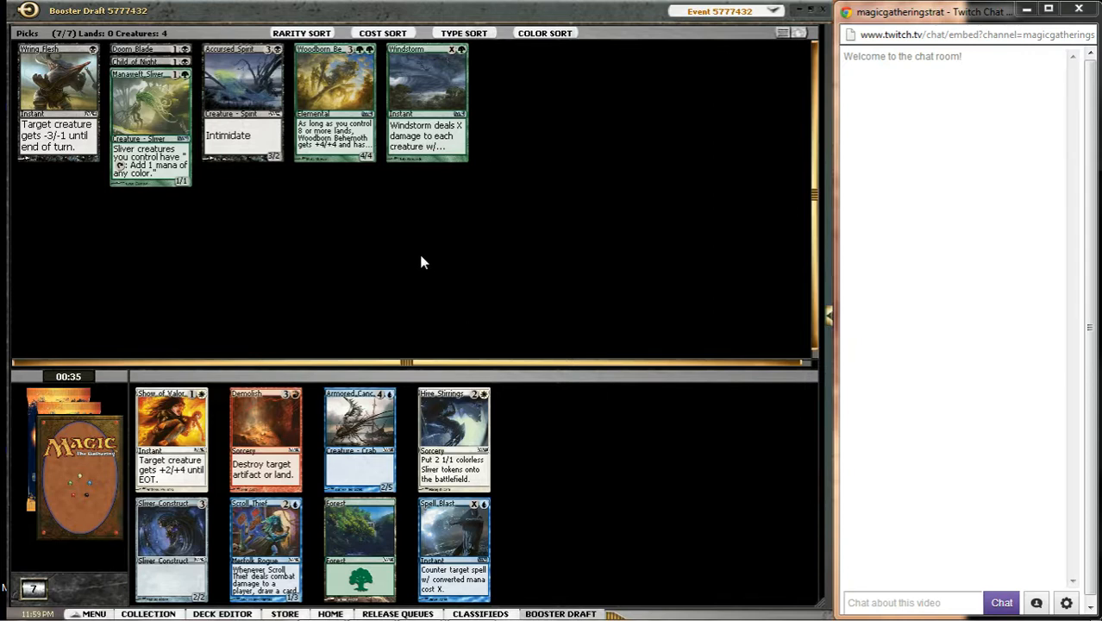
{"action": "mouse_move", "coordinate": [541, 319]}
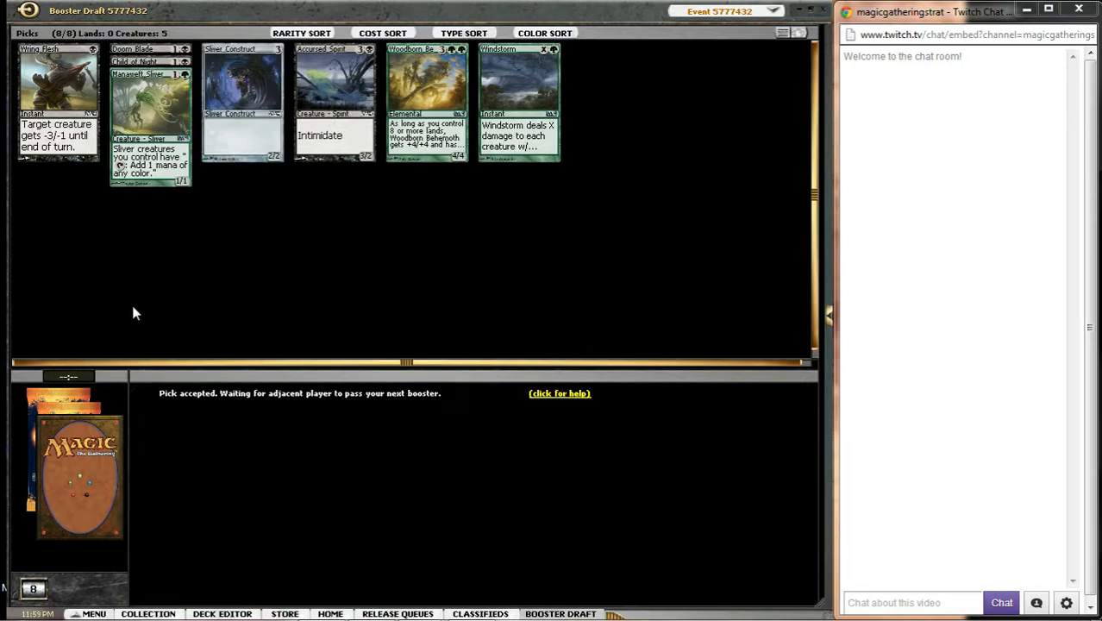
{"action": "mouse_move", "coordinate": [377, 329]}
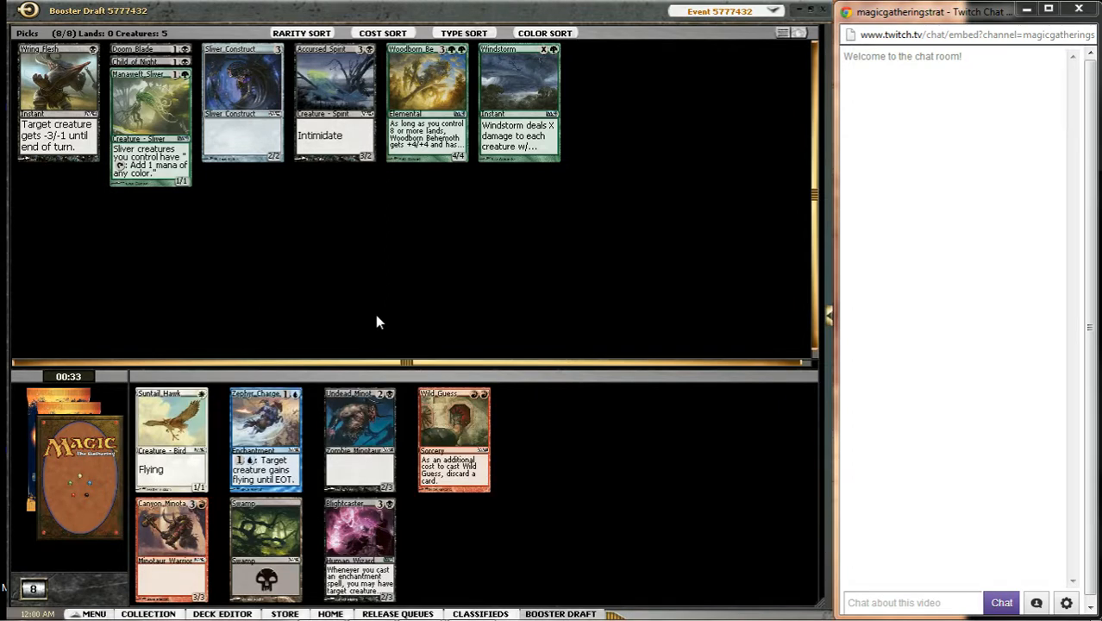
{"action": "mouse_move", "coordinate": [584, 534]}
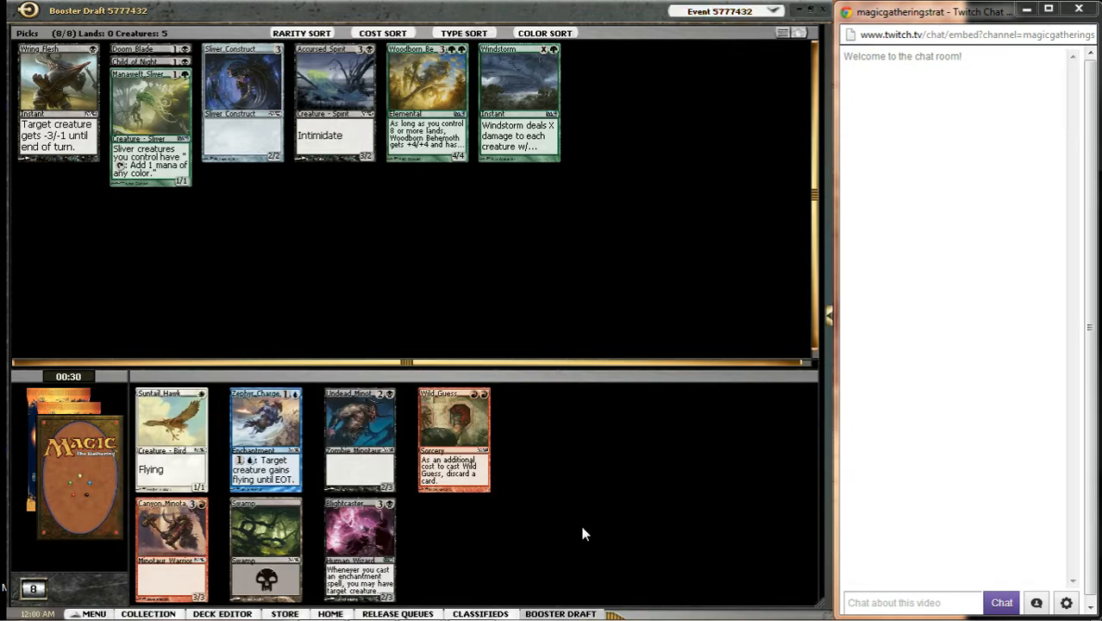
{"action": "mouse_move", "coordinate": [498, 565]}
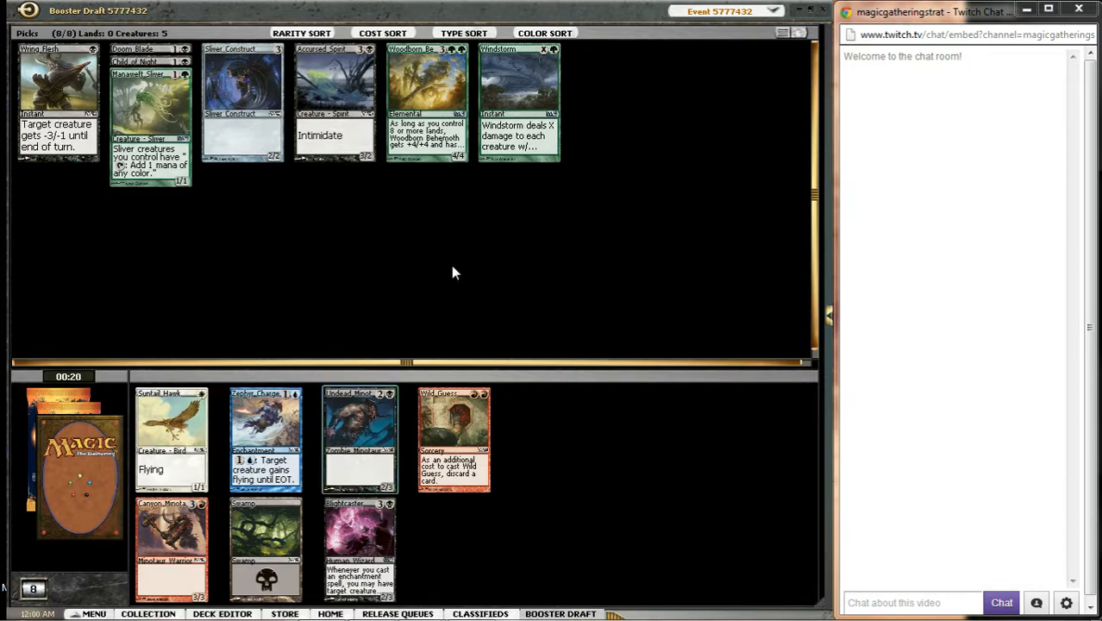
{"action": "mouse_move", "coordinate": [611, 375]}
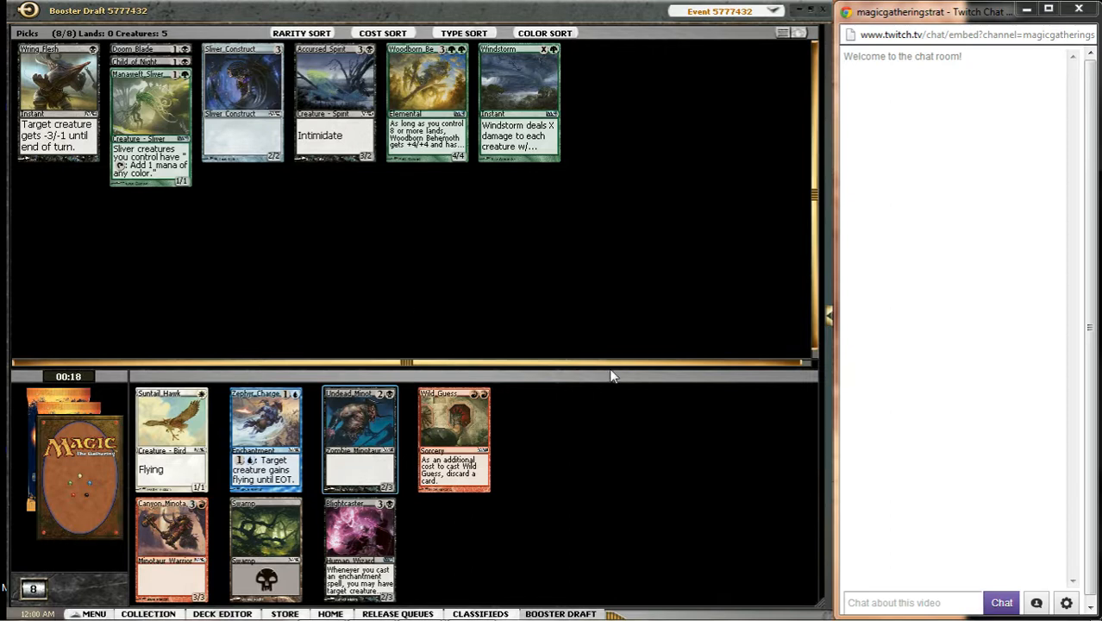
{"action": "mouse_move", "coordinate": [610, 366]}
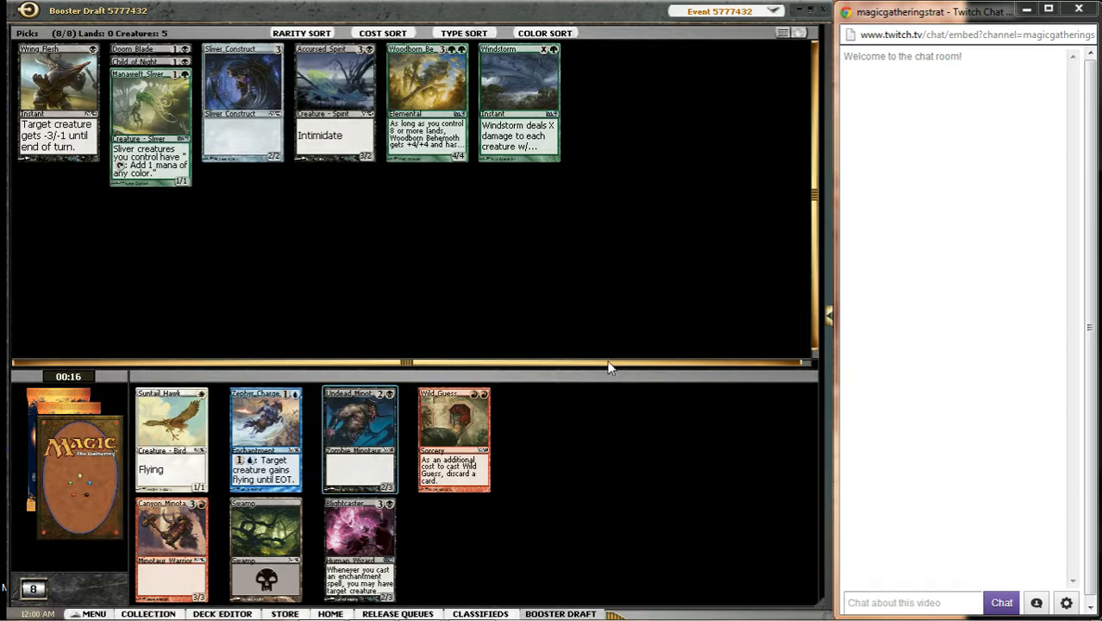
{"action": "mouse_move", "coordinate": [432, 233]}
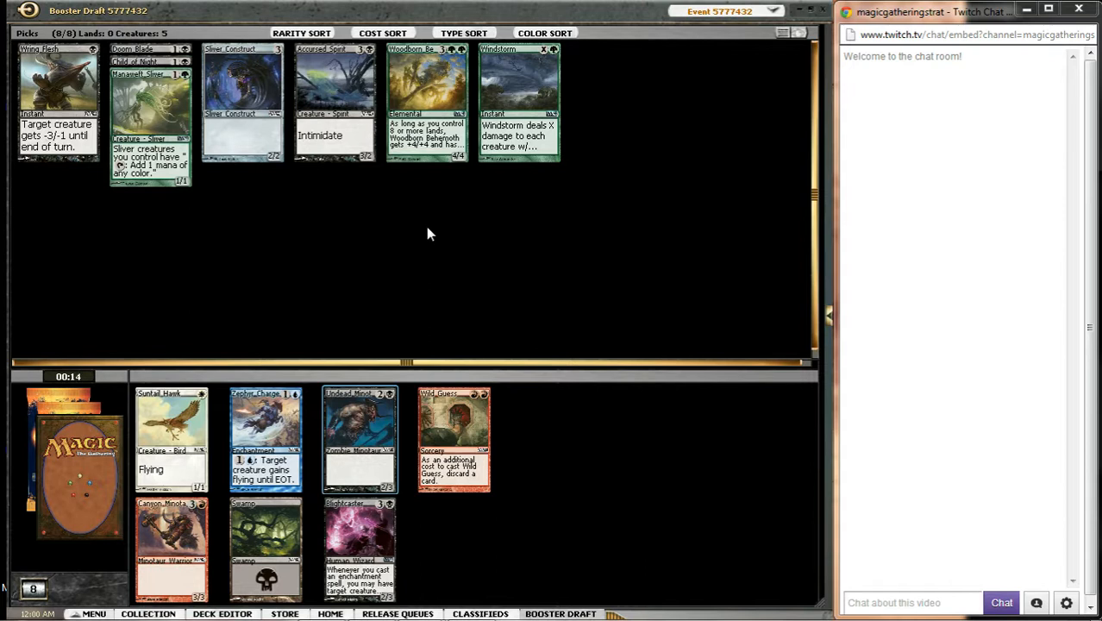
{"action": "mouse_move", "coordinate": [552, 328]}
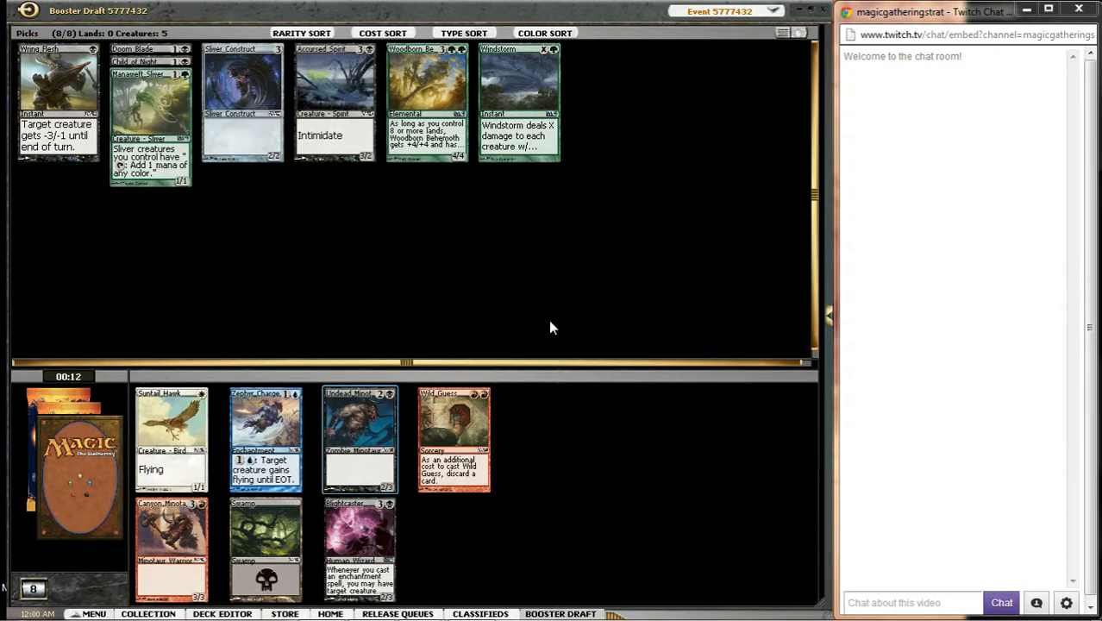
{"action": "mouse_move", "coordinate": [359, 440]}
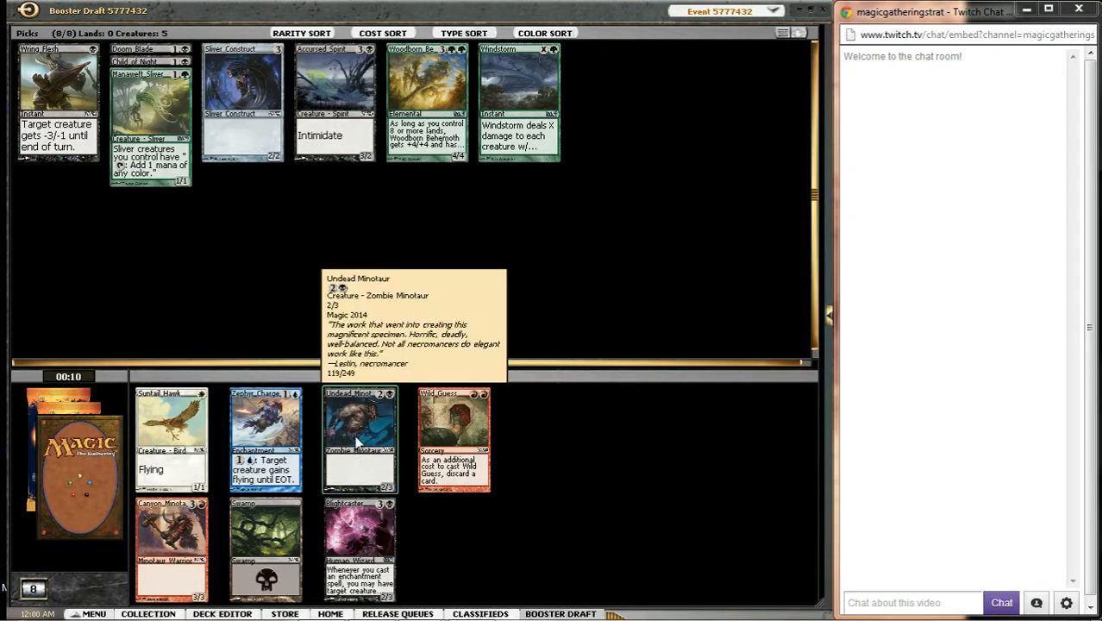
Step: Pick Undead Minotaur from the booster pane
{"action": "left_click", "coordinate": [360, 440]}
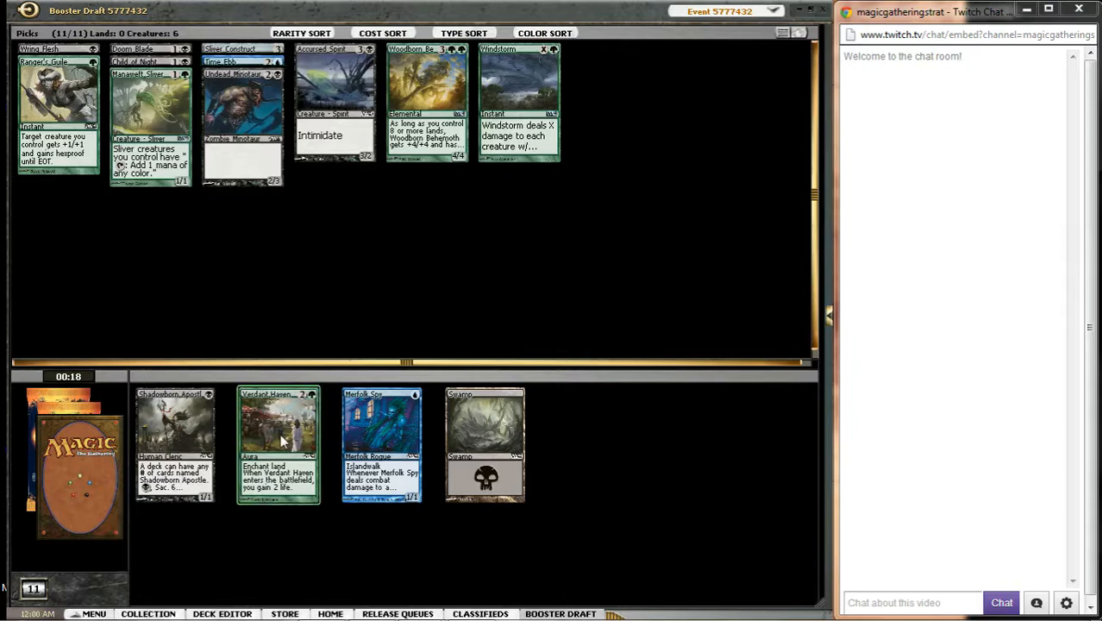
Step: Take Verdant Haven, a card from the three-card pack, and the final Mountain
{"action": "left_click", "coordinate": [278, 440]}
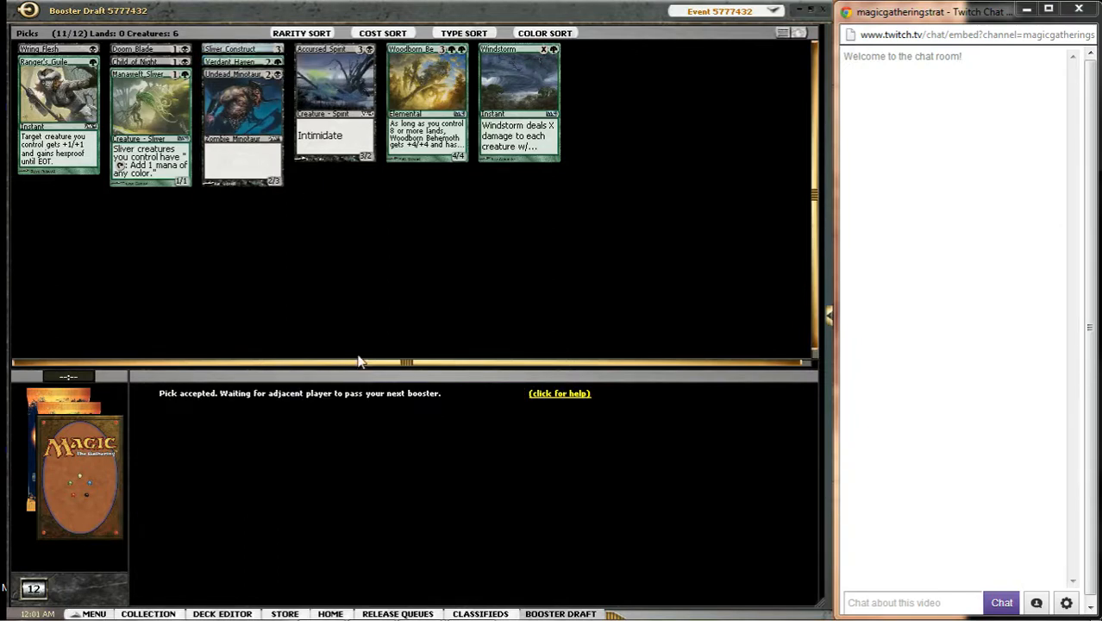
{"action": "mouse_move", "coordinate": [388, 320]}
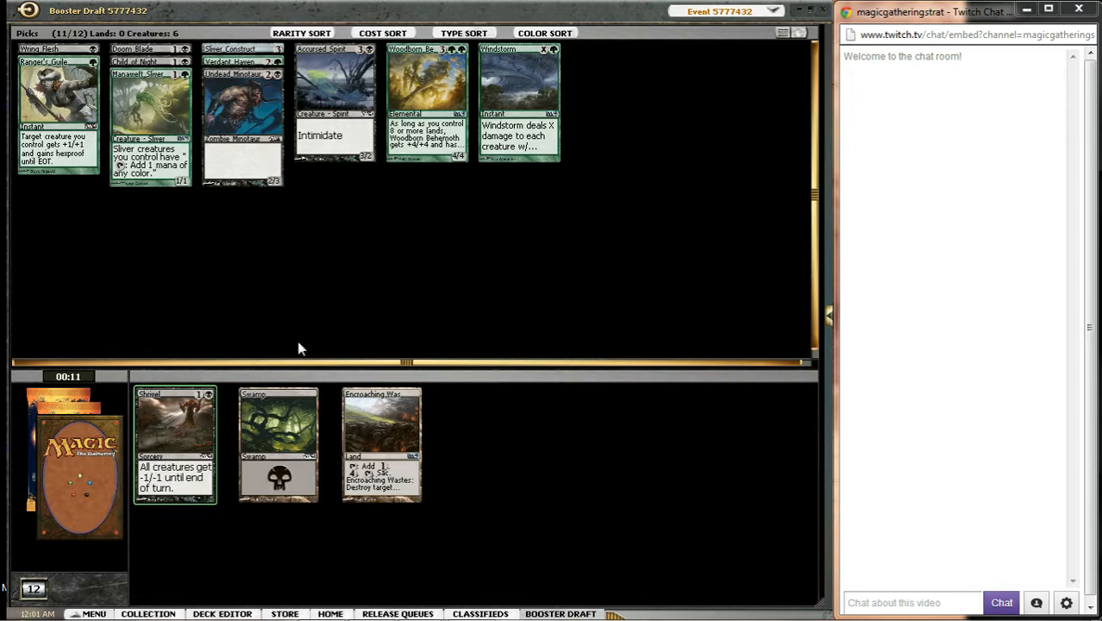
{"action": "left_click", "coordinate": [175, 440]}
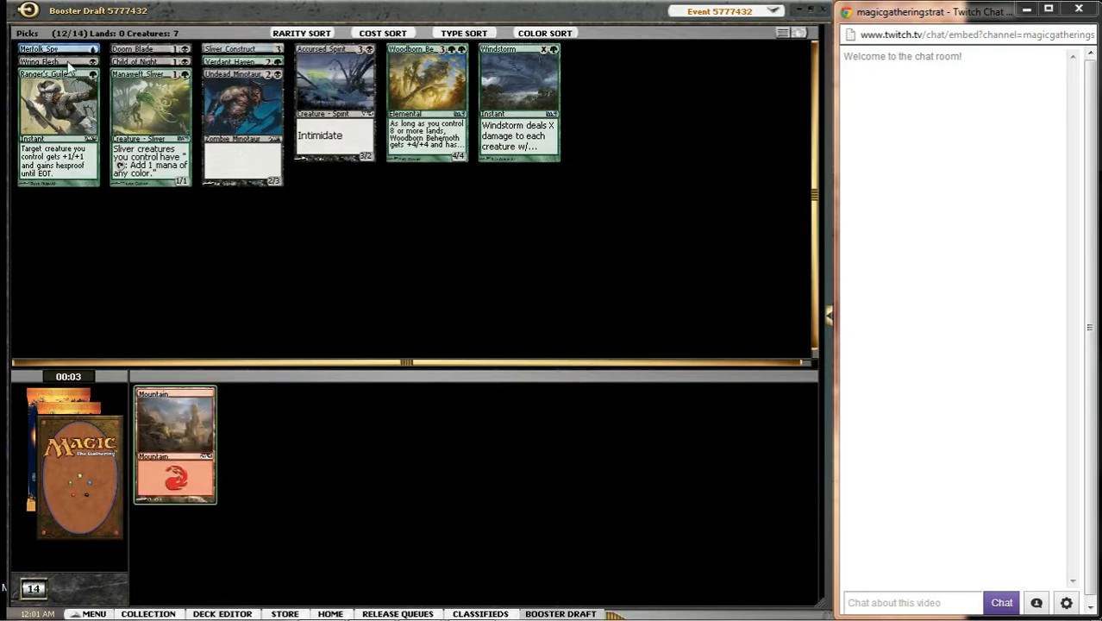
{"action": "left_click", "coordinate": [58, 103]}
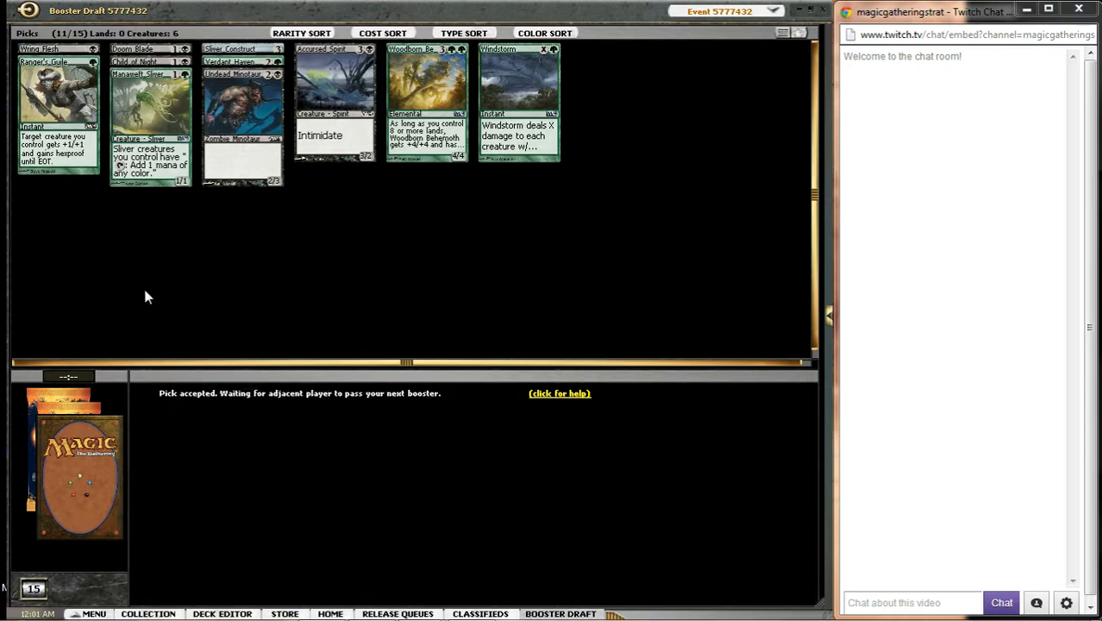
{"action": "mouse_move", "coordinate": [168, 292]}
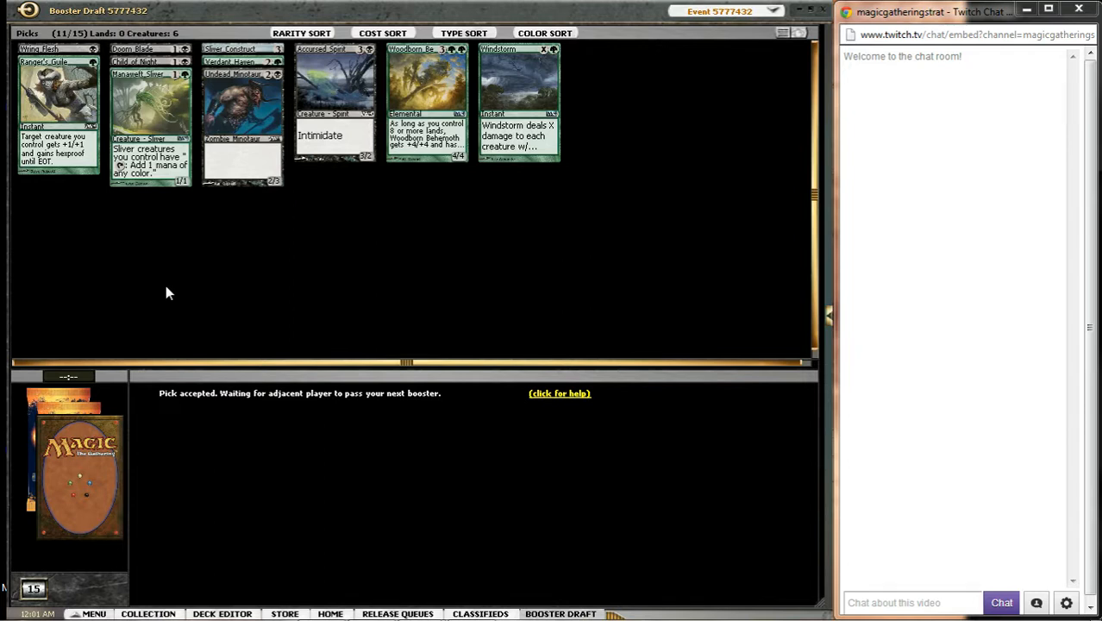
{"action": "mouse_move", "coordinate": [394, 265]}
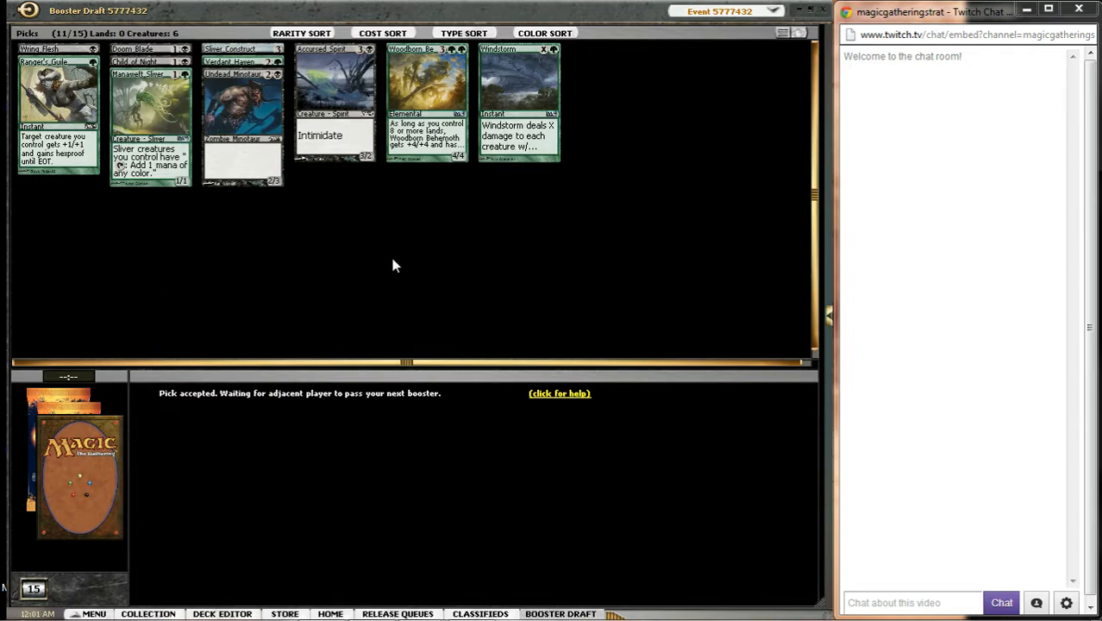
{"action": "mouse_move", "coordinate": [386, 260]}
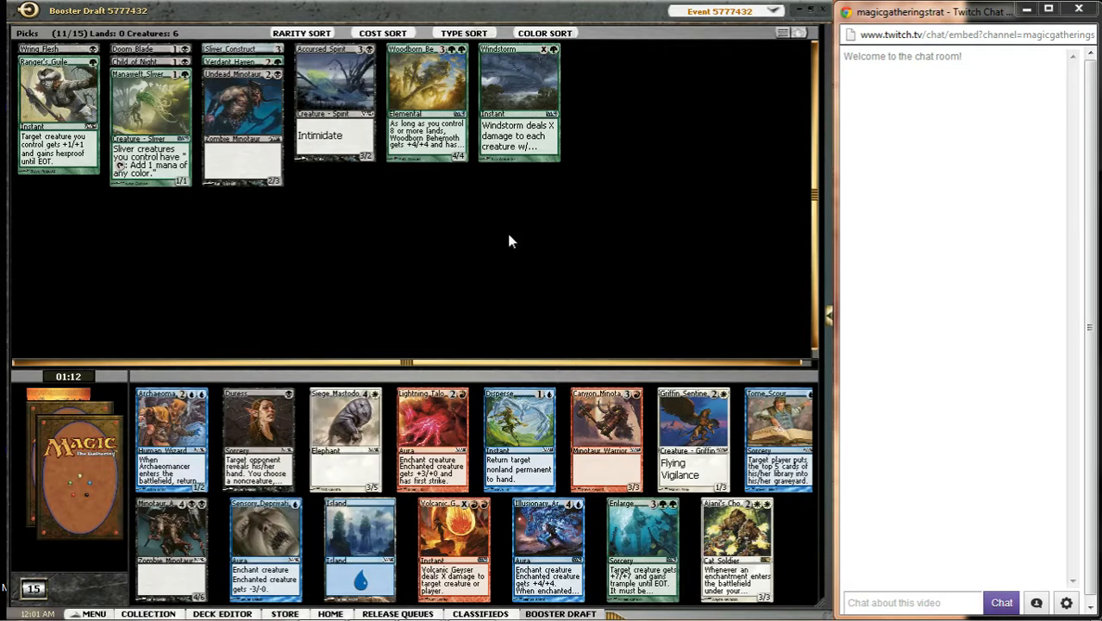
{"action": "mouse_move", "coordinate": [471, 215]}
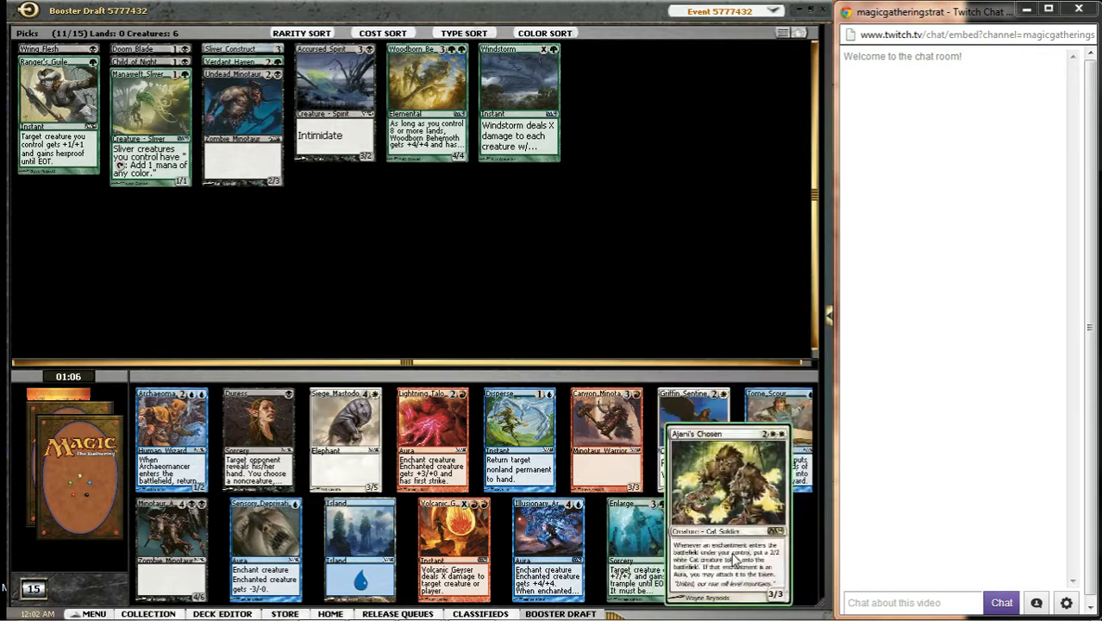
{"action": "mouse_move", "coordinate": [498, 315]}
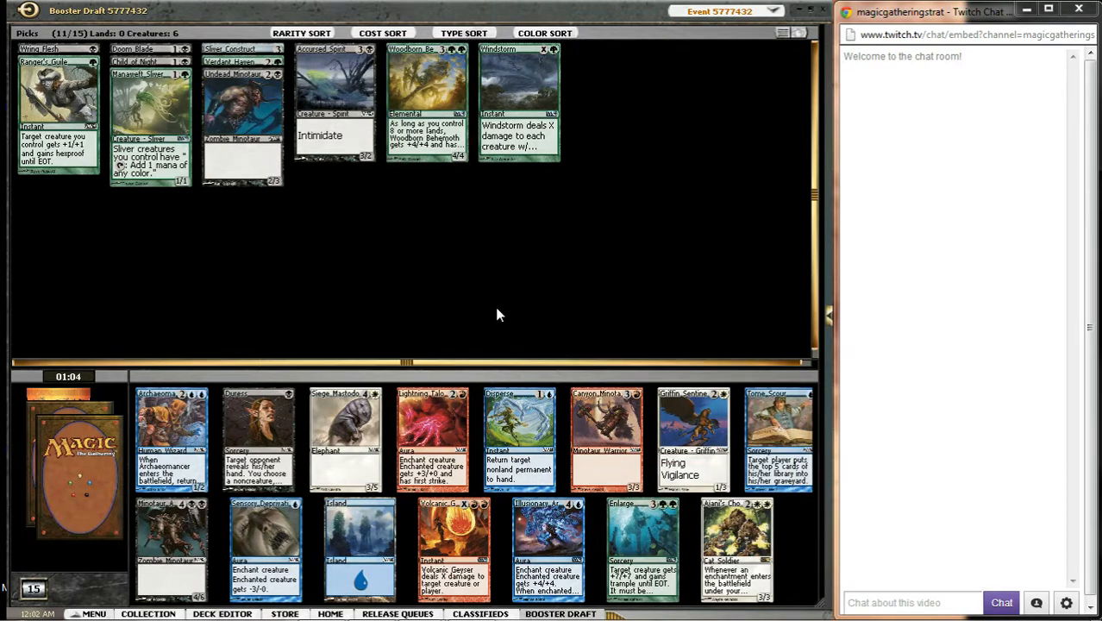
{"action": "mouse_move", "coordinate": [665, 542]}
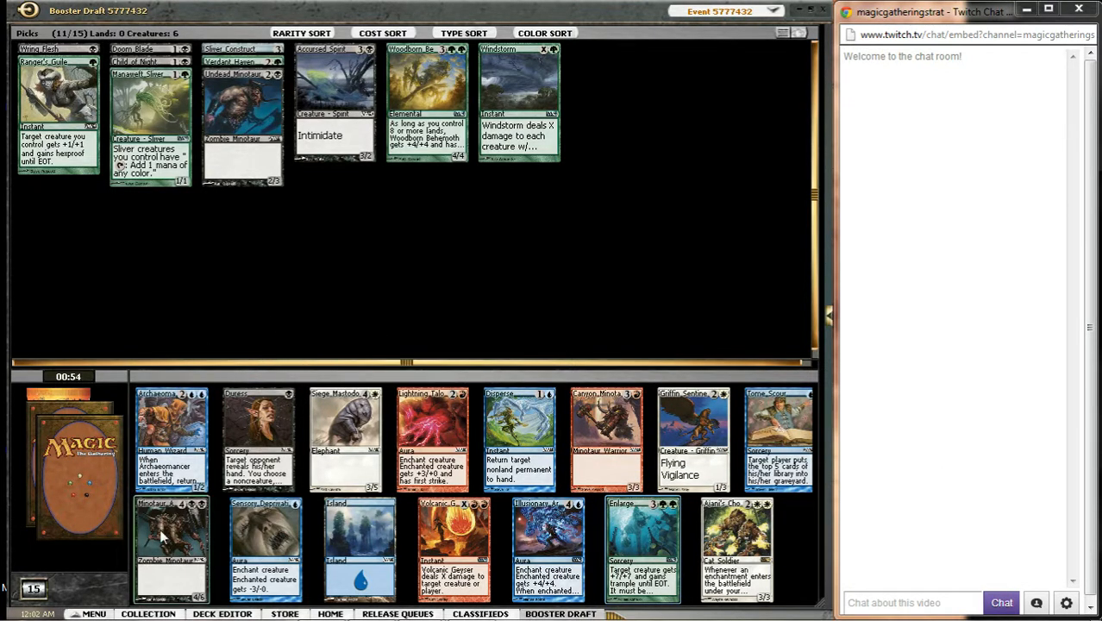
{"action": "mouse_move", "coordinate": [424, 290]}
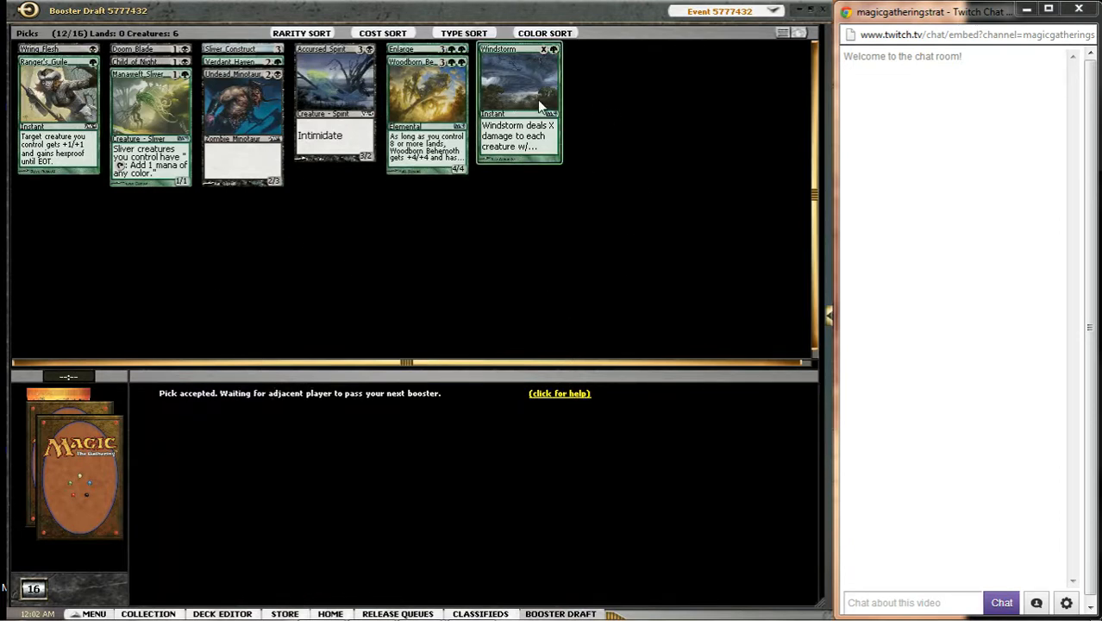
{"action": "mouse_move", "coordinate": [515, 77]}
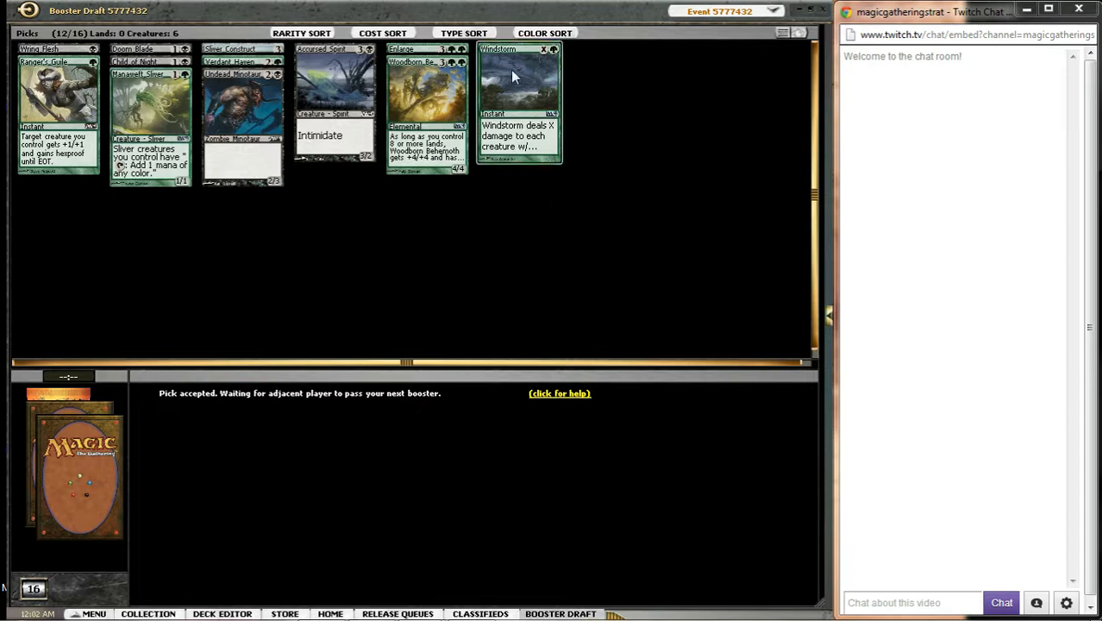
{"action": "mouse_move", "coordinate": [514, 78]}
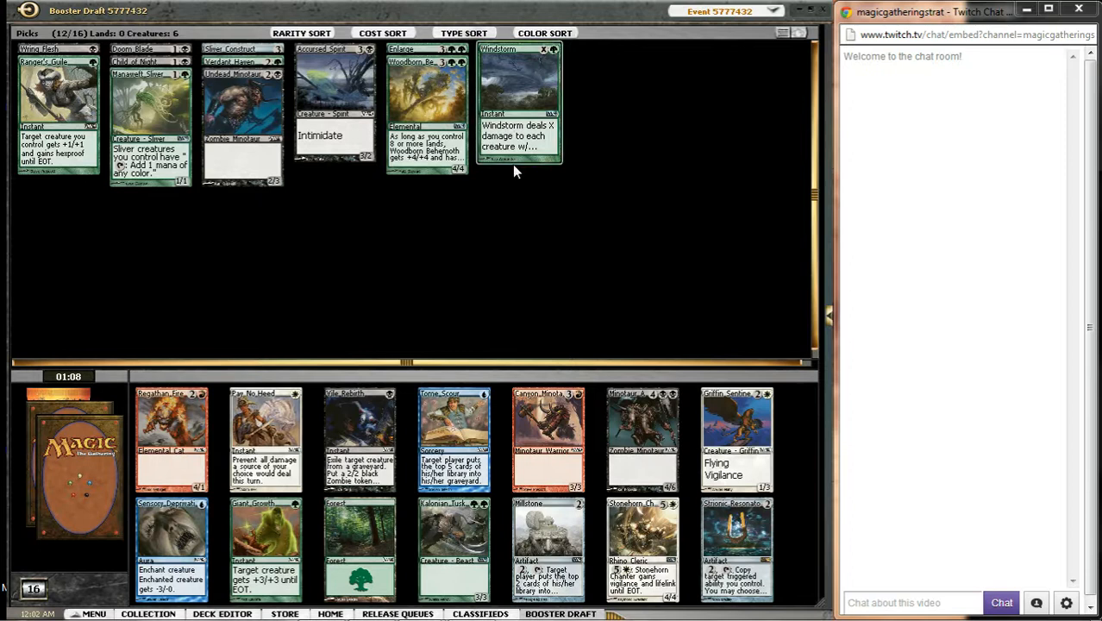
{"action": "mouse_move", "coordinate": [558, 210]}
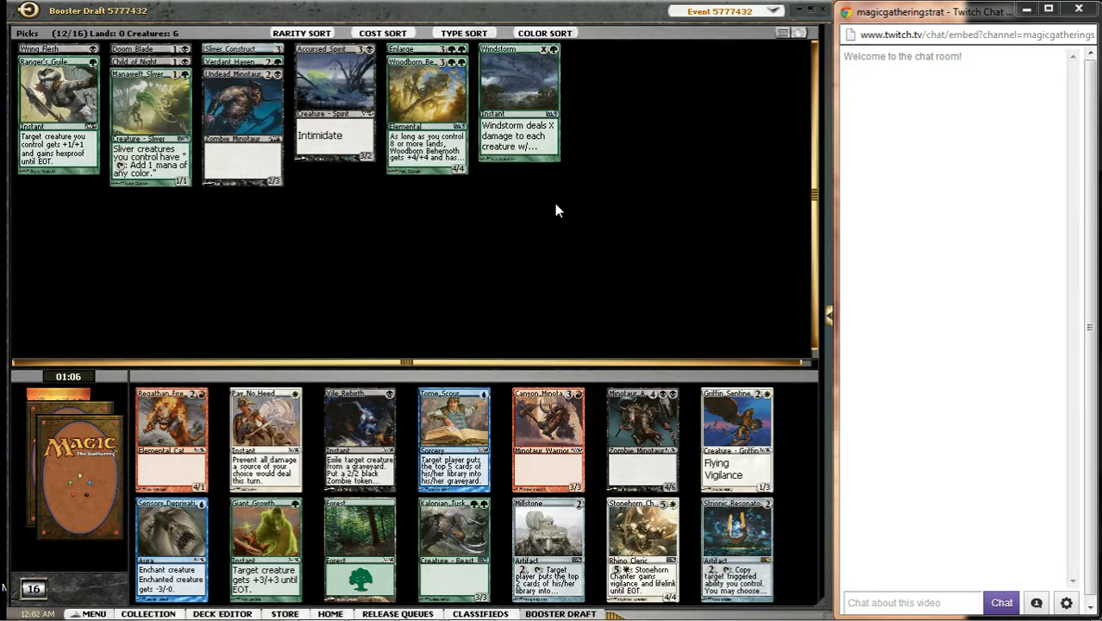
{"action": "mouse_move", "coordinate": [438, 304]}
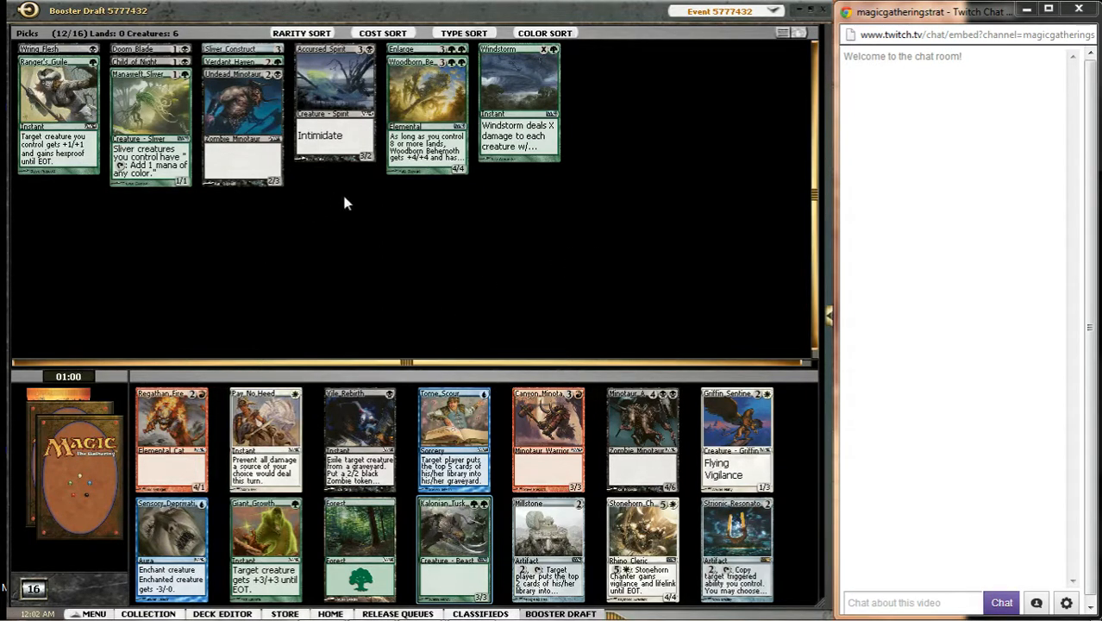
{"action": "mouse_move", "coordinate": [358, 223]}
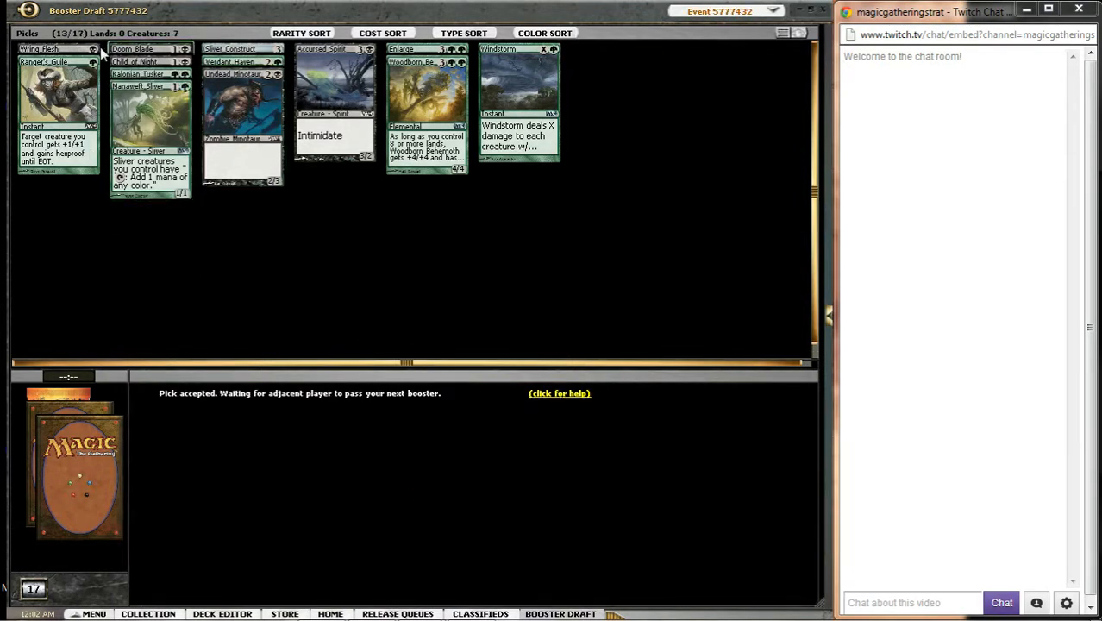
{"action": "mouse_move", "coordinate": [424, 319]}
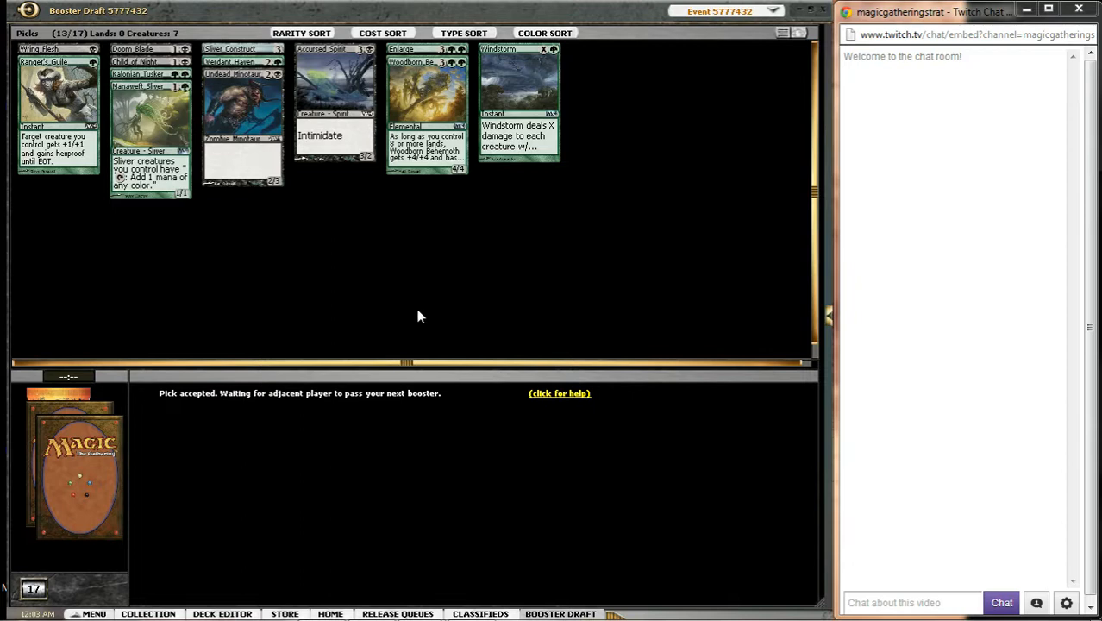
{"action": "mouse_move", "coordinate": [134, 52]}
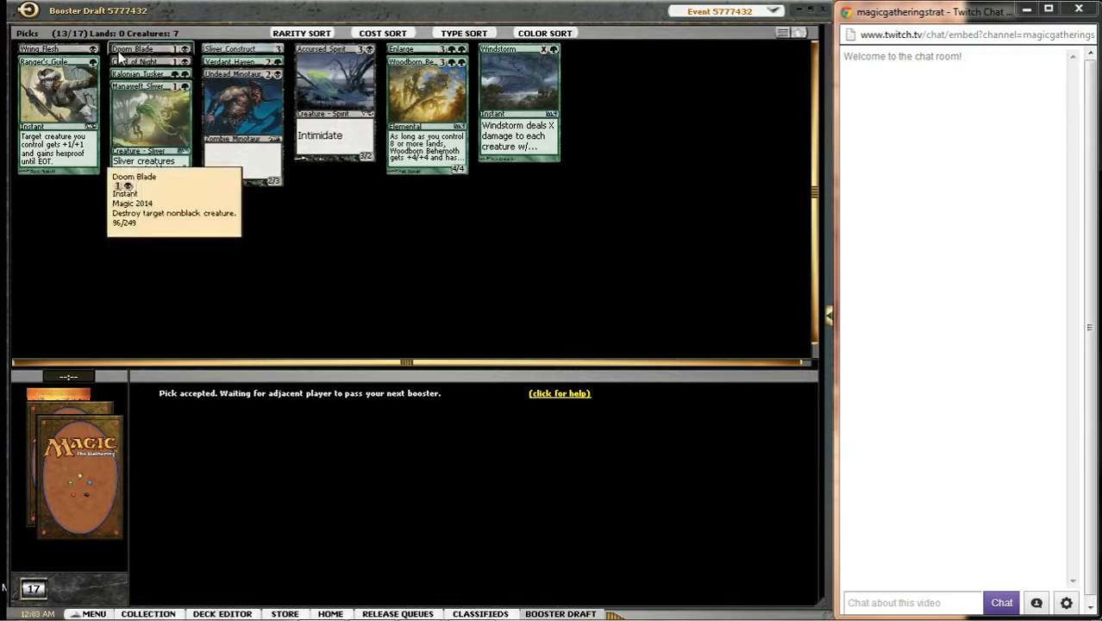
{"action": "mouse_move", "coordinate": [328, 327]}
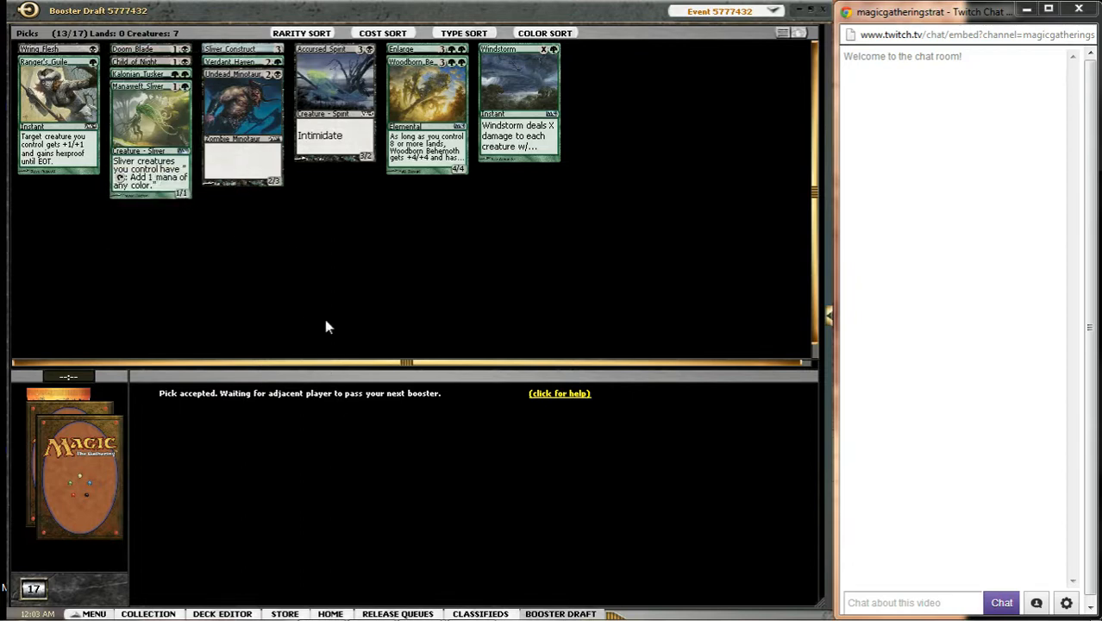
{"action": "mouse_move", "coordinate": [345, 330]}
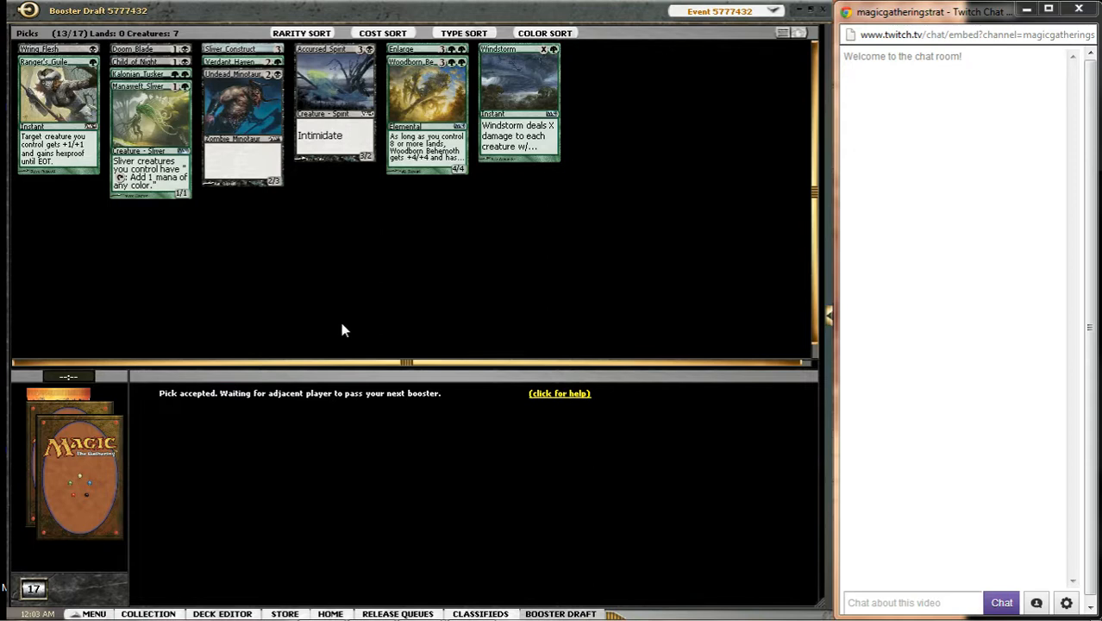
{"action": "mouse_move", "coordinate": [406, 273]}
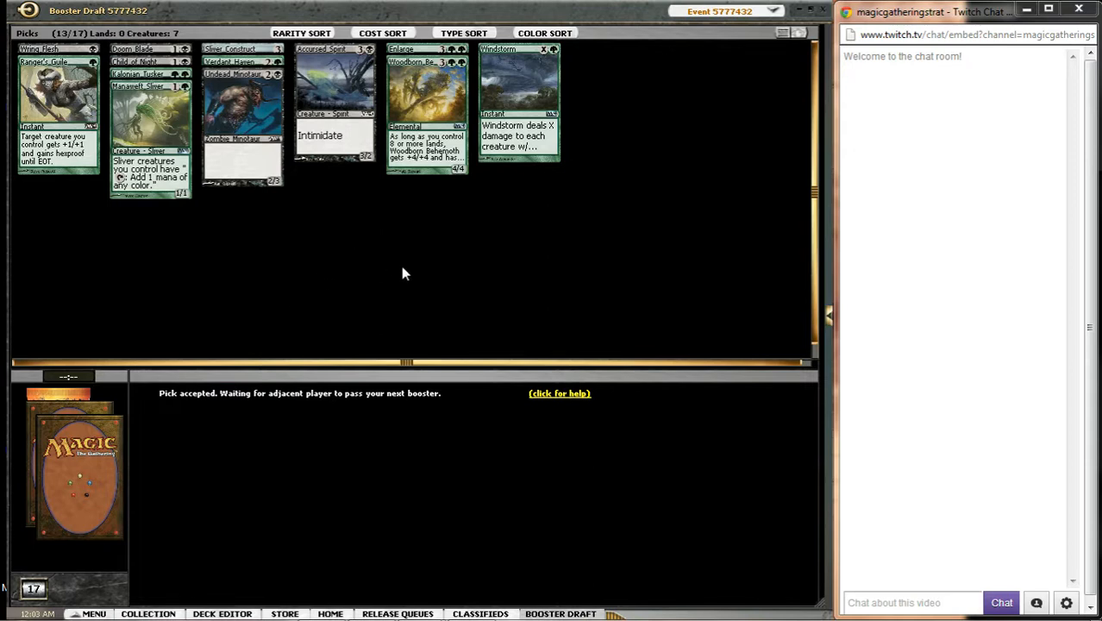
{"action": "mouse_move", "coordinate": [318, 295]}
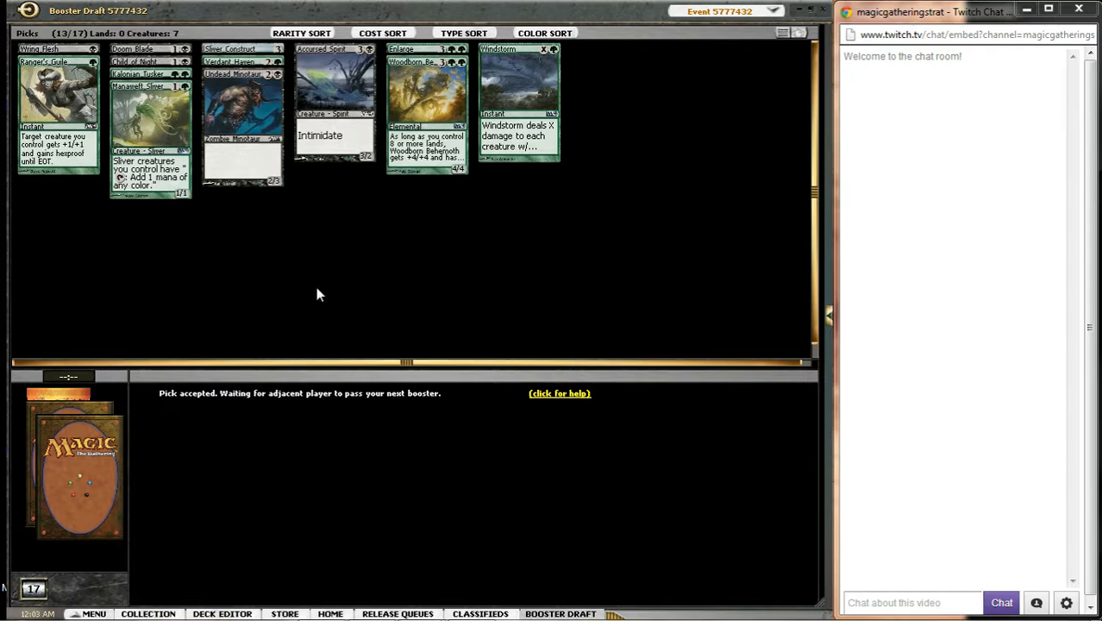
{"action": "mouse_move", "coordinate": [276, 288]}
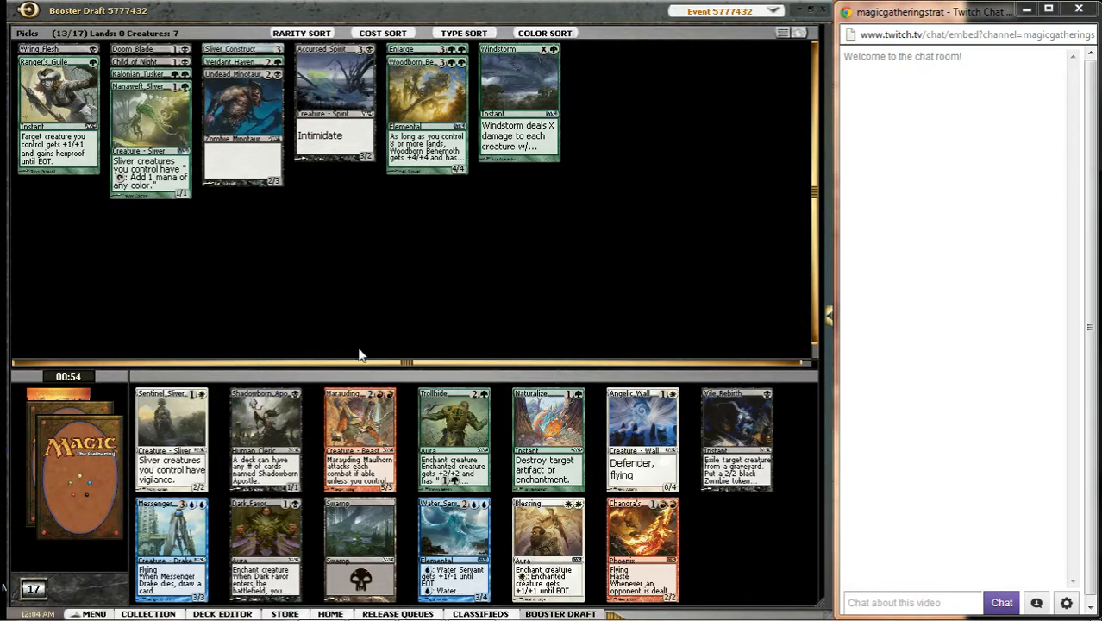
{"action": "mouse_move", "coordinate": [397, 329]}
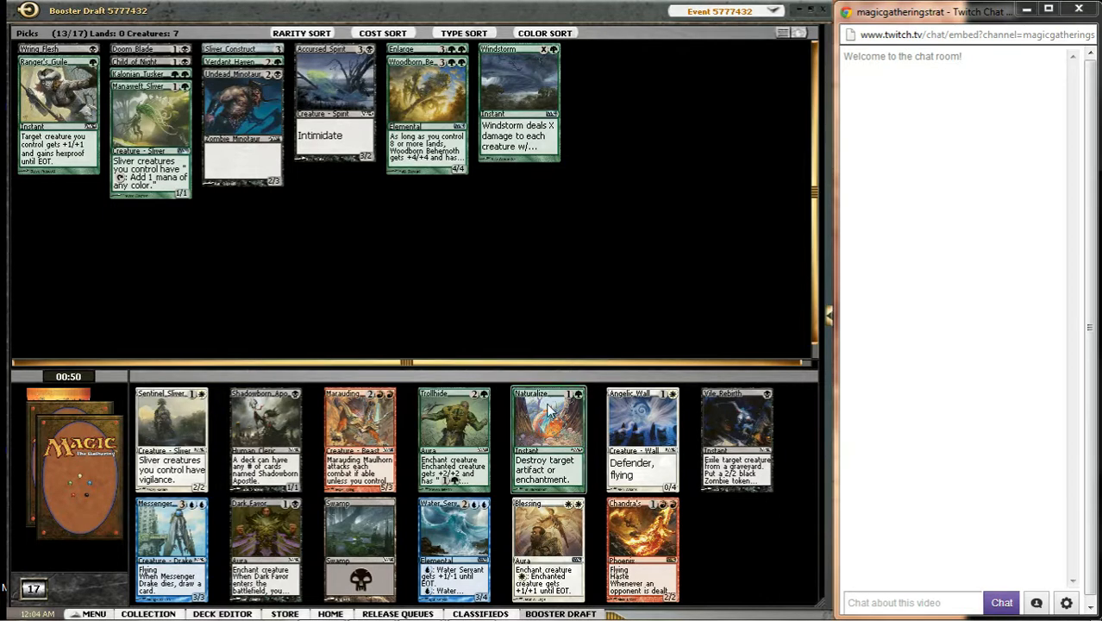
{"action": "mouse_move", "coordinate": [383, 276]}
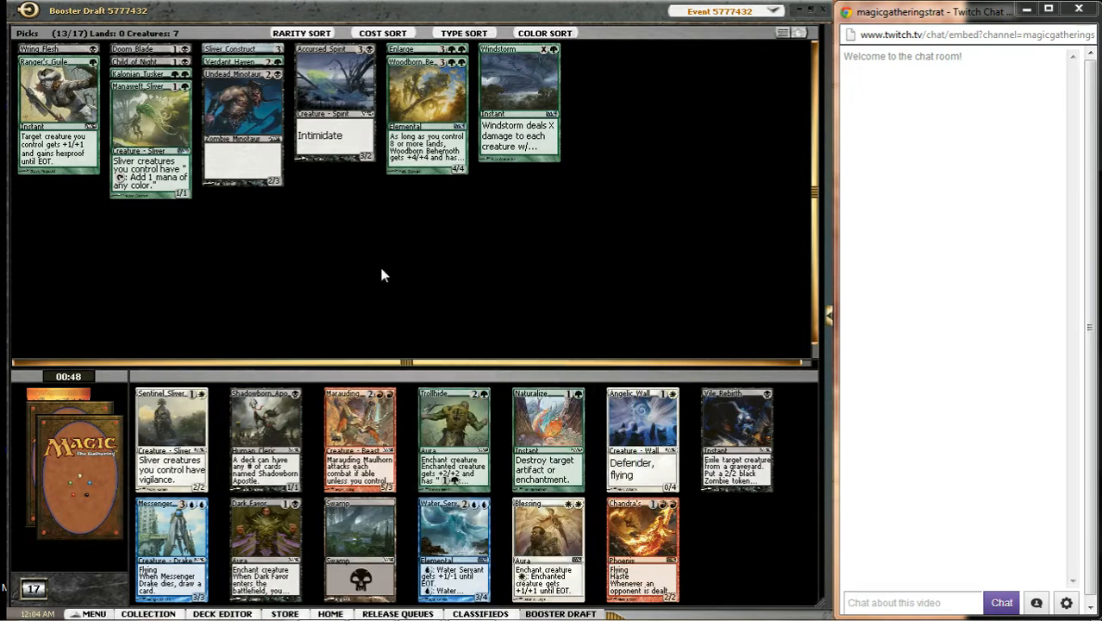
{"action": "mouse_move", "coordinate": [792, 409]}
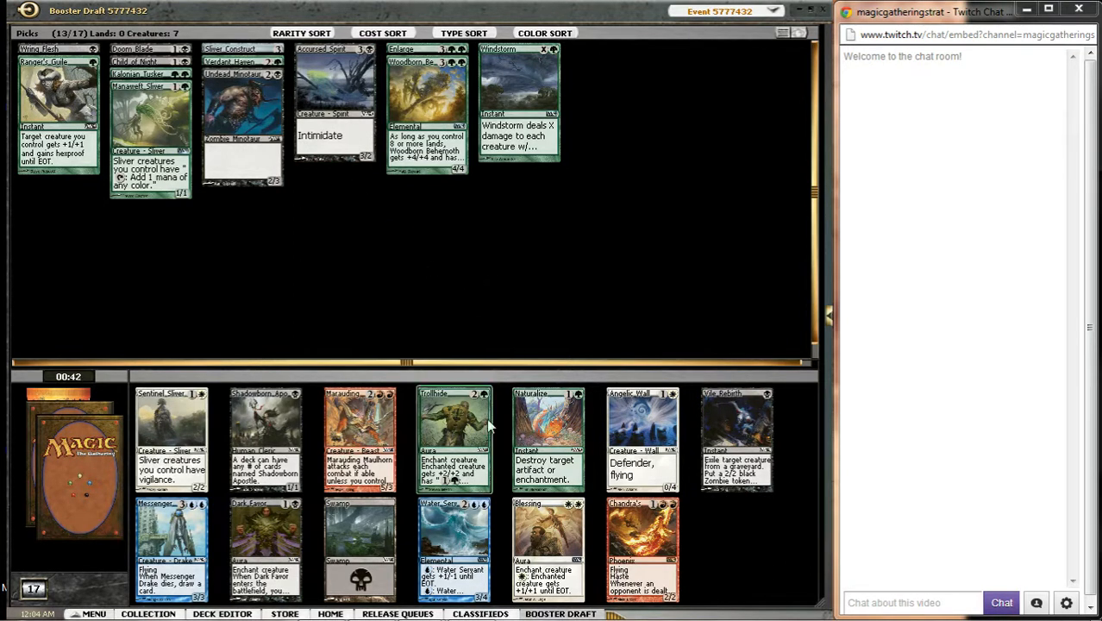
{"action": "mouse_move", "coordinate": [490, 317]}
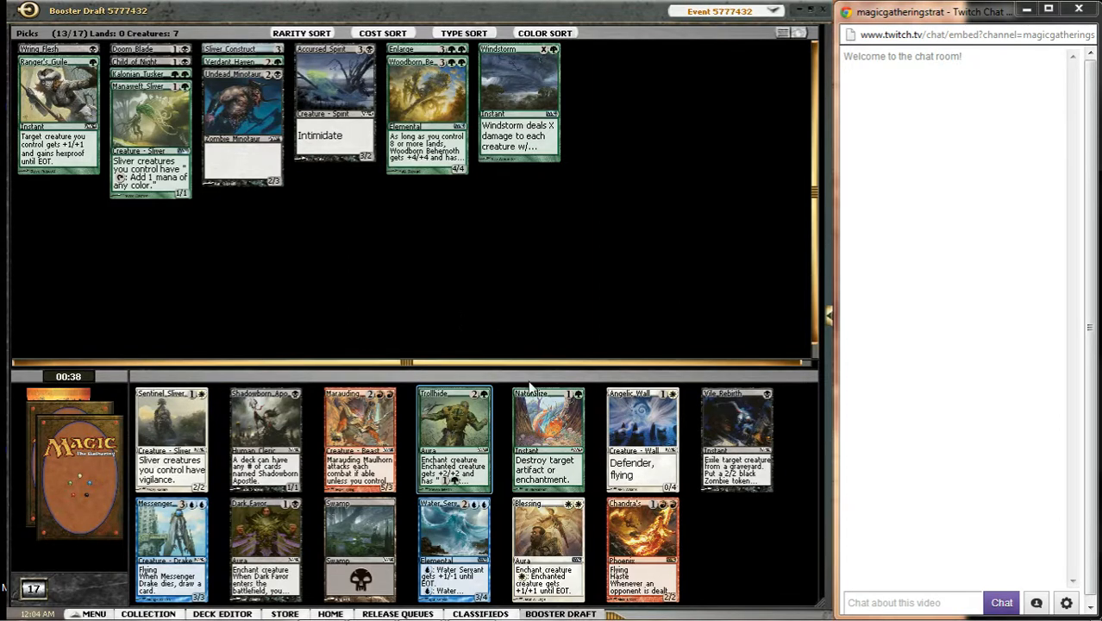
{"action": "mouse_move", "coordinate": [467, 306]}
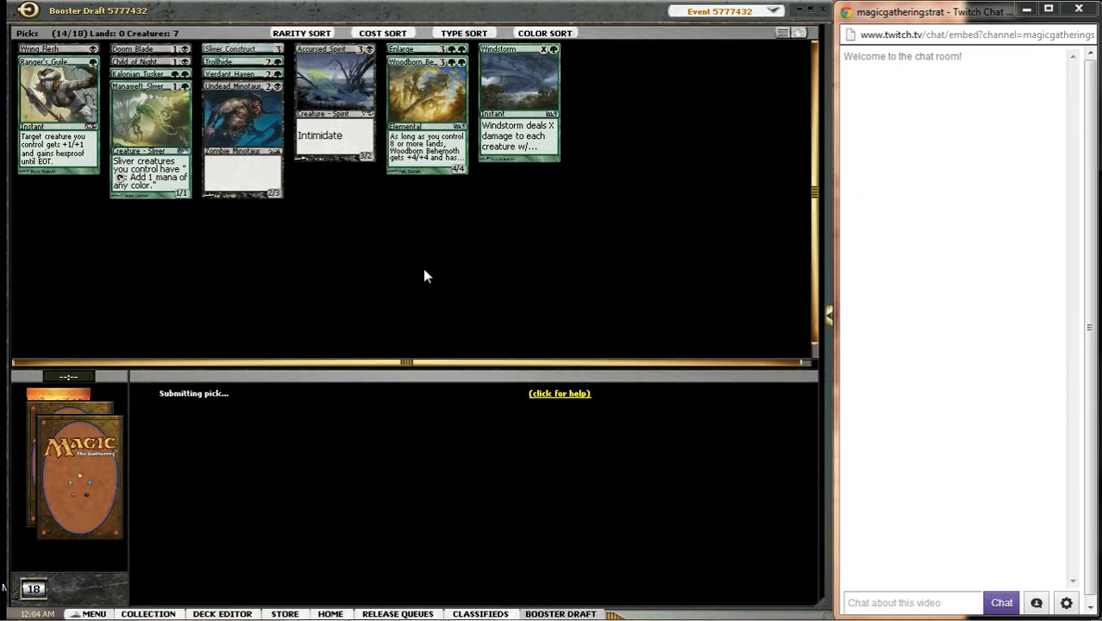
{"action": "mouse_move", "coordinate": [531, 223]}
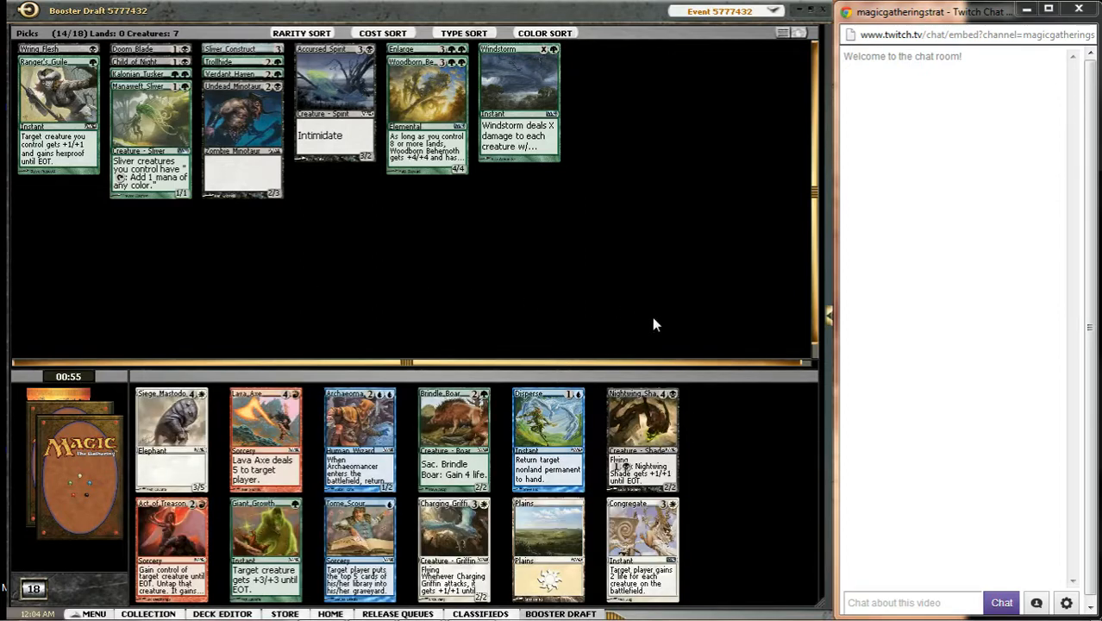
{"action": "mouse_move", "coordinate": [578, 305]}
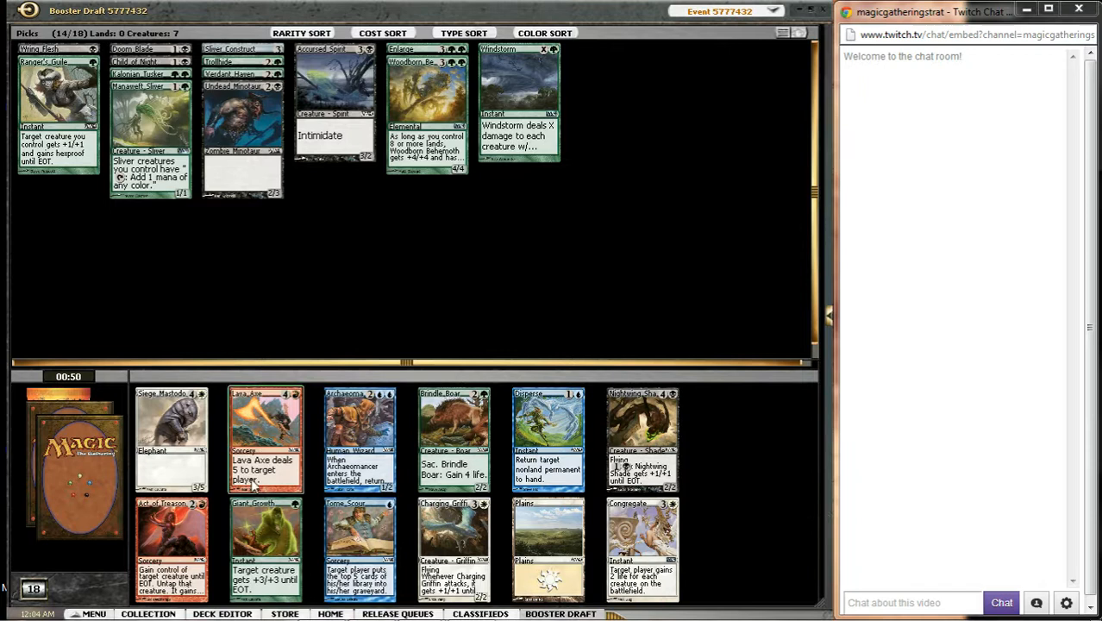
{"action": "mouse_move", "coordinate": [216, 477]}
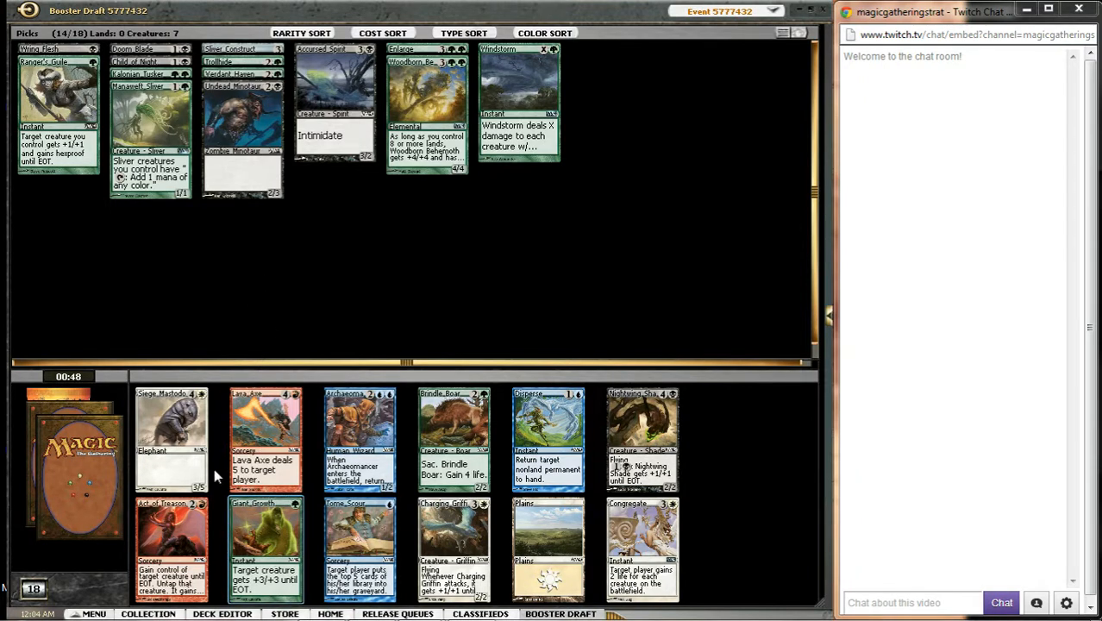
Step: Pick Giant Growth from this booster
{"action": "left_click", "coordinate": [263, 548]}
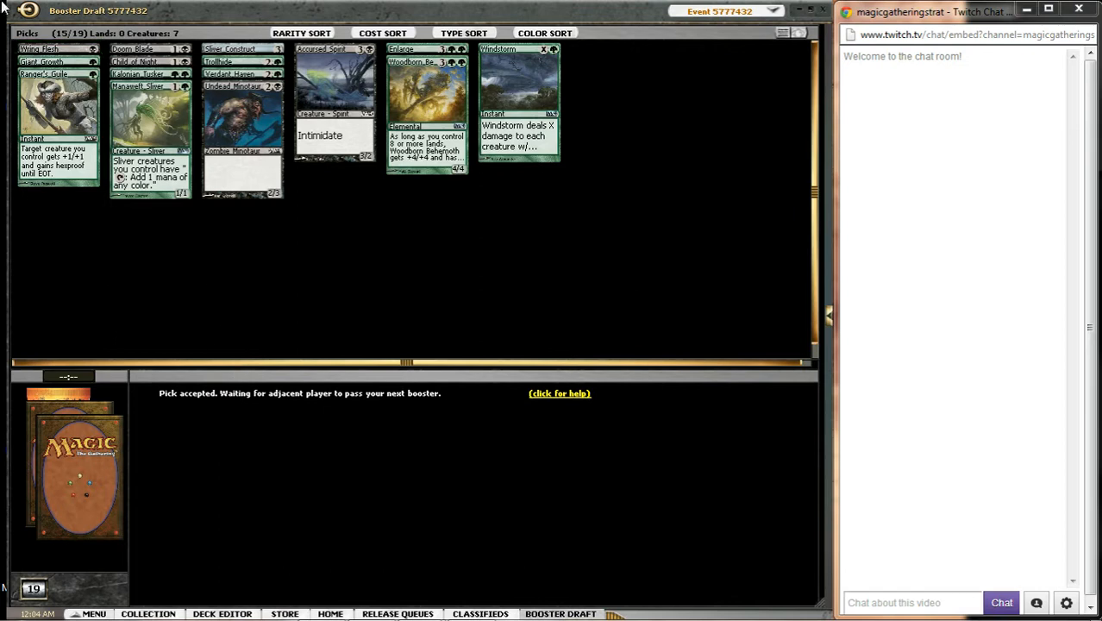
{"action": "mouse_move", "coordinate": [366, 314]}
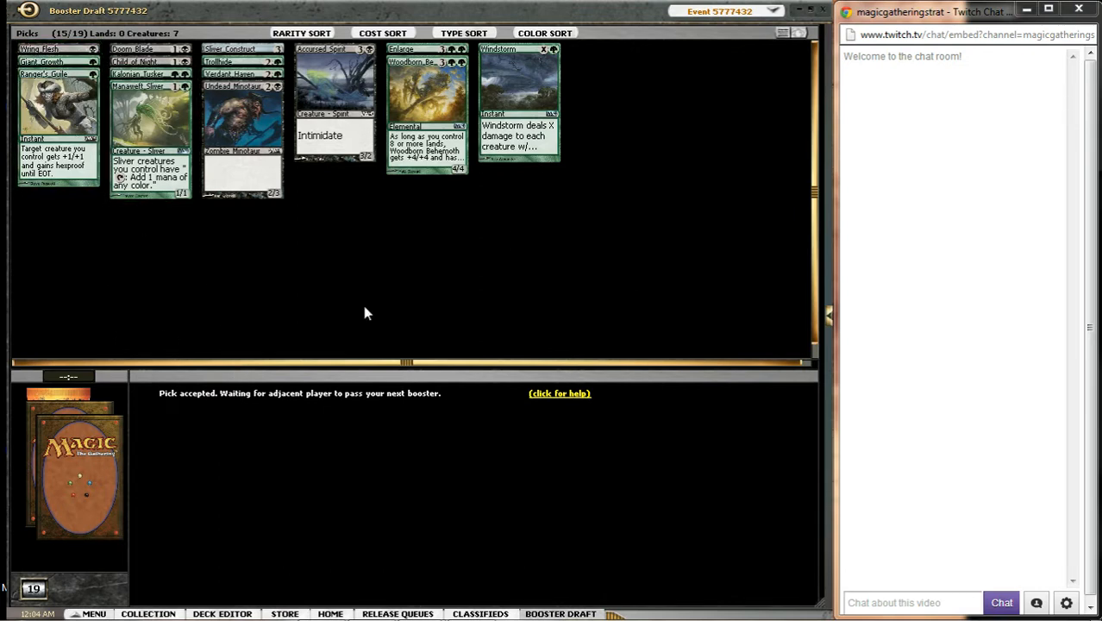
{"action": "mouse_move", "coordinate": [9, 176]}
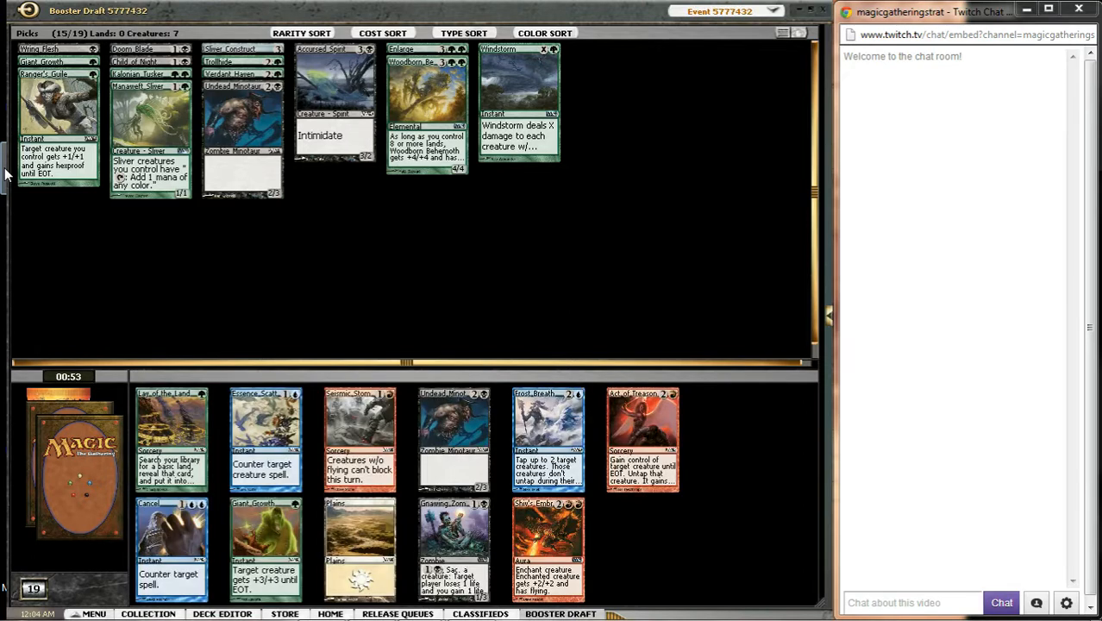
{"action": "mouse_move", "coordinate": [614, 278]}
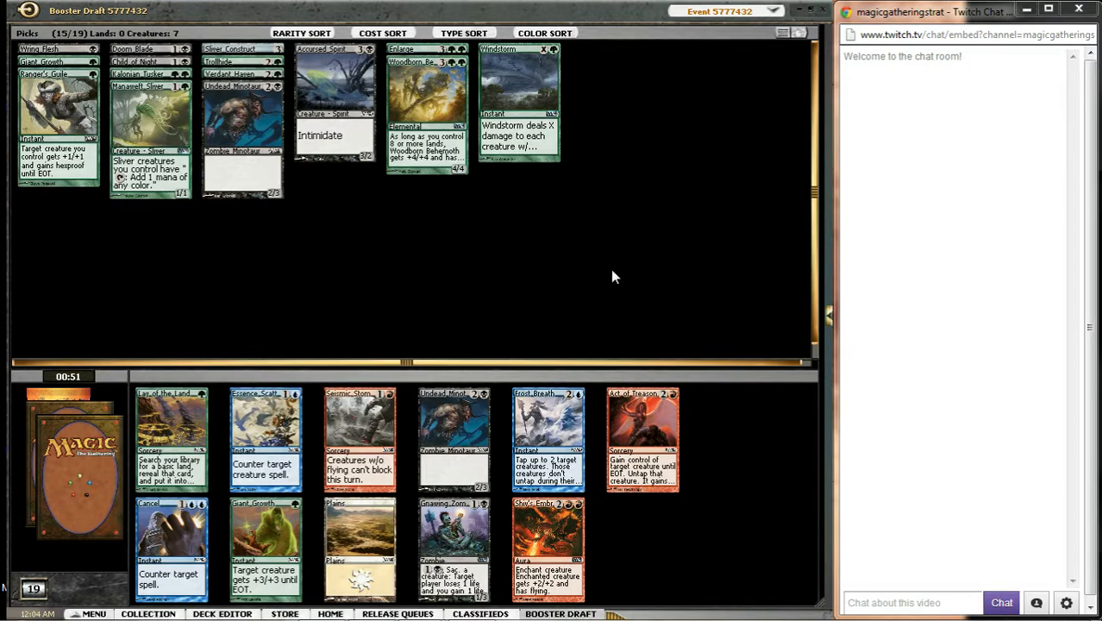
{"action": "mouse_move", "coordinate": [641, 275]}
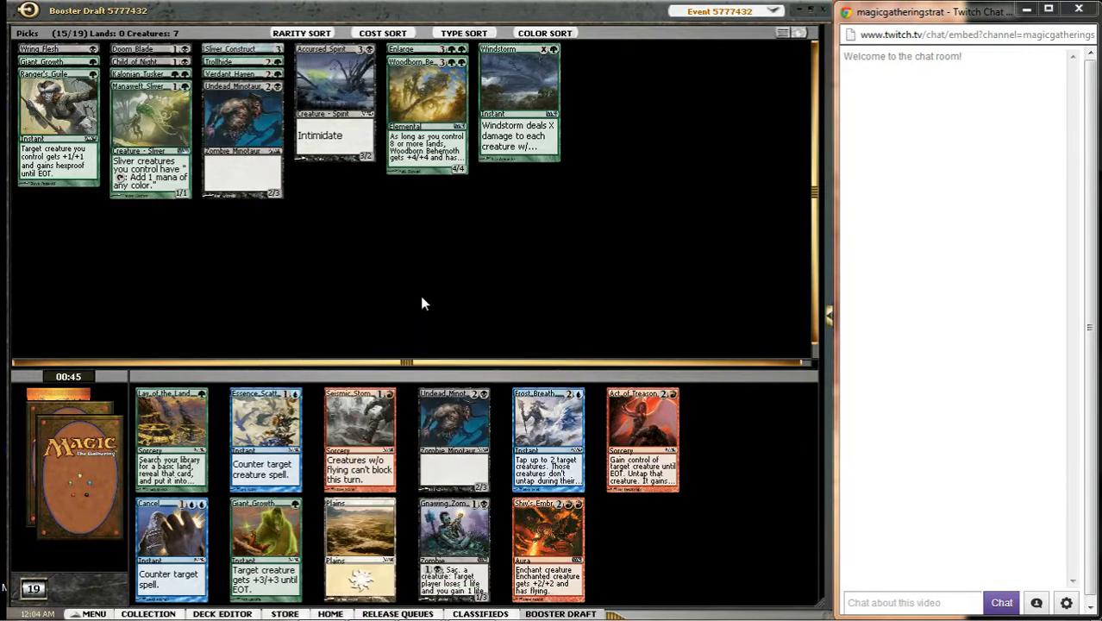
{"action": "mouse_move", "coordinate": [324, 306]}
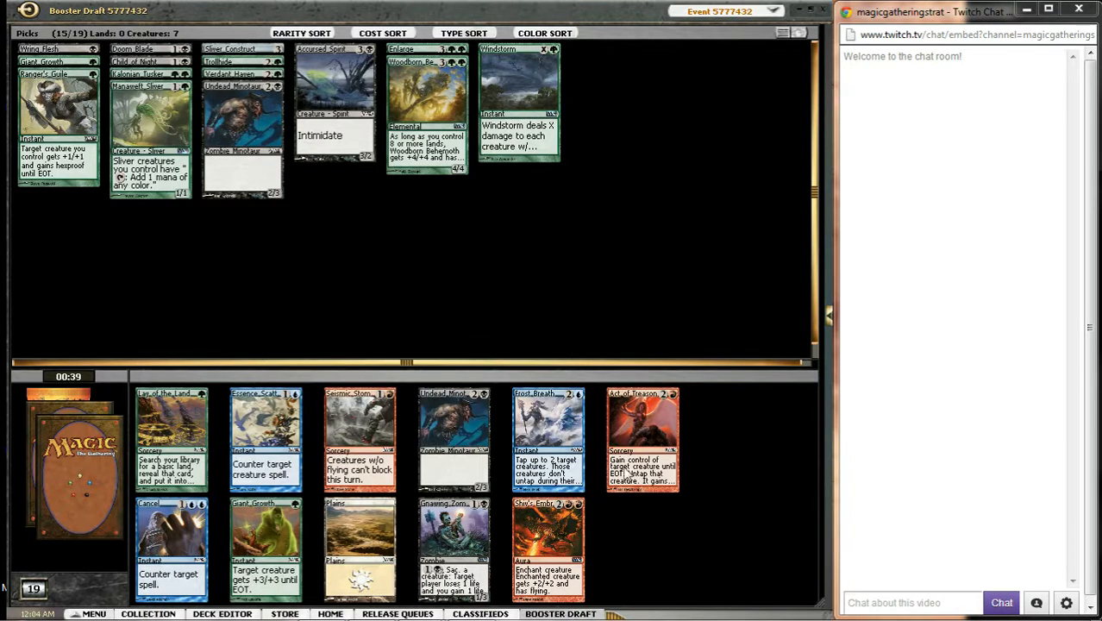
{"action": "mouse_move", "coordinate": [270, 273]}
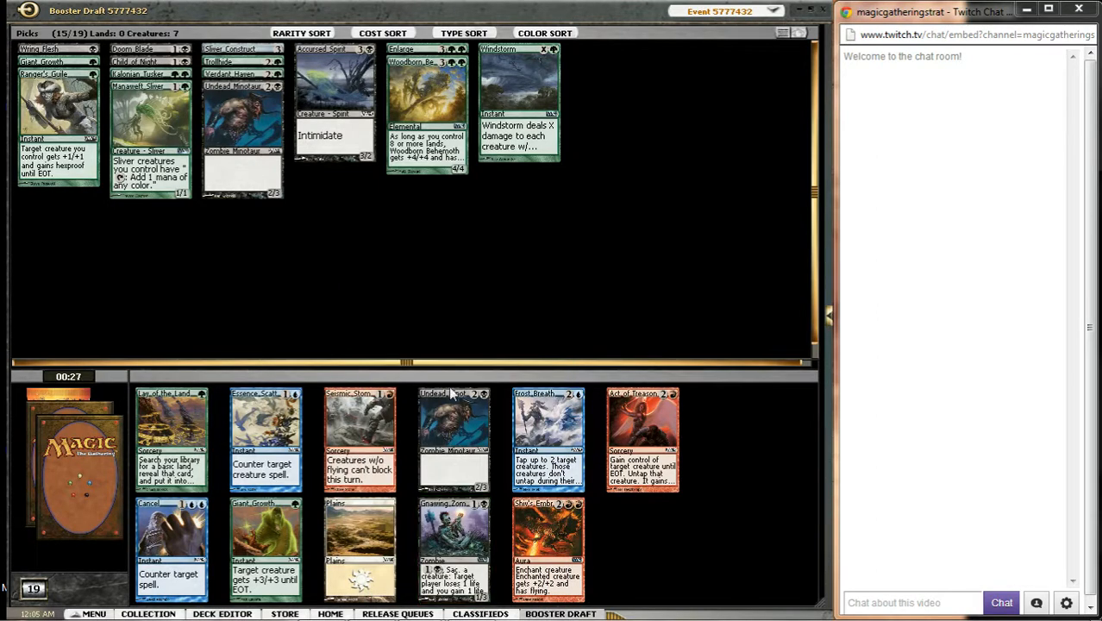
{"action": "mouse_move", "coordinate": [478, 323]}
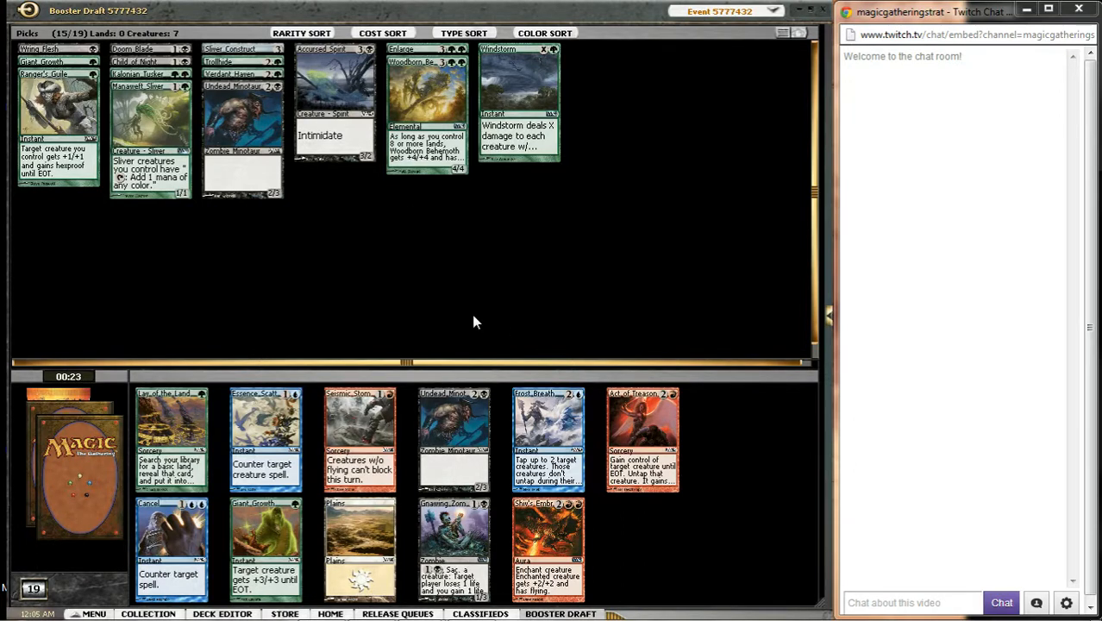
{"action": "mouse_move", "coordinate": [237, 335]}
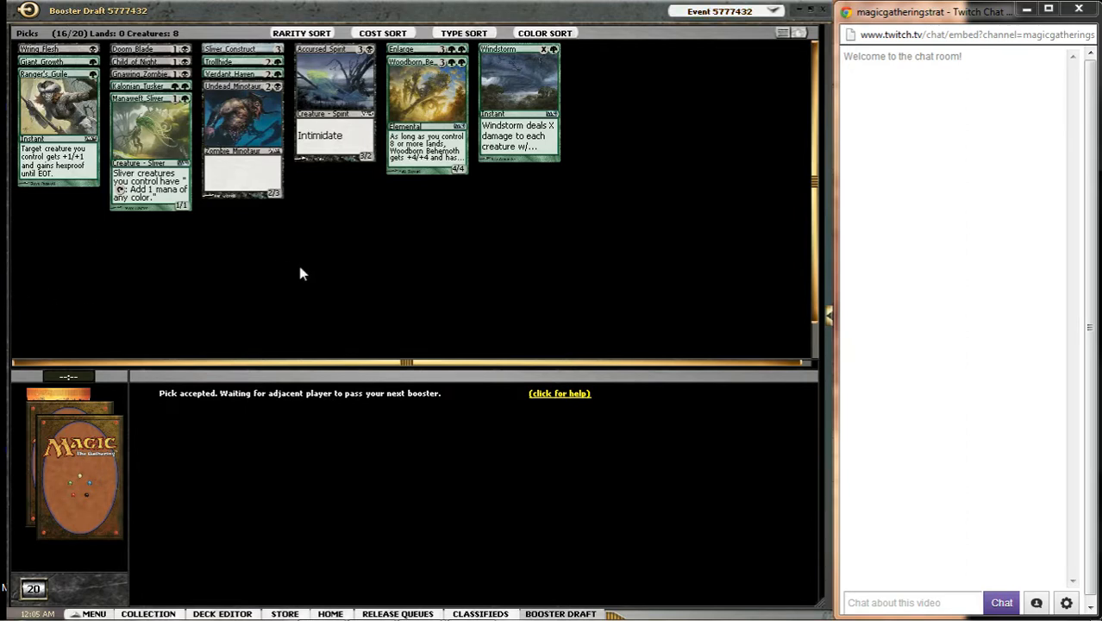
{"action": "mouse_move", "coordinate": [362, 292]}
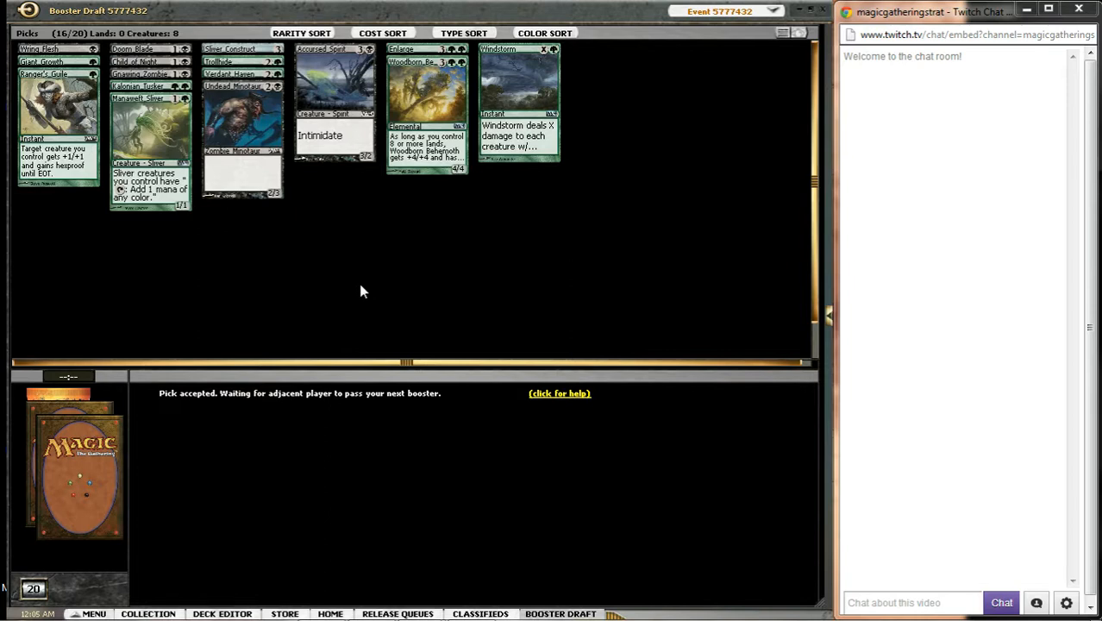
{"action": "mouse_move", "coordinate": [293, 307]}
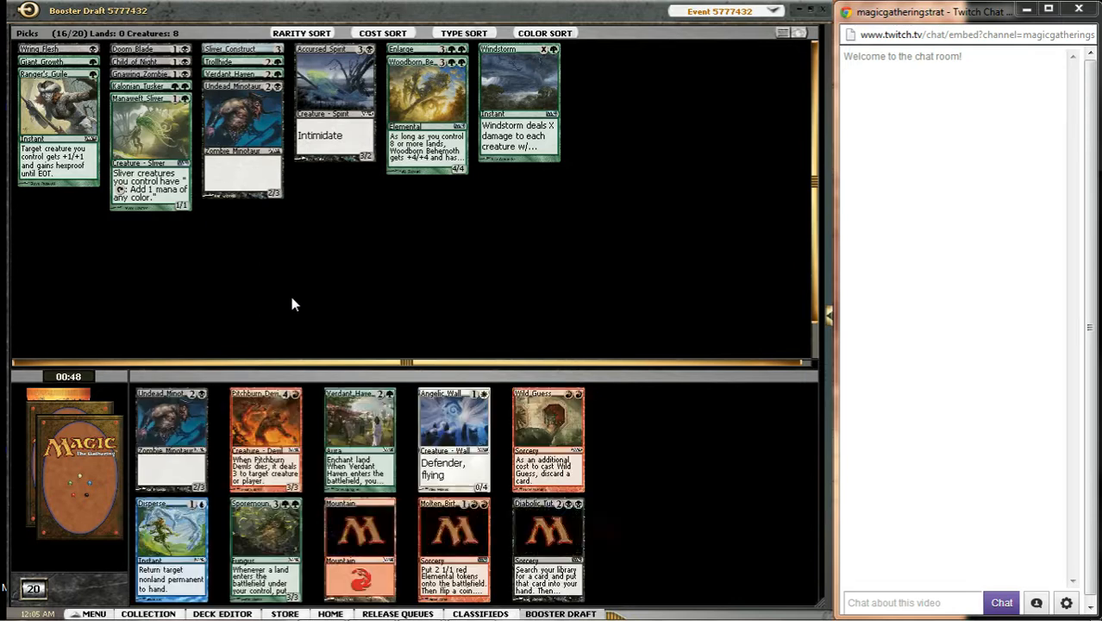
{"action": "mouse_move", "coordinate": [333, 338]}
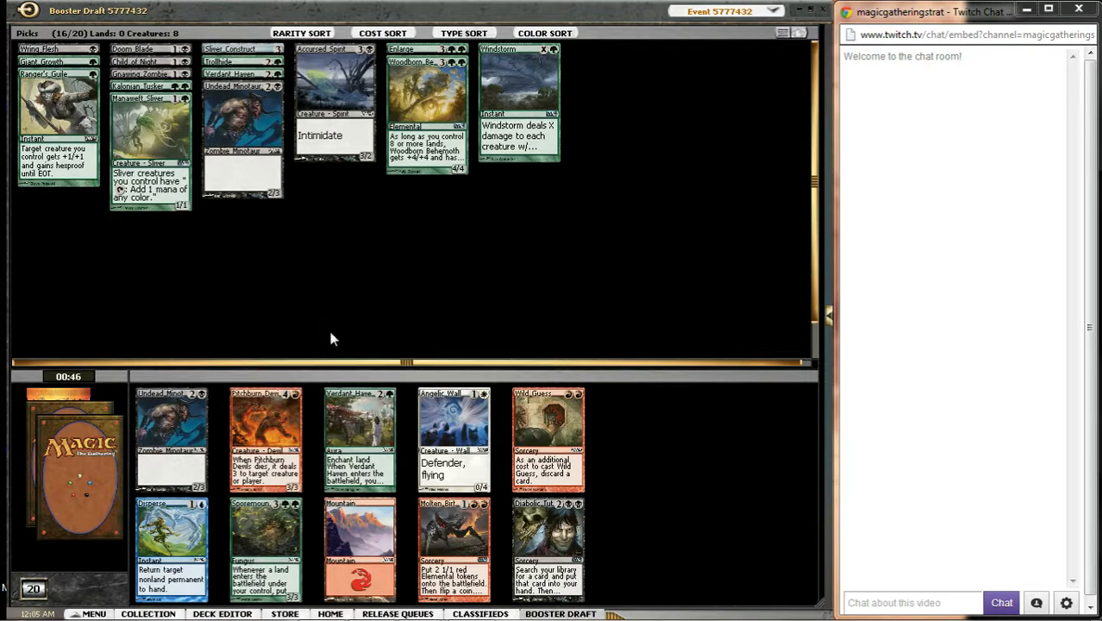
{"action": "mouse_move", "coordinate": [366, 330]}
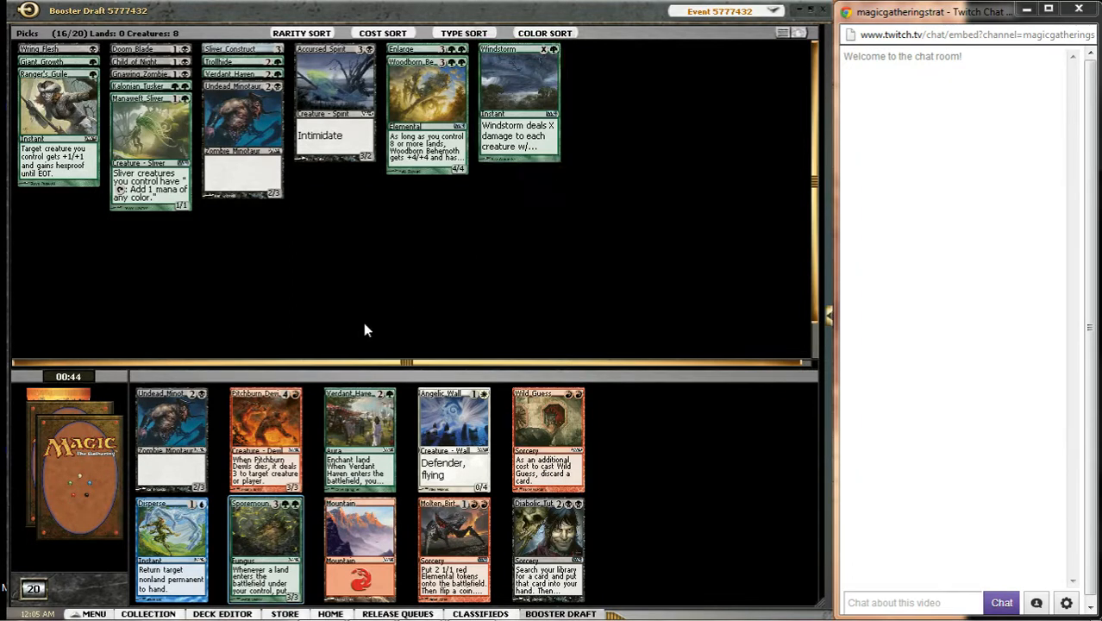
{"action": "mouse_move", "coordinate": [332, 263]}
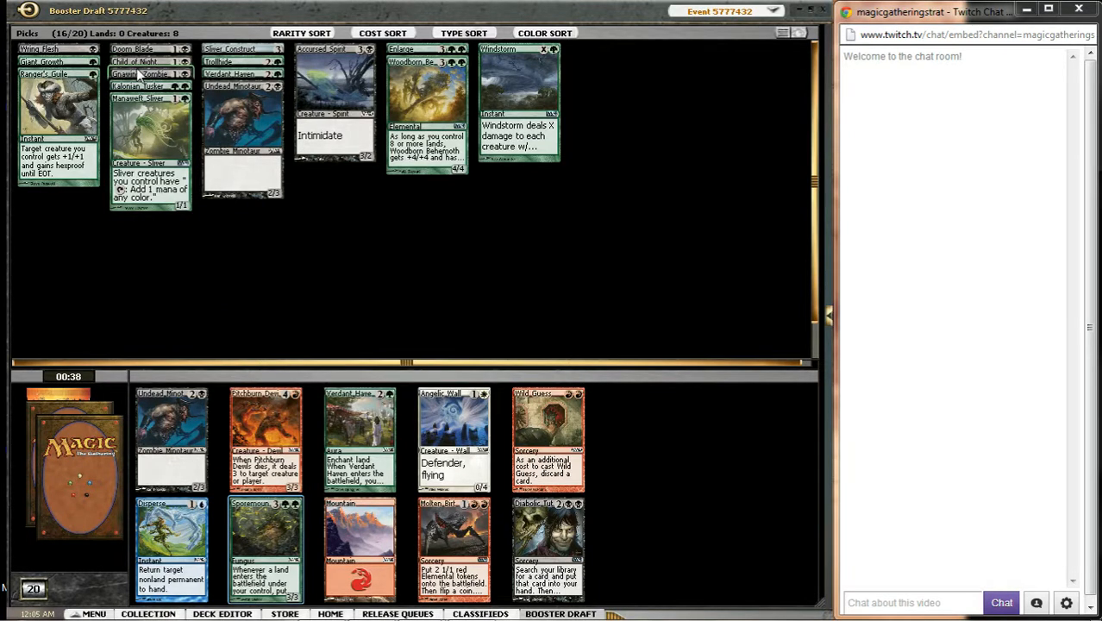
{"action": "mouse_move", "coordinate": [487, 346]}
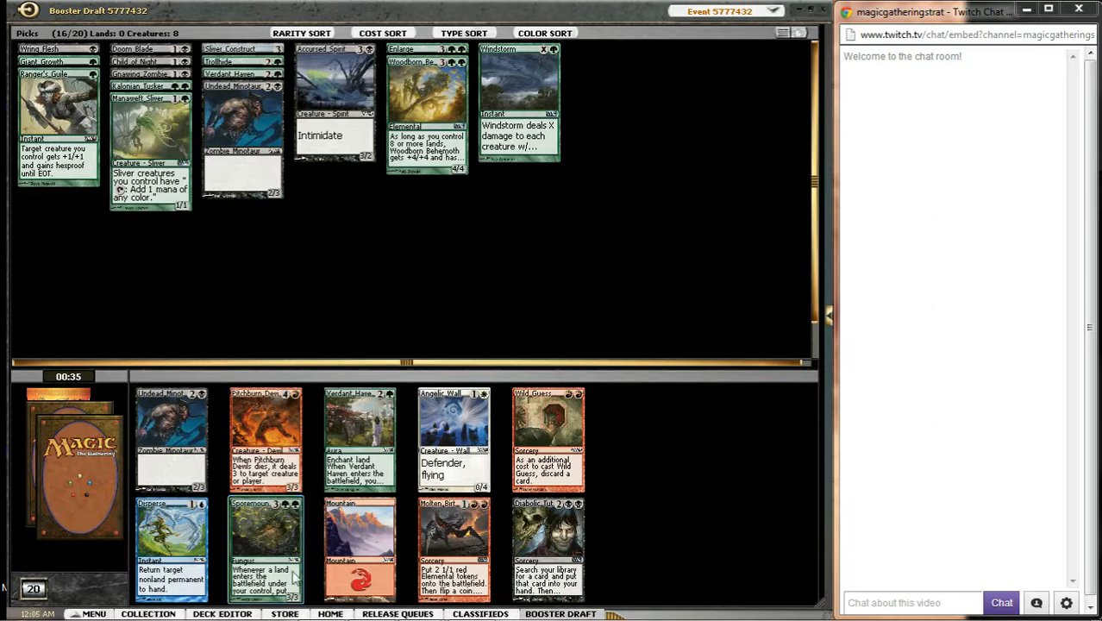
{"action": "mouse_move", "coordinate": [292, 524]}
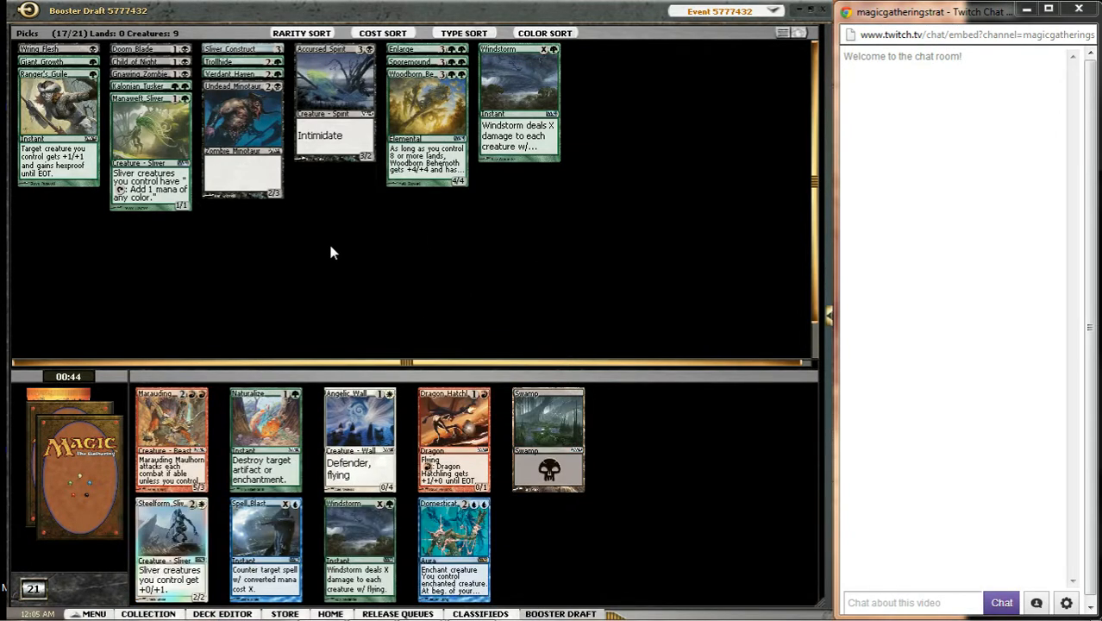
{"action": "mouse_move", "coordinate": [569, 320]}
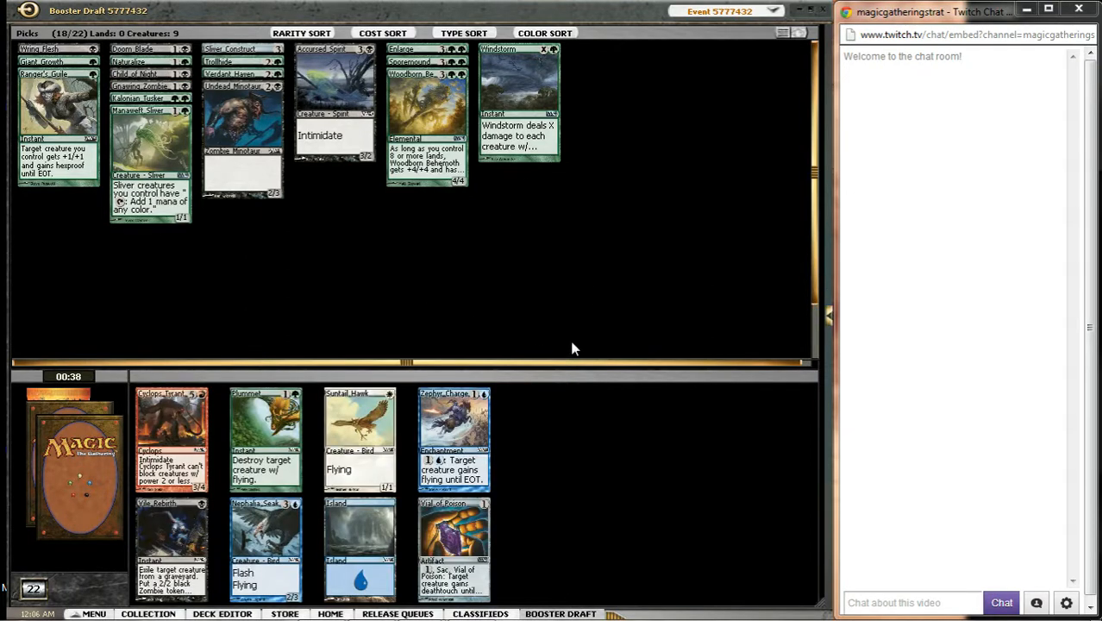
{"action": "mouse_move", "coordinate": [302, 304]}
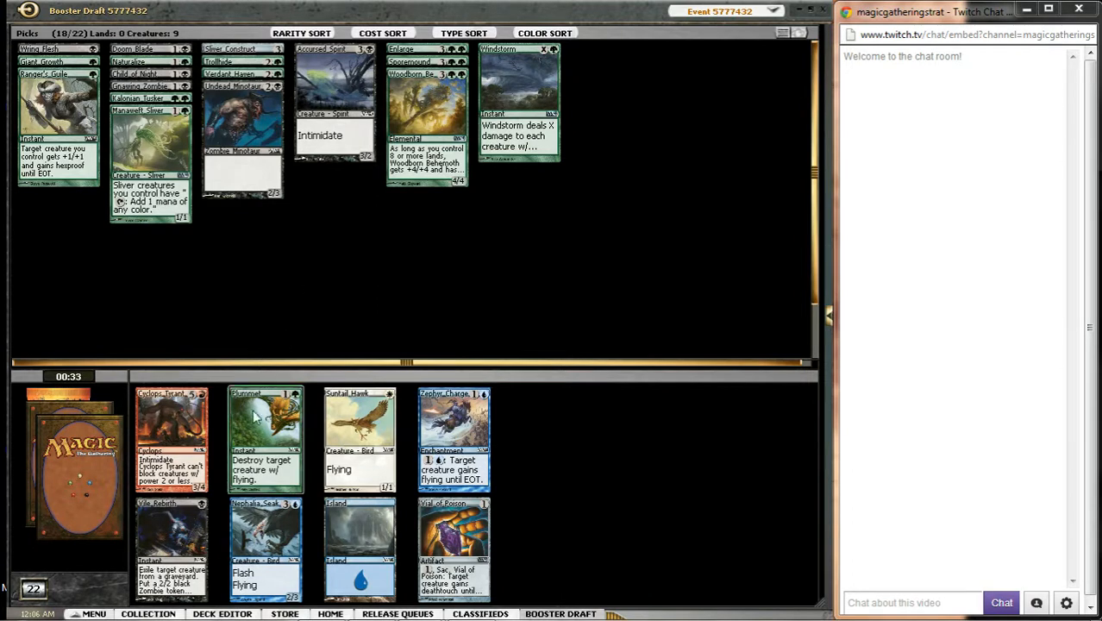
Step: Take Plummet, then a card from the nearly empty booster
{"action": "left_click", "coordinate": [265, 440]}
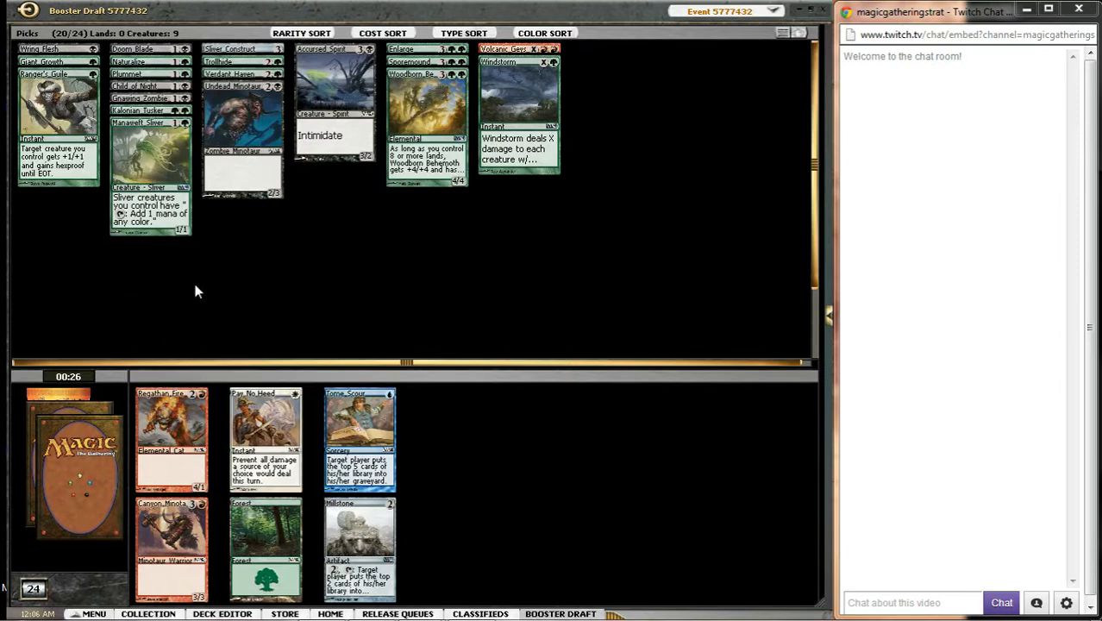
{"action": "left_click", "coordinate": [171, 440]}
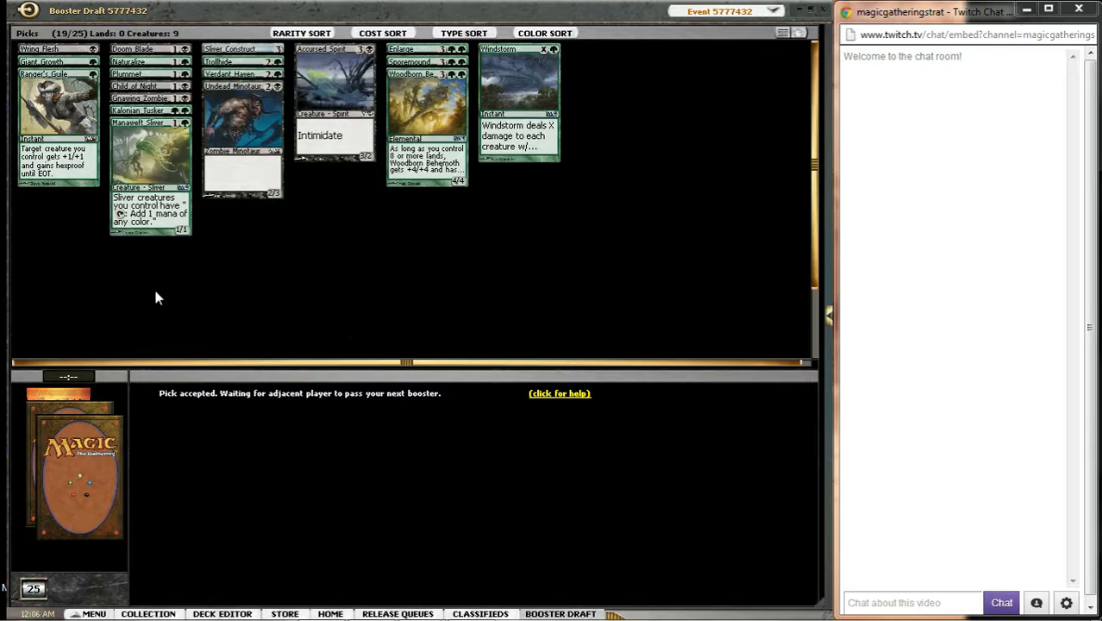
{"action": "mouse_move", "coordinate": [688, 424]}
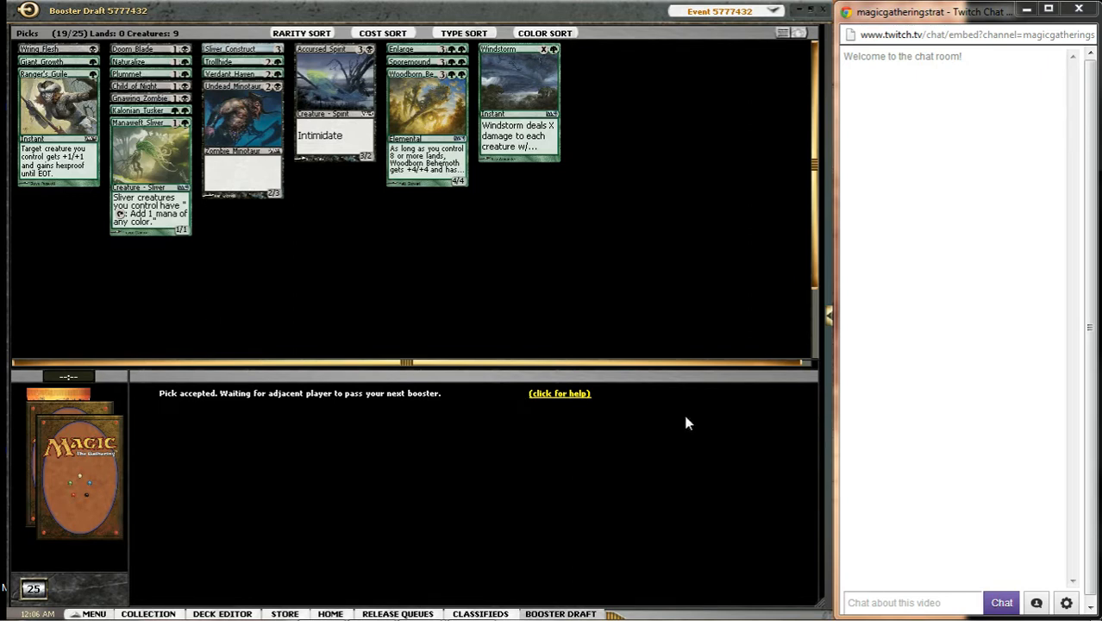
{"action": "mouse_move", "coordinate": [146, 281]}
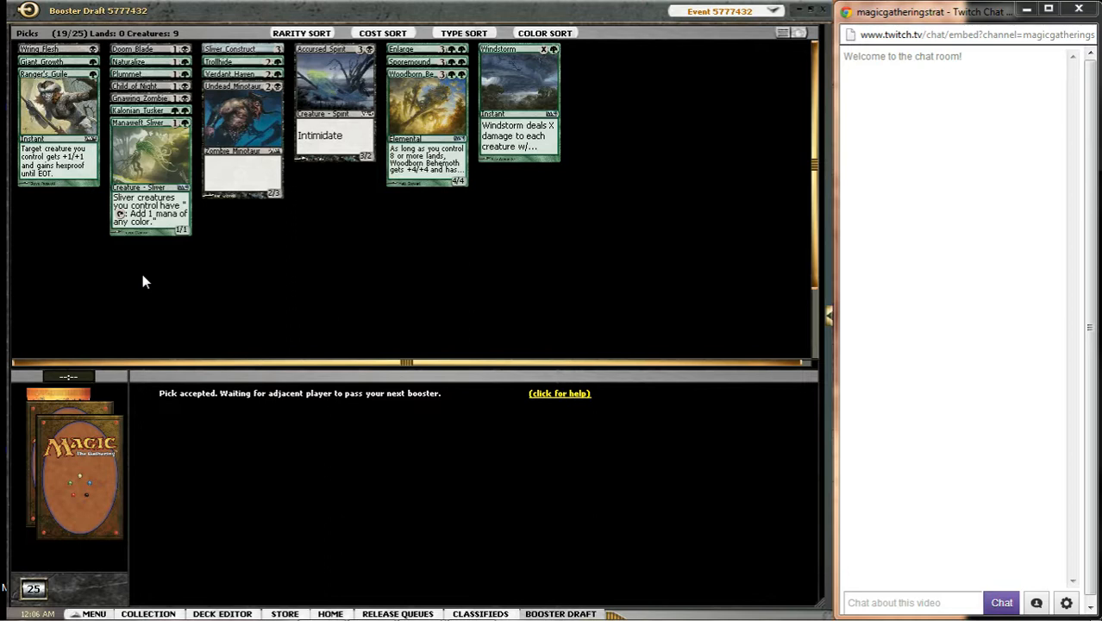
{"action": "mouse_move", "coordinate": [390, 473]}
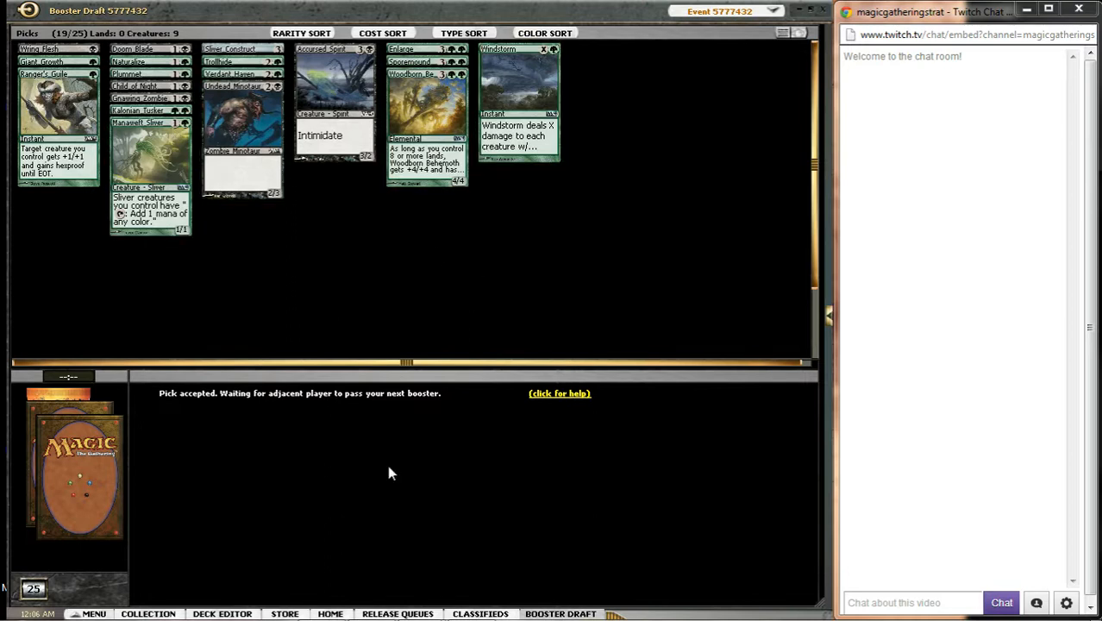
{"action": "mouse_move", "coordinate": [455, 333]}
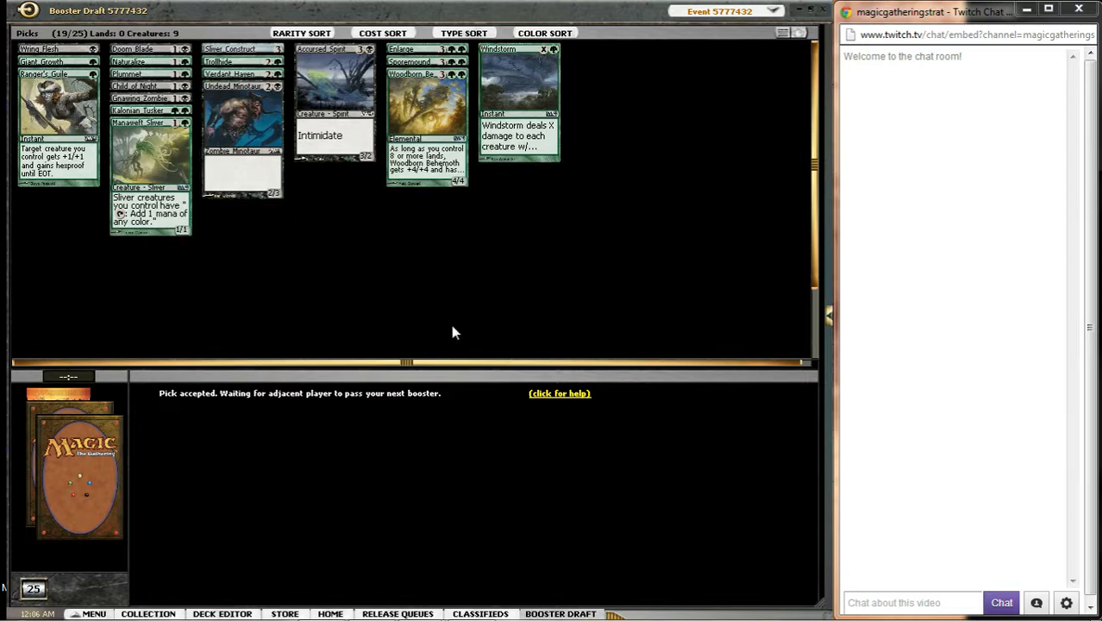
{"action": "mouse_move", "coordinate": [335, 264]}
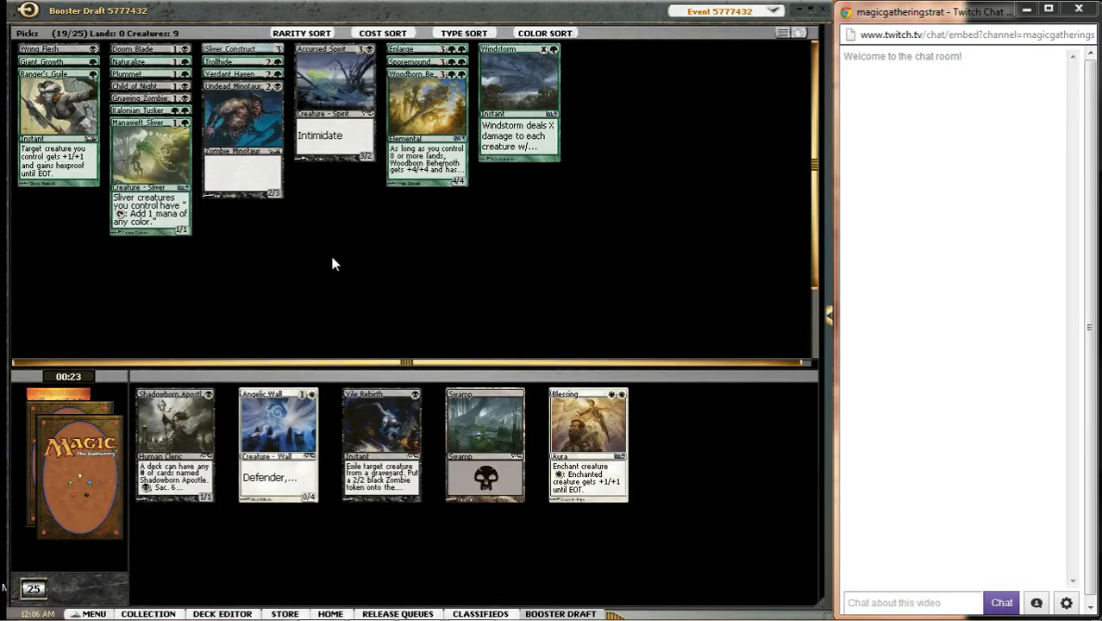
{"action": "mouse_move", "coordinate": [338, 257]}
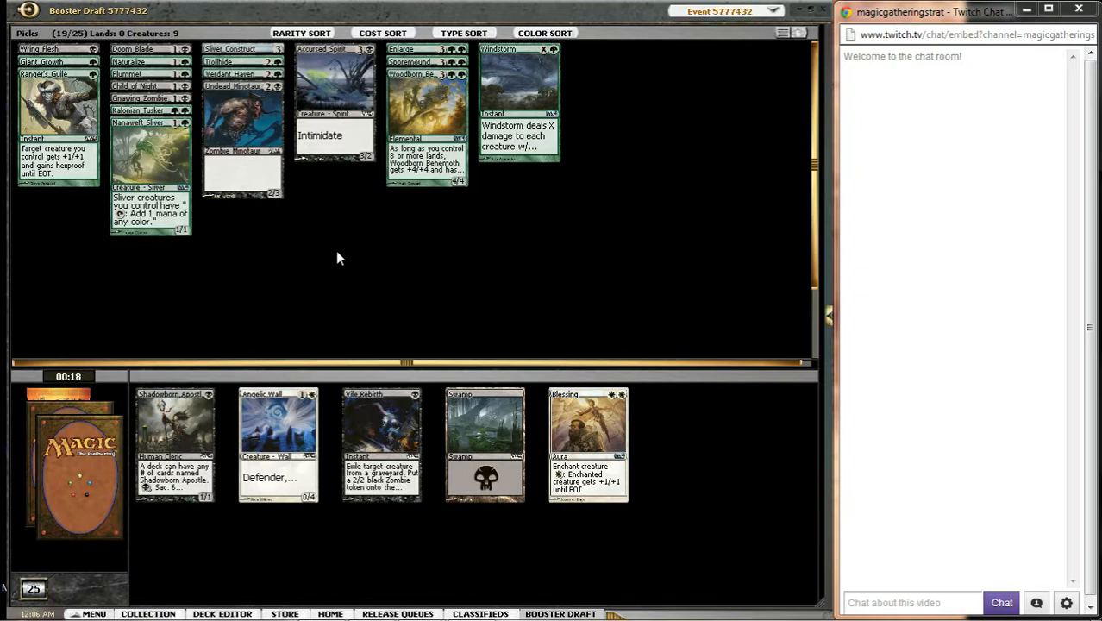
{"action": "mouse_move", "coordinate": [377, 442]}
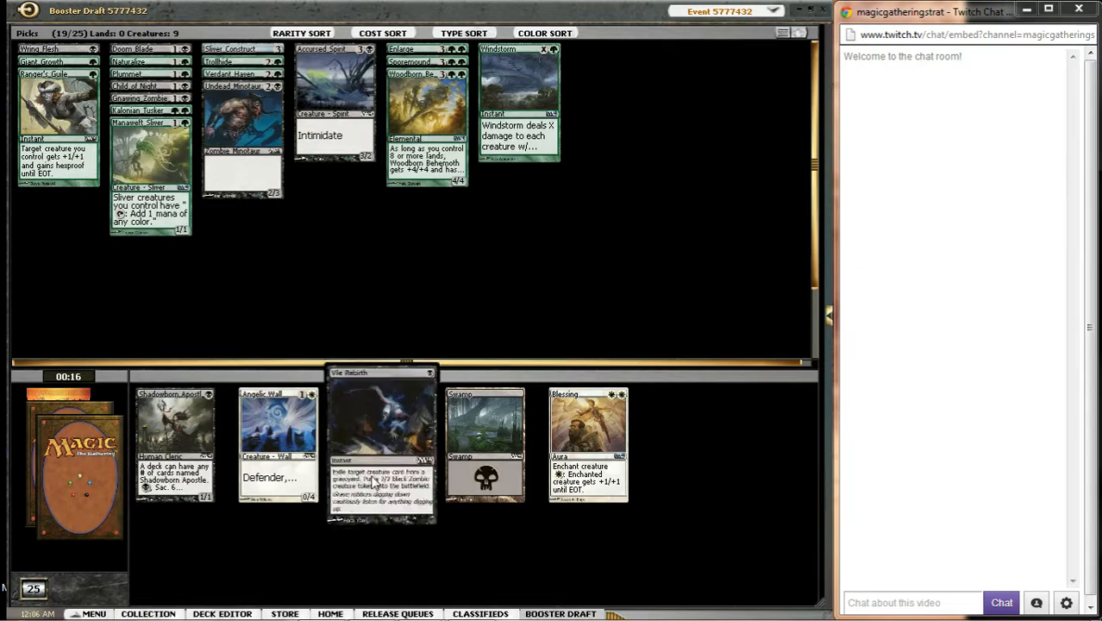
{"action": "mouse_move", "coordinate": [406, 335]}
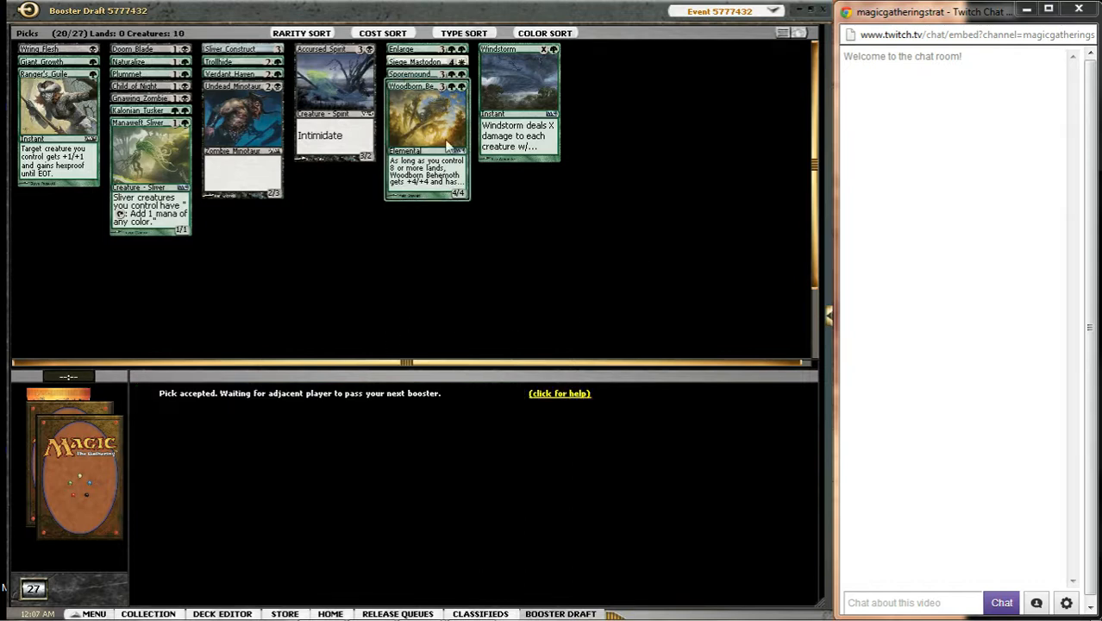
Step: Draft Essence Scatter from the leftover booster and wait for the fresh pack
{"action": "right_click", "coordinate": [427, 129]}
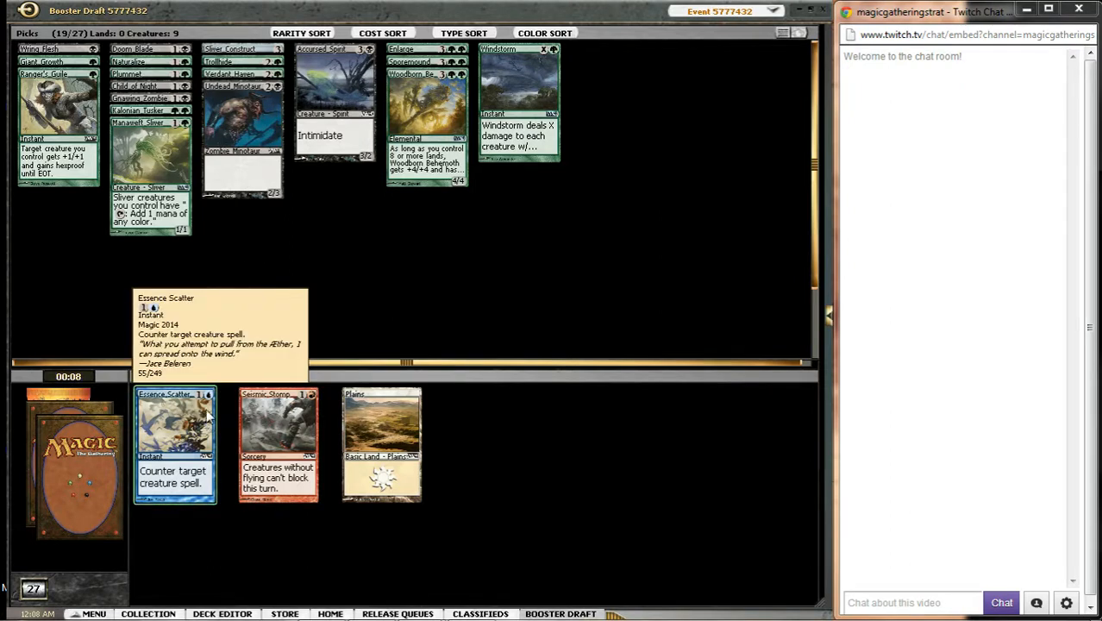
{"action": "left_click", "coordinate": [175, 449]}
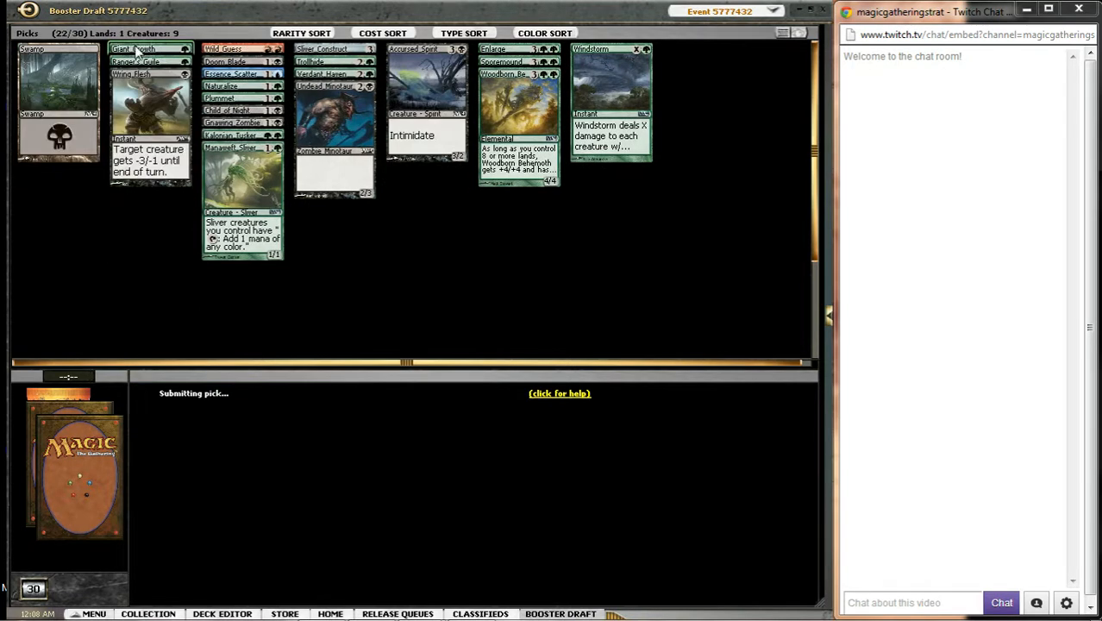
{"action": "right_click", "coordinate": [156, 49]}
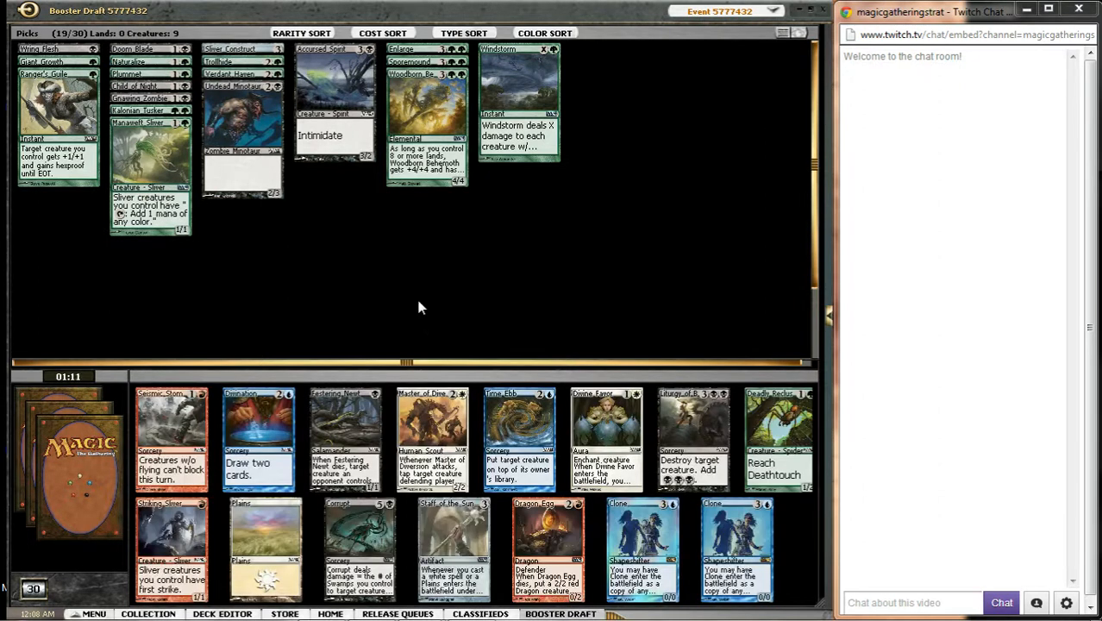
{"action": "mouse_move", "coordinate": [366, 184]}
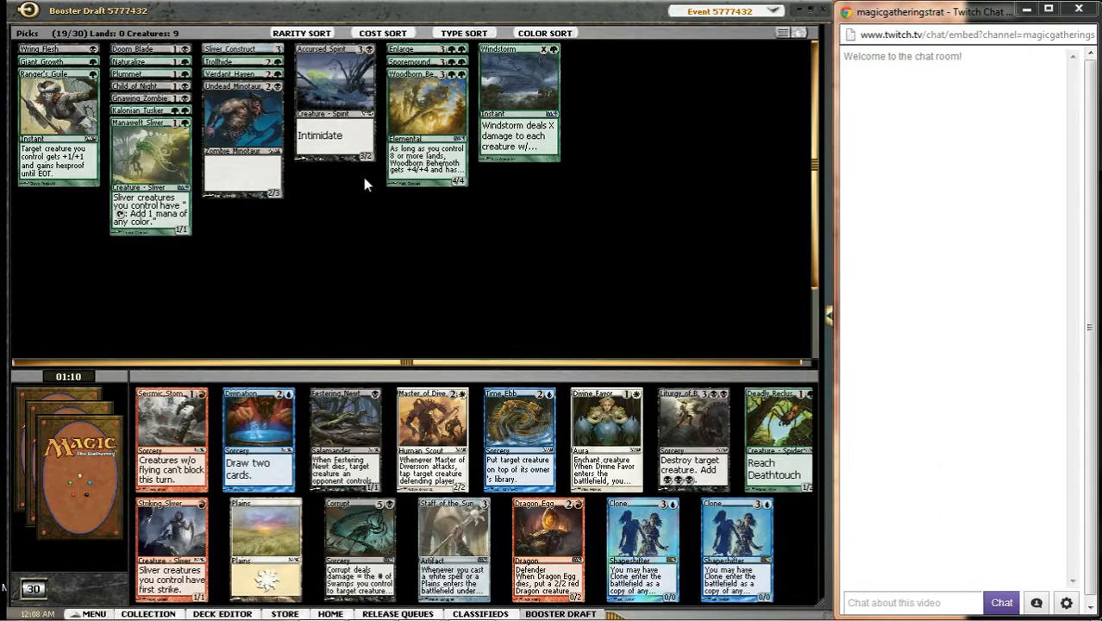
{"action": "mouse_move", "coordinate": [553, 251]}
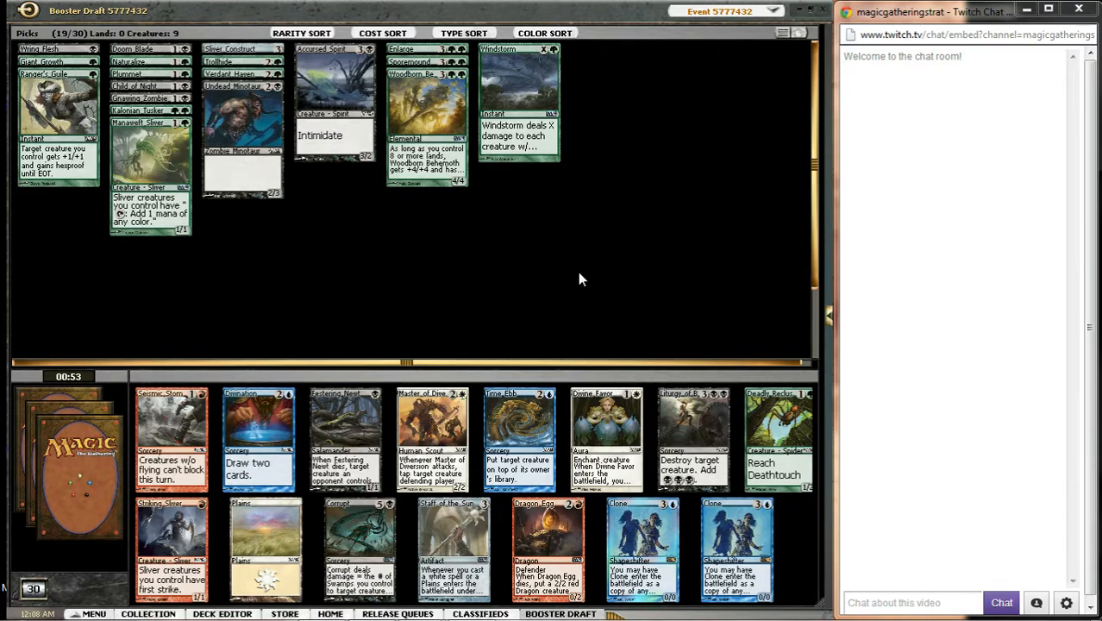
{"action": "mouse_move", "coordinate": [529, 321]}
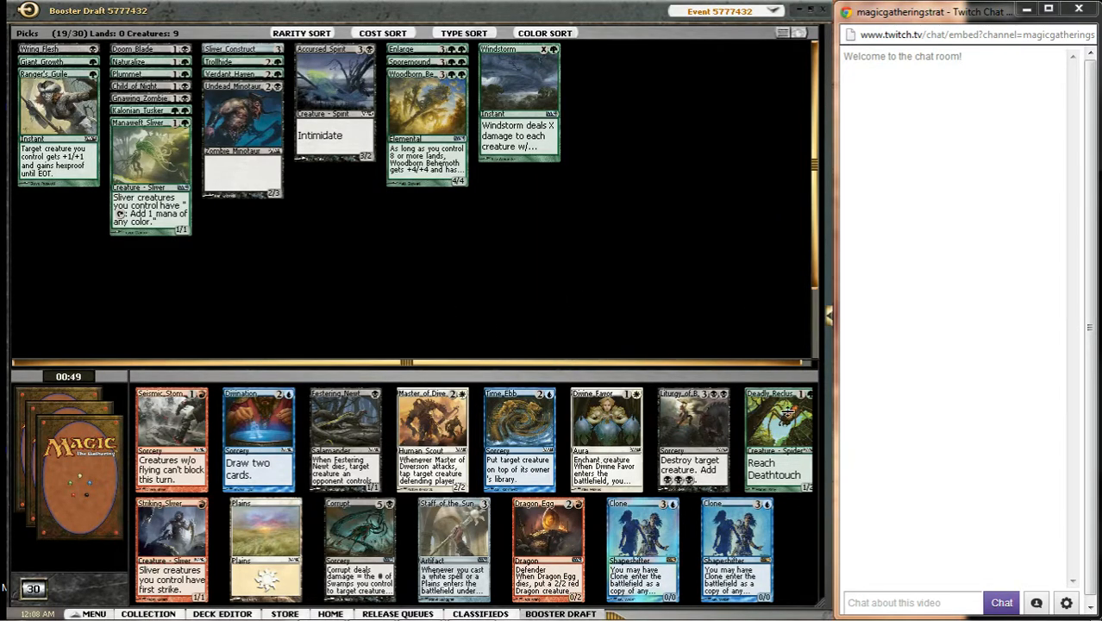
{"action": "mouse_move", "coordinate": [588, 266]}
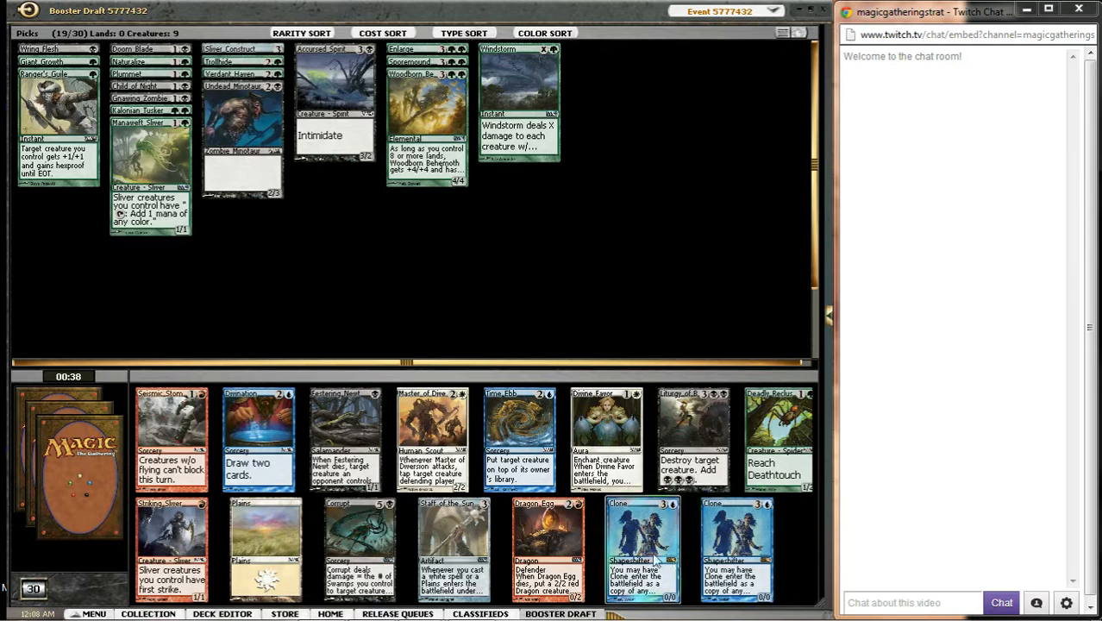
{"action": "mouse_move", "coordinate": [640, 544]}
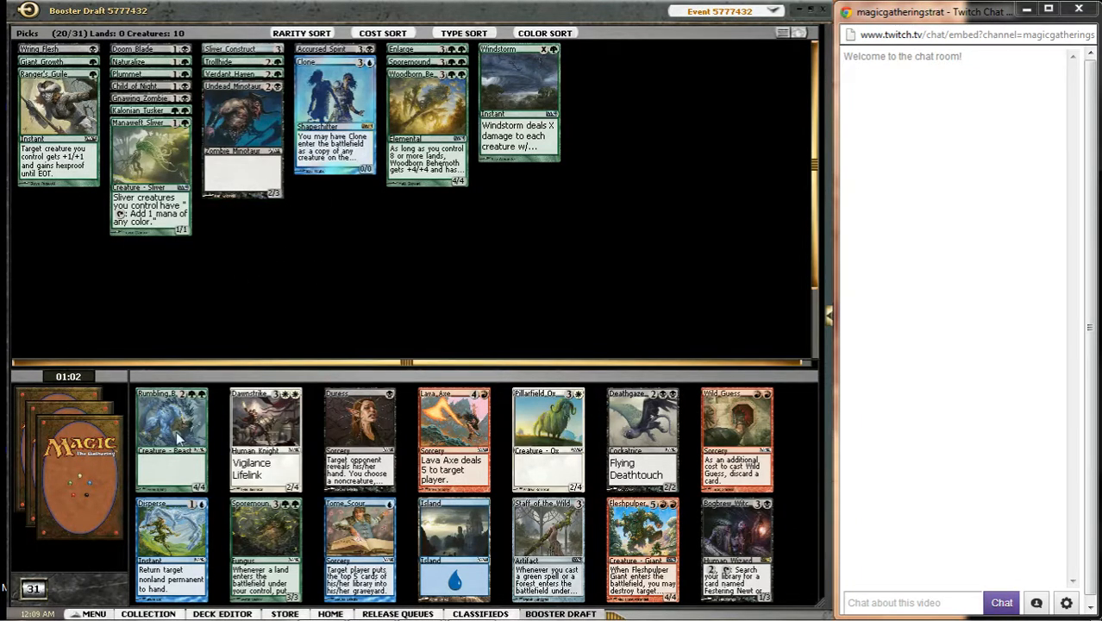
{"action": "mouse_move", "coordinate": [738, 549]}
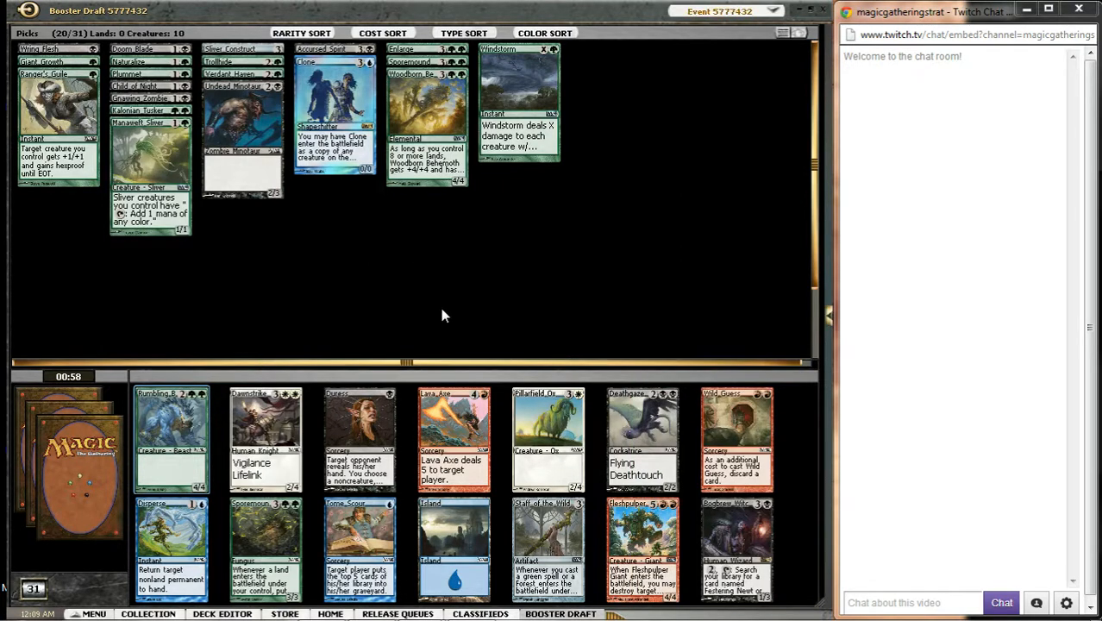
{"action": "mouse_move", "coordinate": [197, 420]}
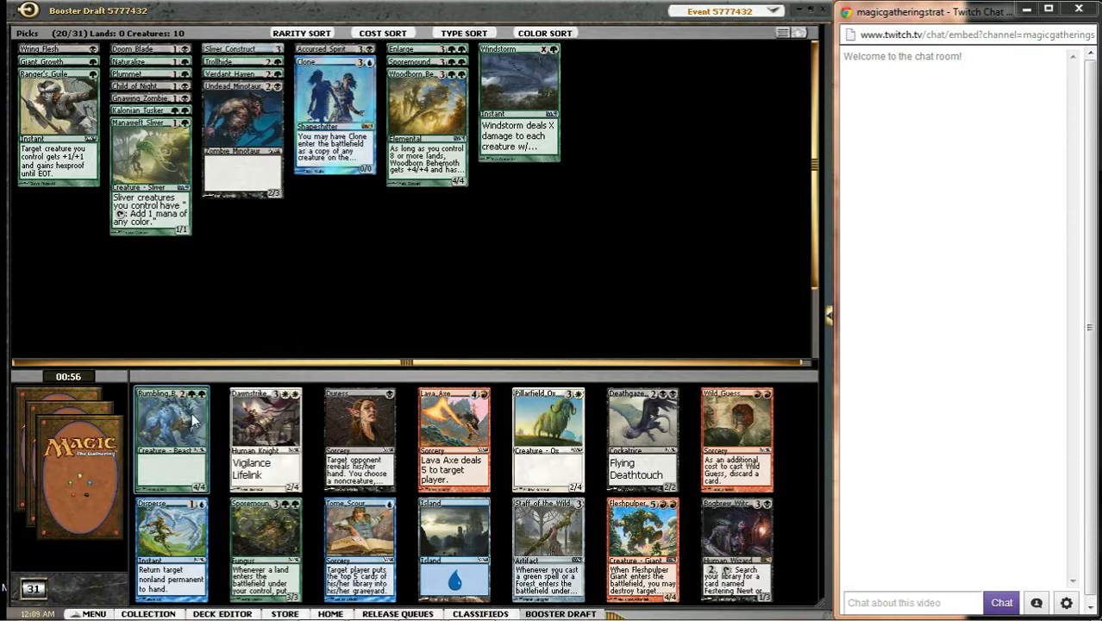
Step: Draft Rumbling Baloth, then Blood Bairn, from the next boosters
{"action": "left_click", "coordinate": [171, 436]}
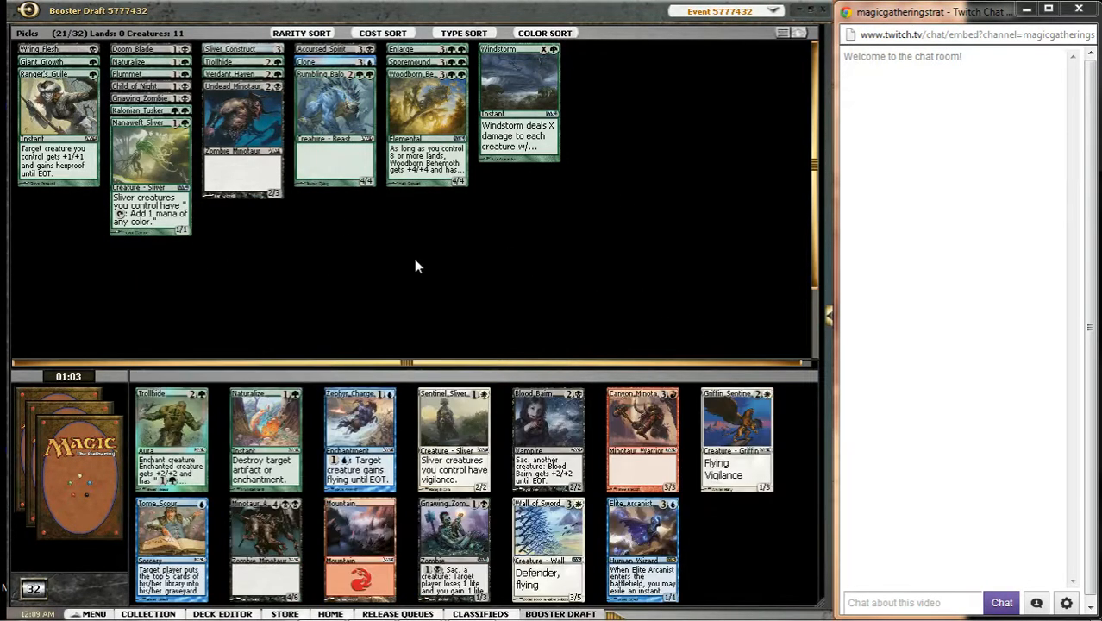
{"action": "mouse_move", "coordinate": [499, 290]}
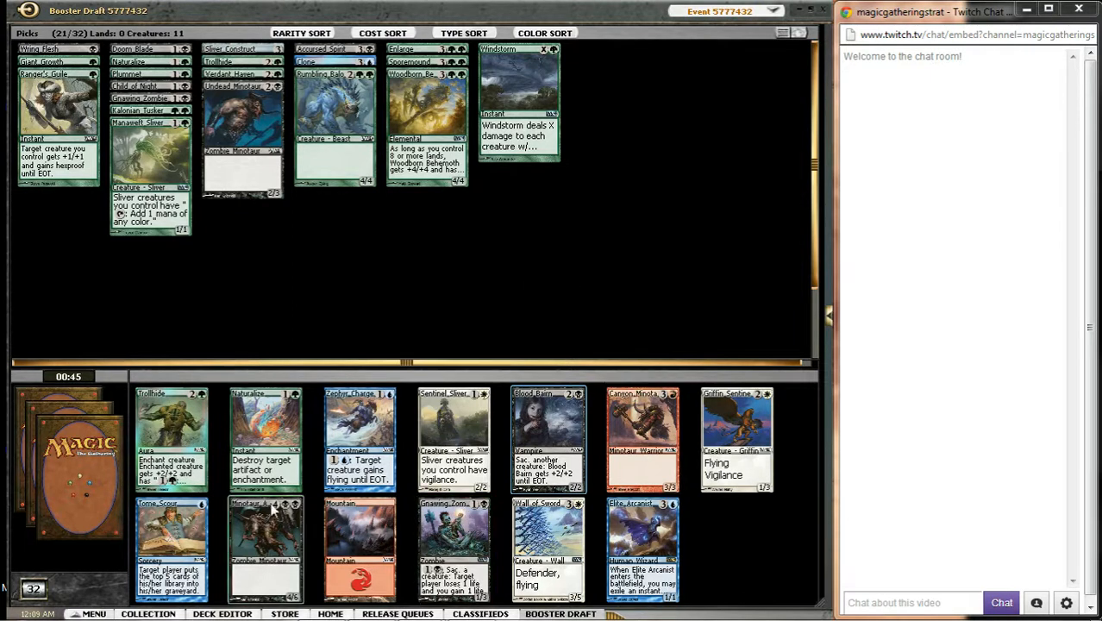
{"action": "mouse_move", "coordinate": [559, 414]}
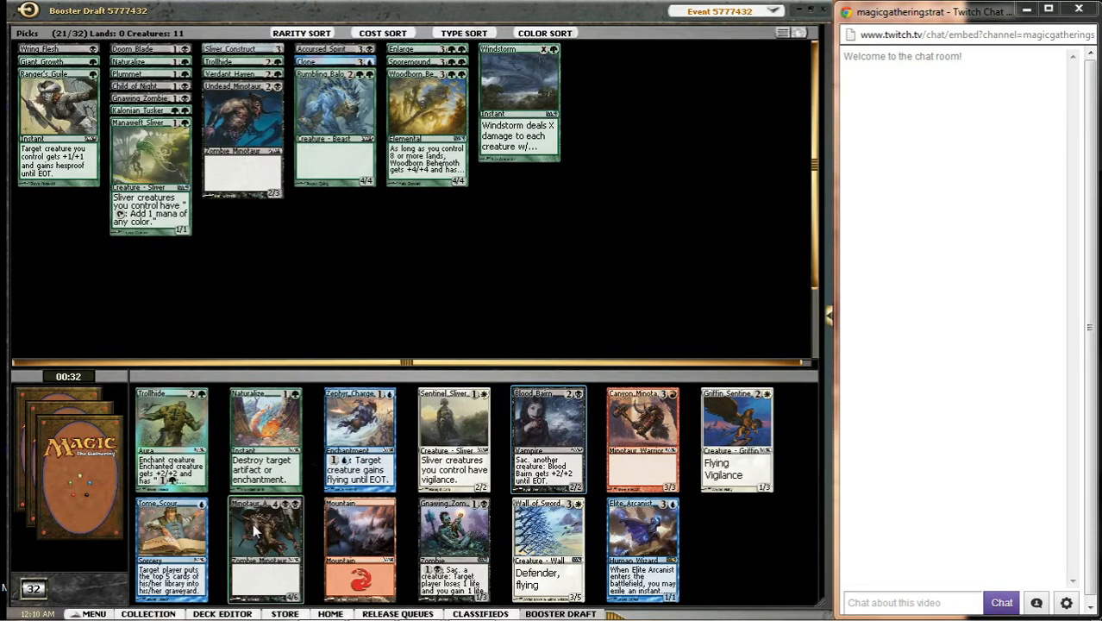
{"action": "mouse_move", "coordinate": [269, 569]}
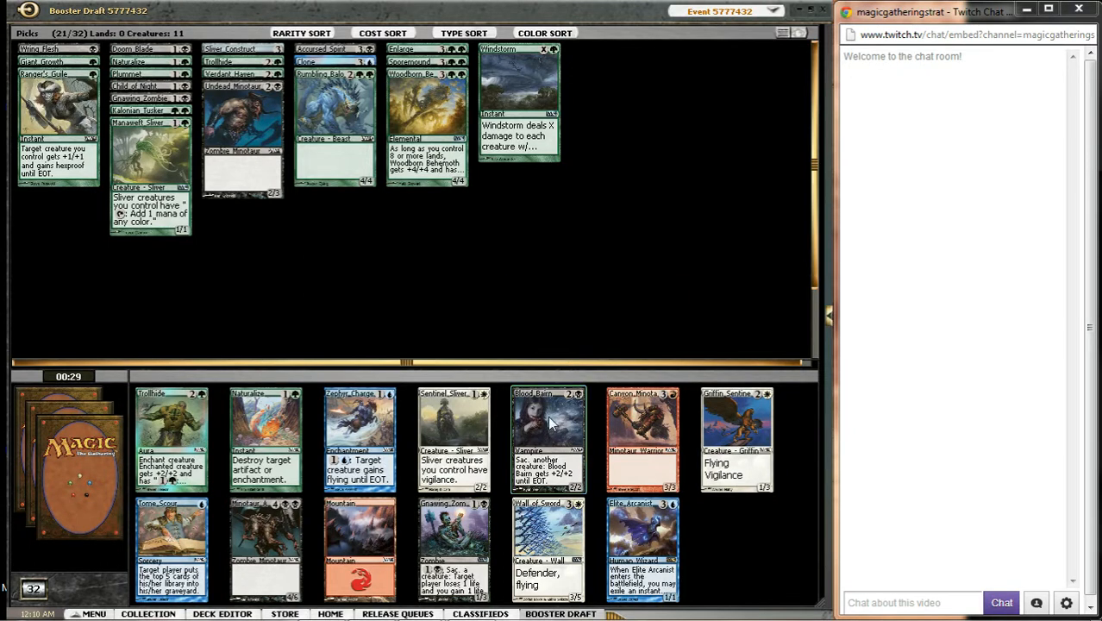
{"action": "left_click", "coordinate": [549, 422]}
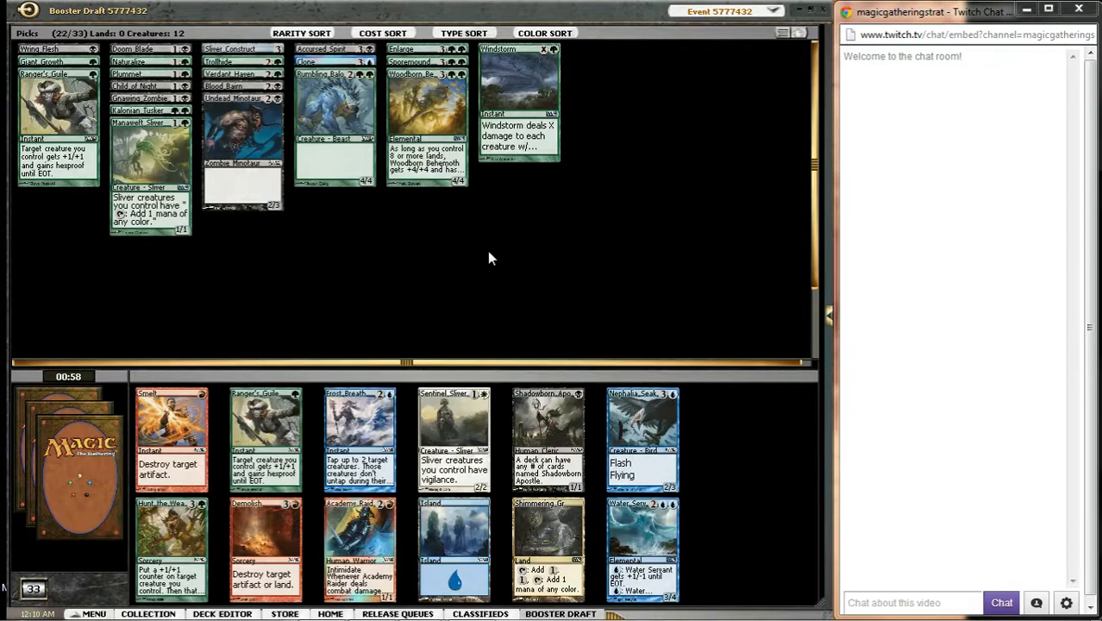
{"action": "mouse_move", "coordinate": [758, 525]}
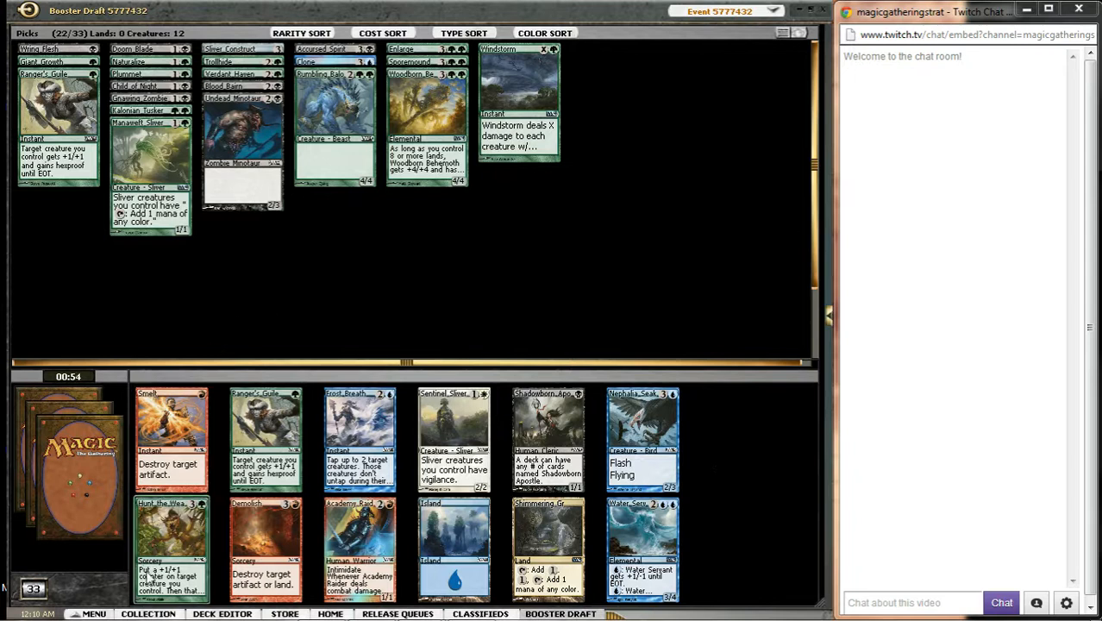
{"action": "mouse_move", "coordinate": [738, 236]}
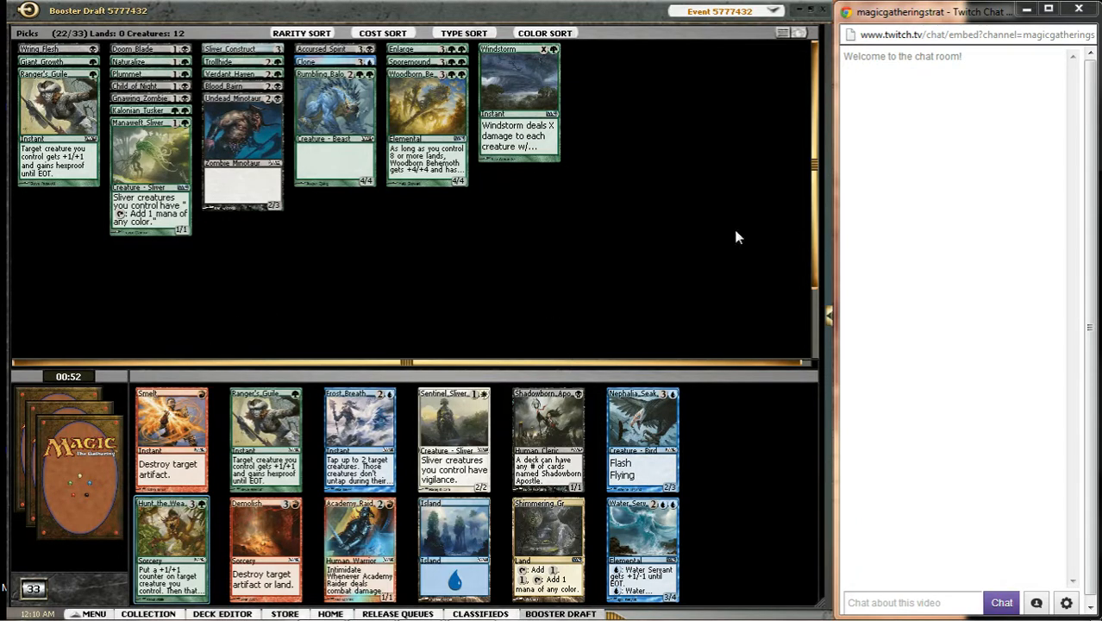
{"action": "mouse_move", "coordinate": [362, 300]}
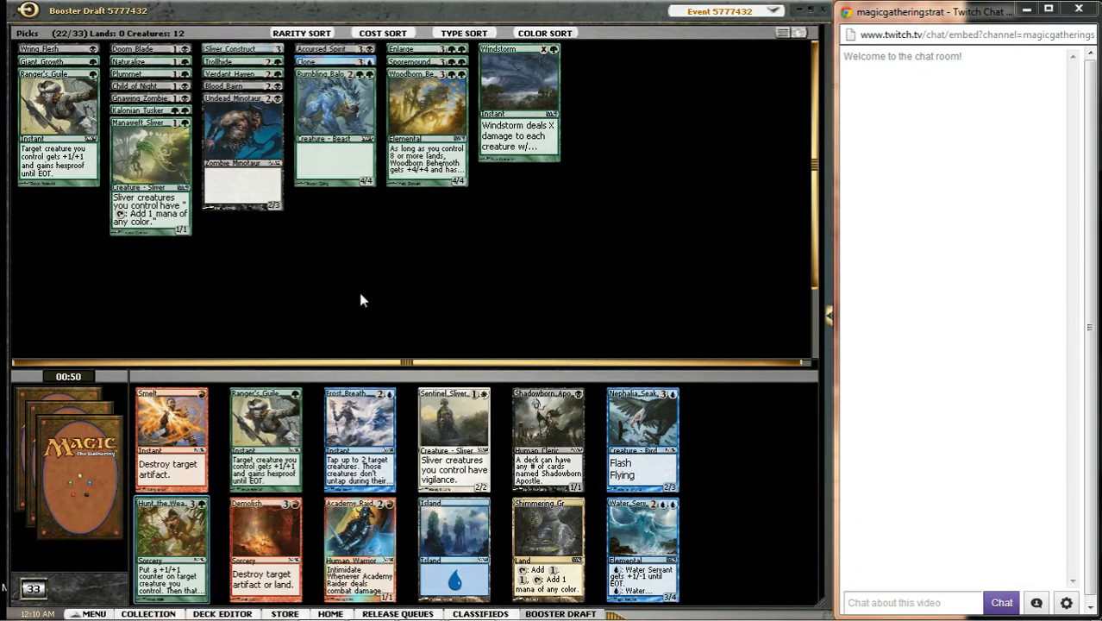
{"action": "mouse_move", "coordinate": [407, 281]}
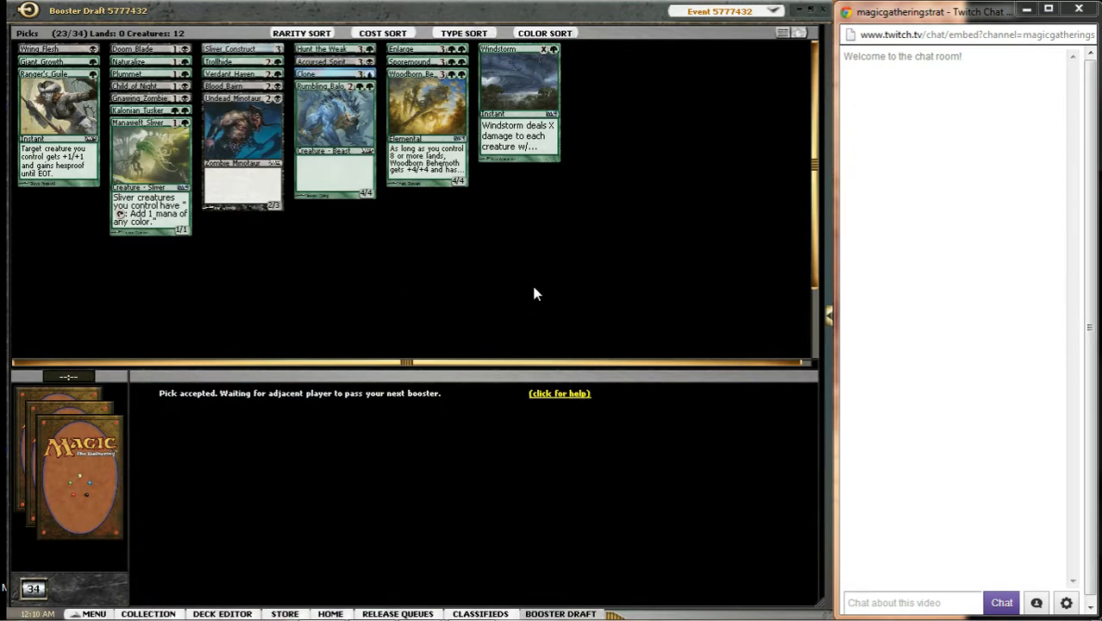
{"action": "mouse_move", "coordinate": [237, 300]}
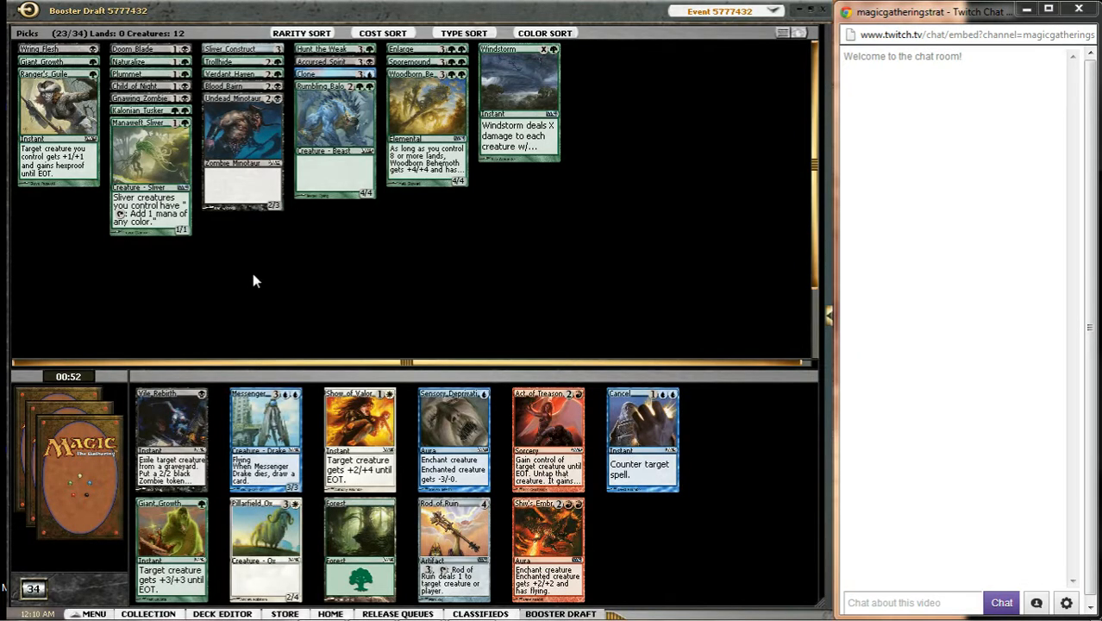
{"action": "mouse_move", "coordinate": [750, 545]}
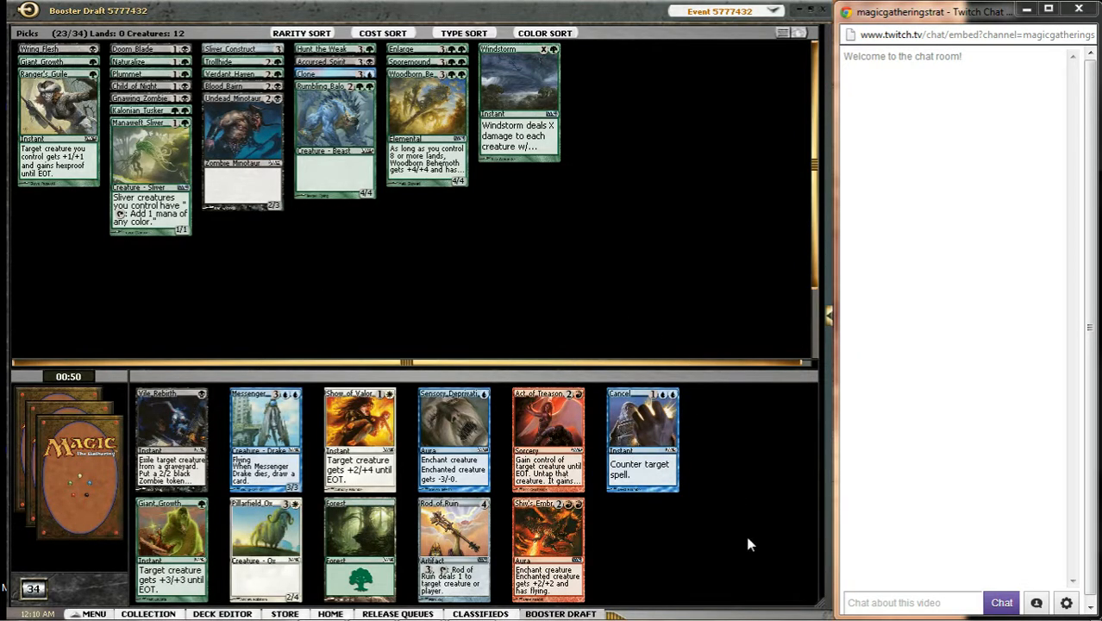
{"action": "mouse_move", "coordinate": [177, 528]}
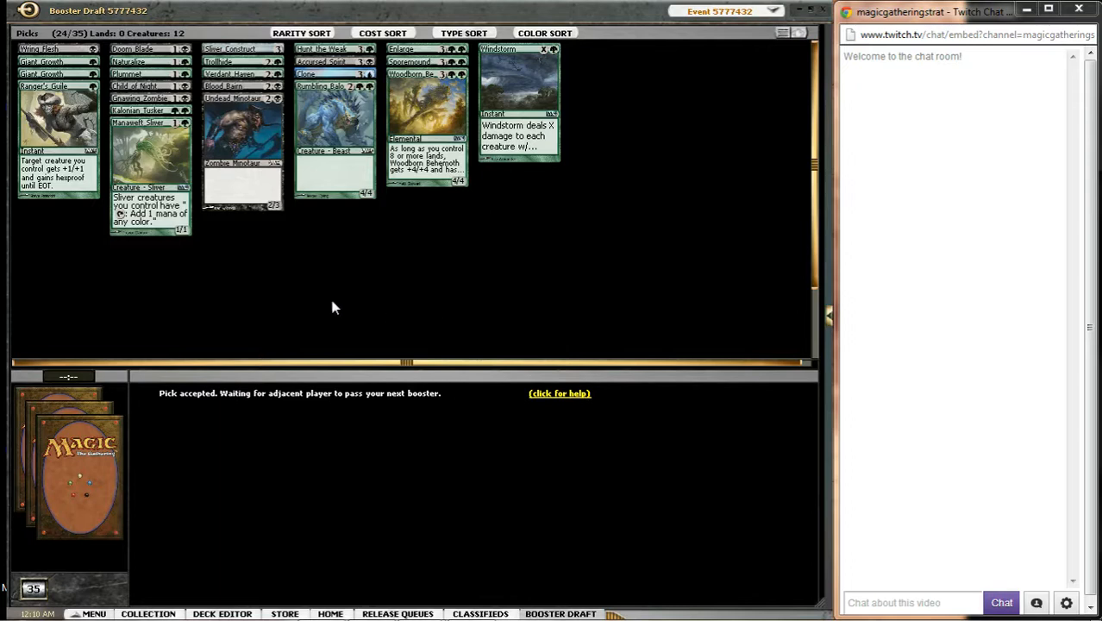
{"action": "mouse_move", "coordinate": [496, 337]}
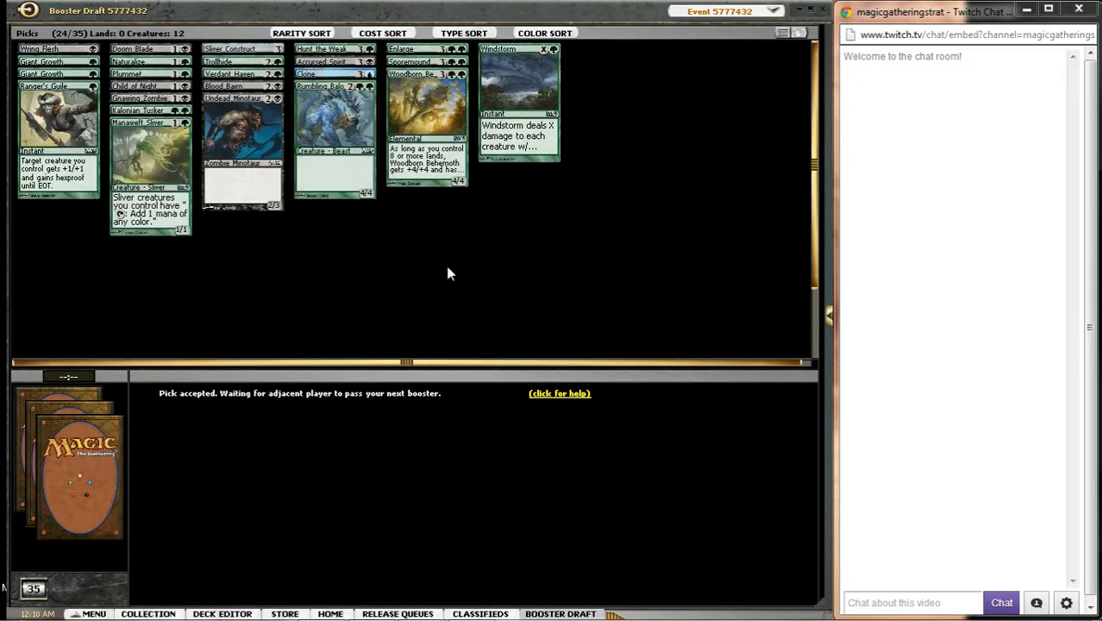
{"action": "mouse_move", "coordinate": [450, 253]}
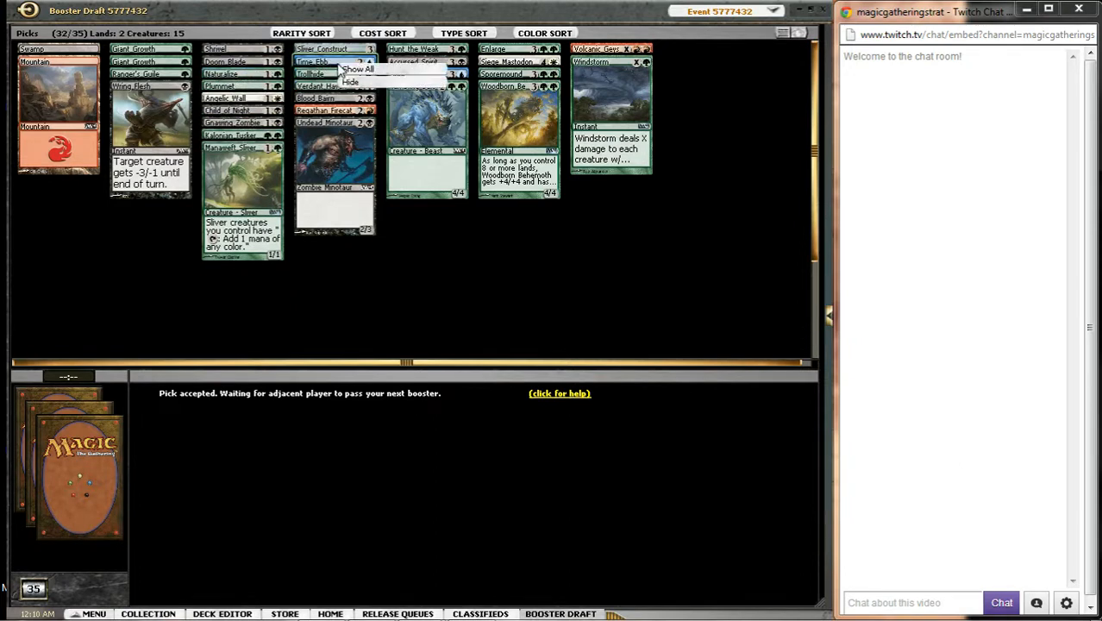
{"action": "mouse_move", "coordinate": [354, 82]}
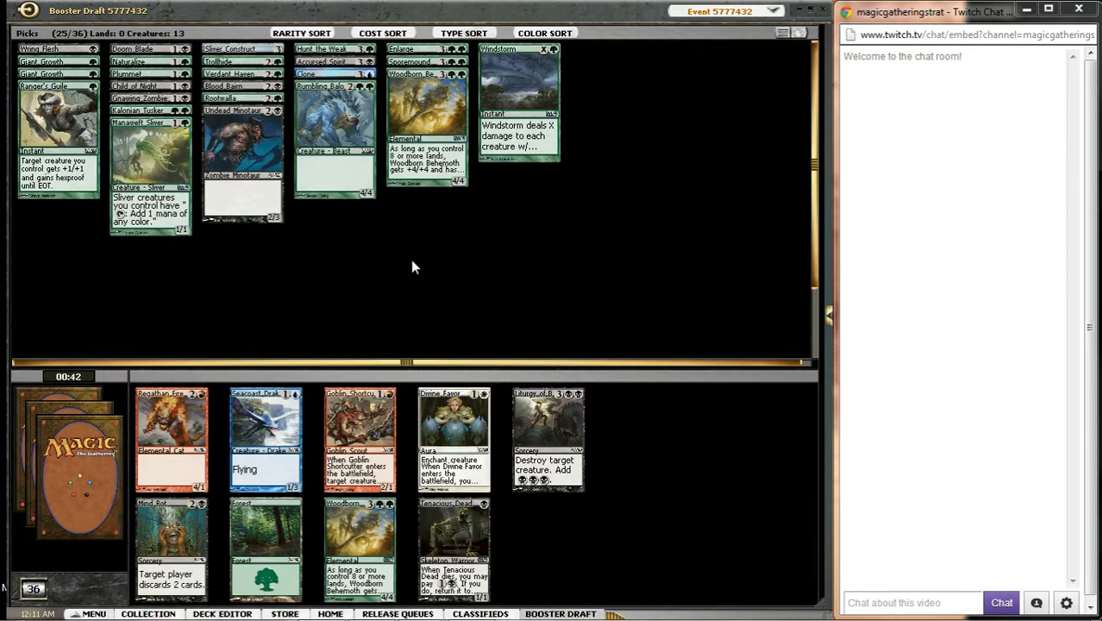
{"action": "mouse_move", "coordinate": [366, 531]}
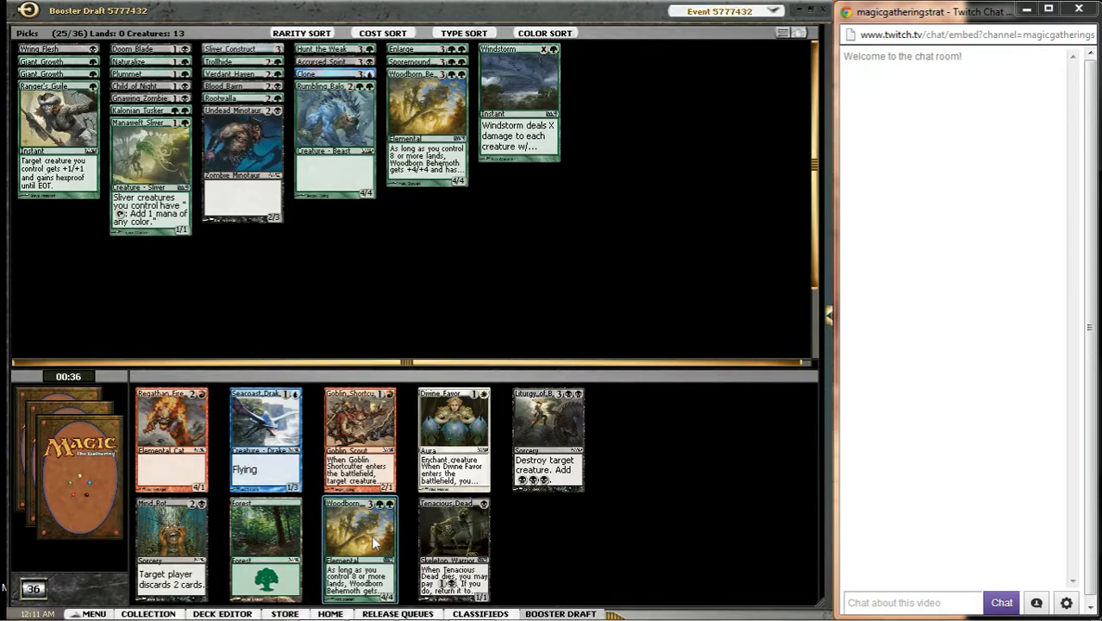
Step: Draft a second Woodborn Behemoth, bringing the picks to fourteen creatures
{"action": "left_click", "coordinate": [350, 544]}
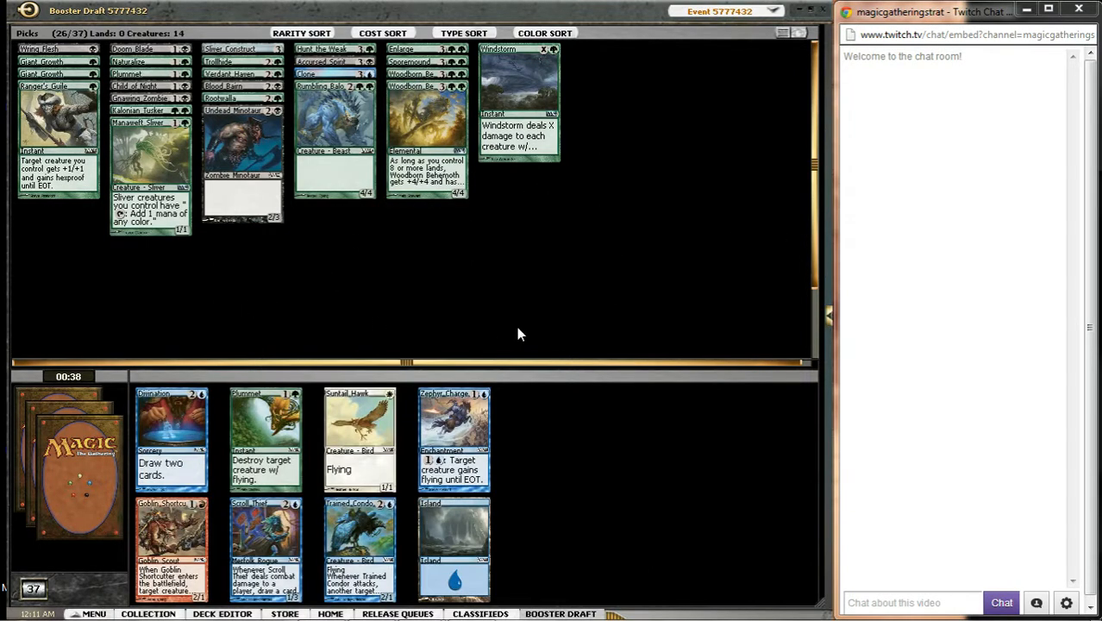
{"action": "mouse_move", "coordinate": [271, 299]}
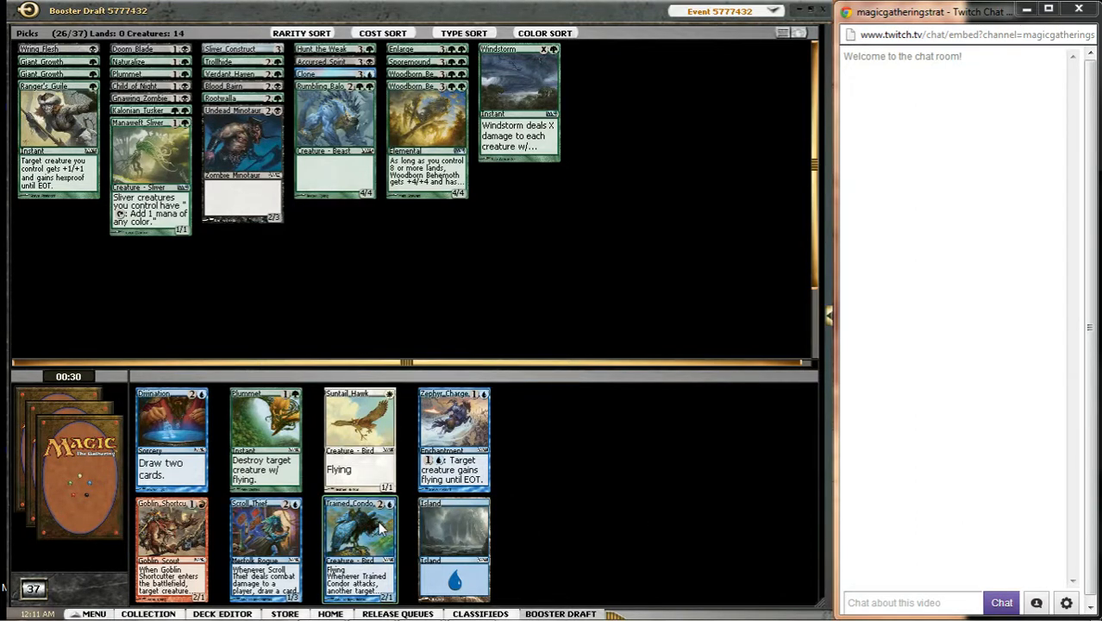
{"action": "mouse_move", "coordinate": [432, 300]}
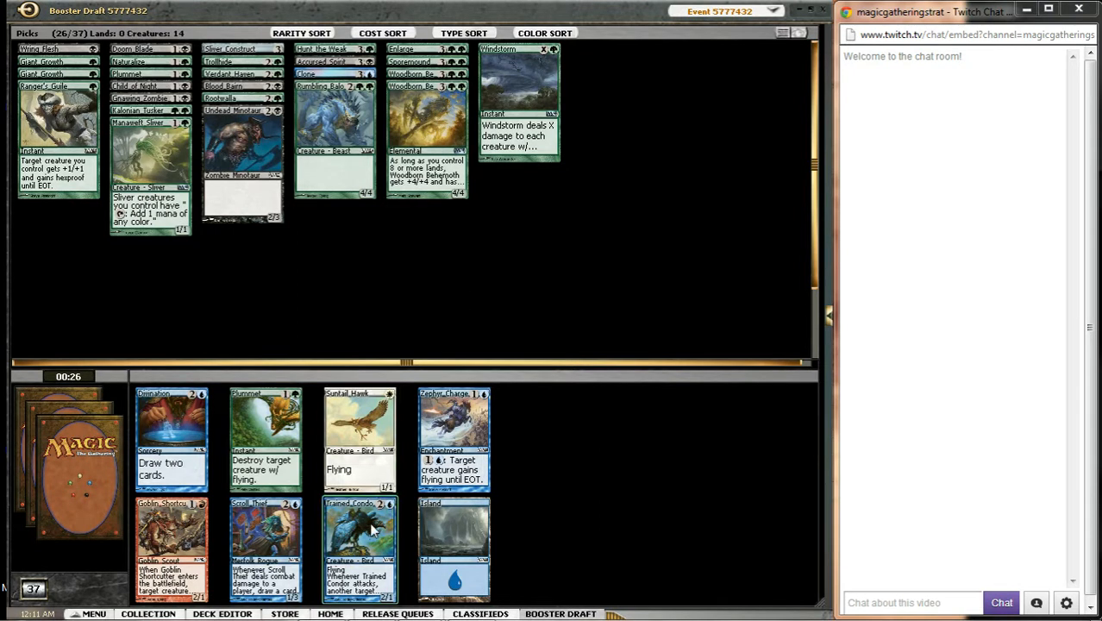
{"action": "mouse_move", "coordinate": [373, 535]}
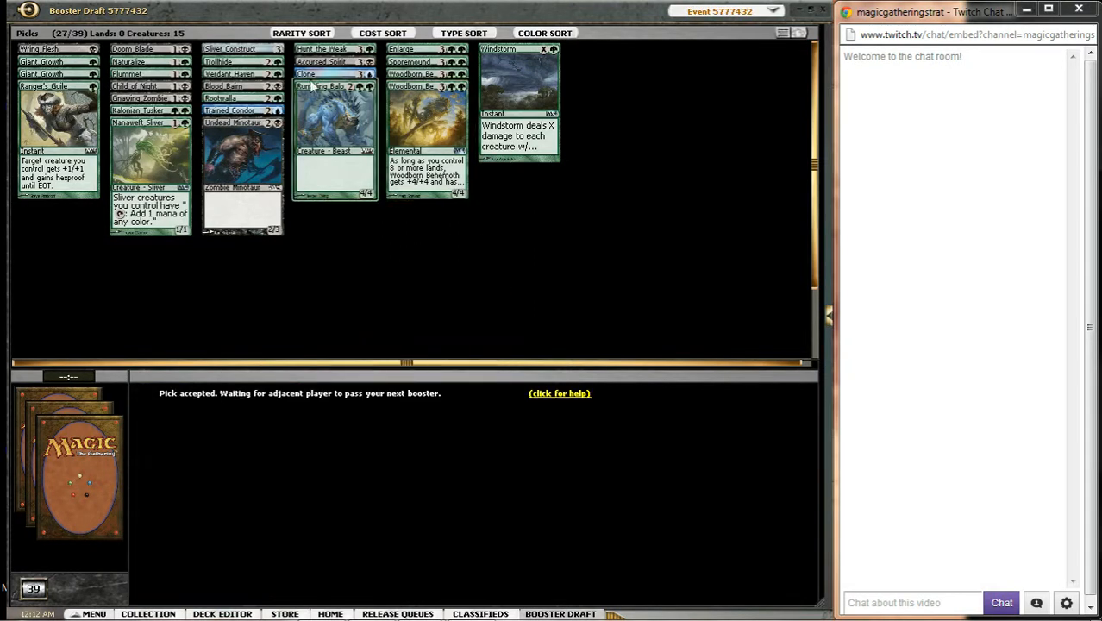
{"action": "mouse_move", "coordinate": [420, 321]}
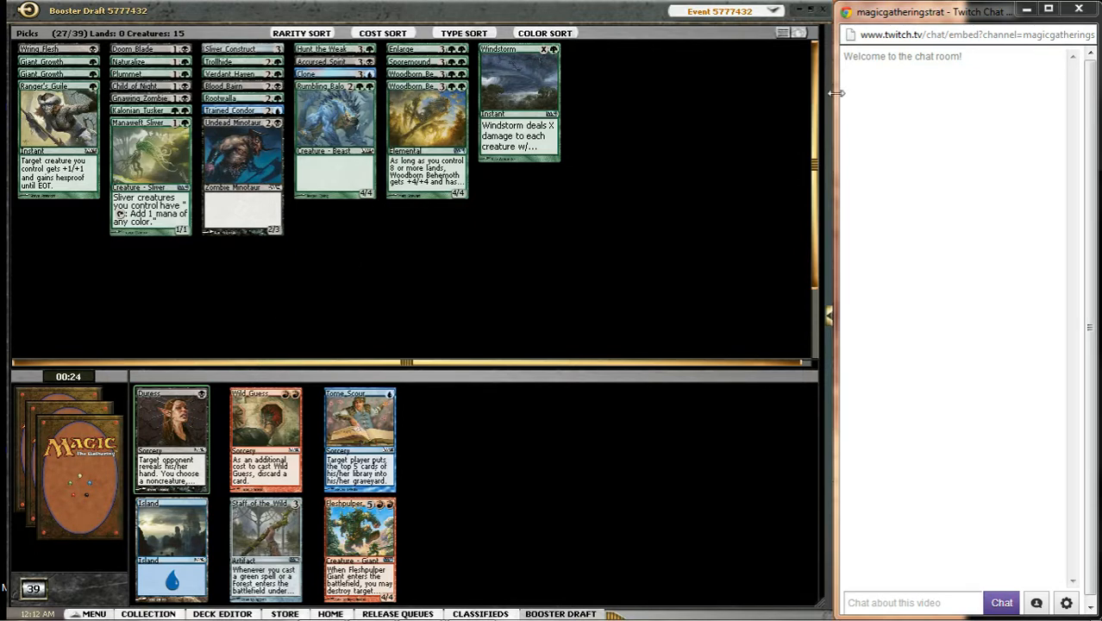
Step: Pick from the new booster, adding Trained Condor and a second Naturalize to the picks
{"action": "left_click", "coordinate": [174, 448]}
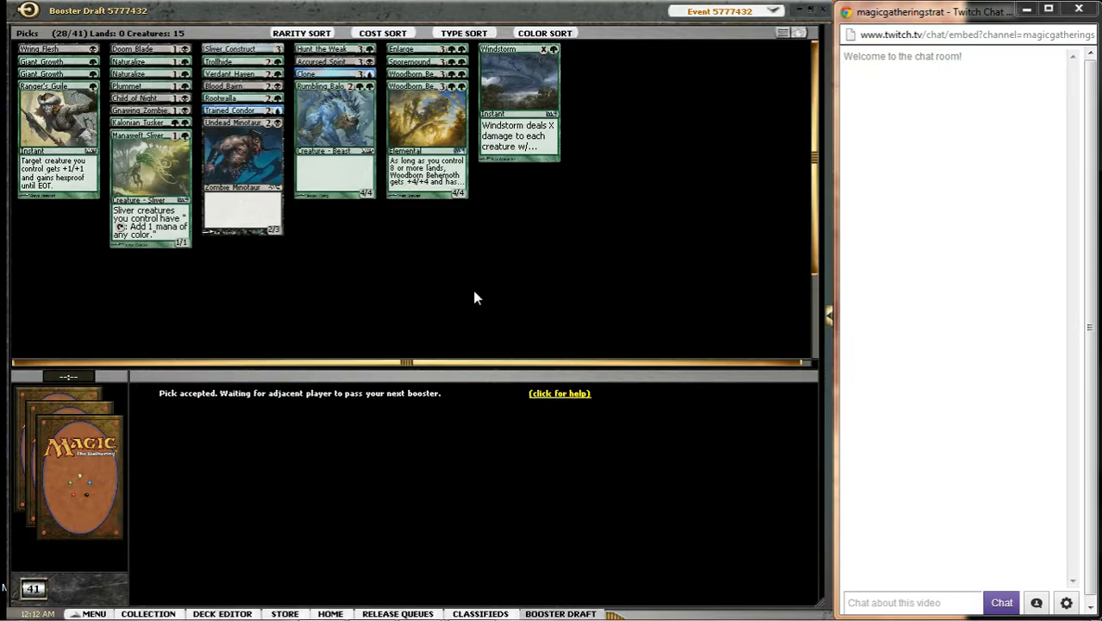
{"action": "mouse_move", "coordinate": [543, 304]}
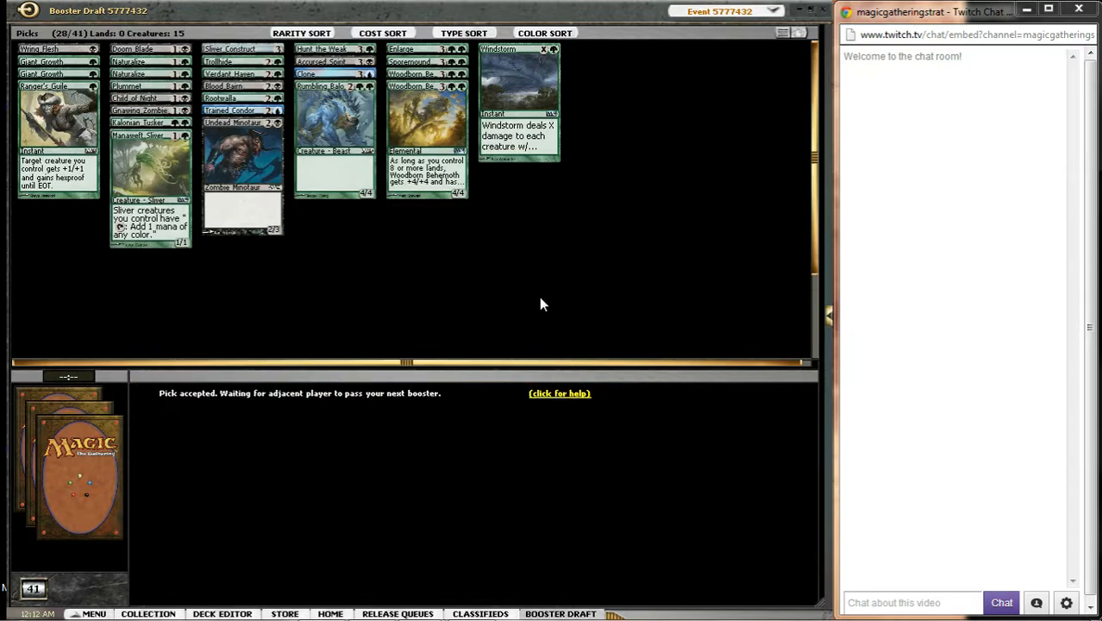
{"action": "mouse_move", "coordinate": [257, 110]}
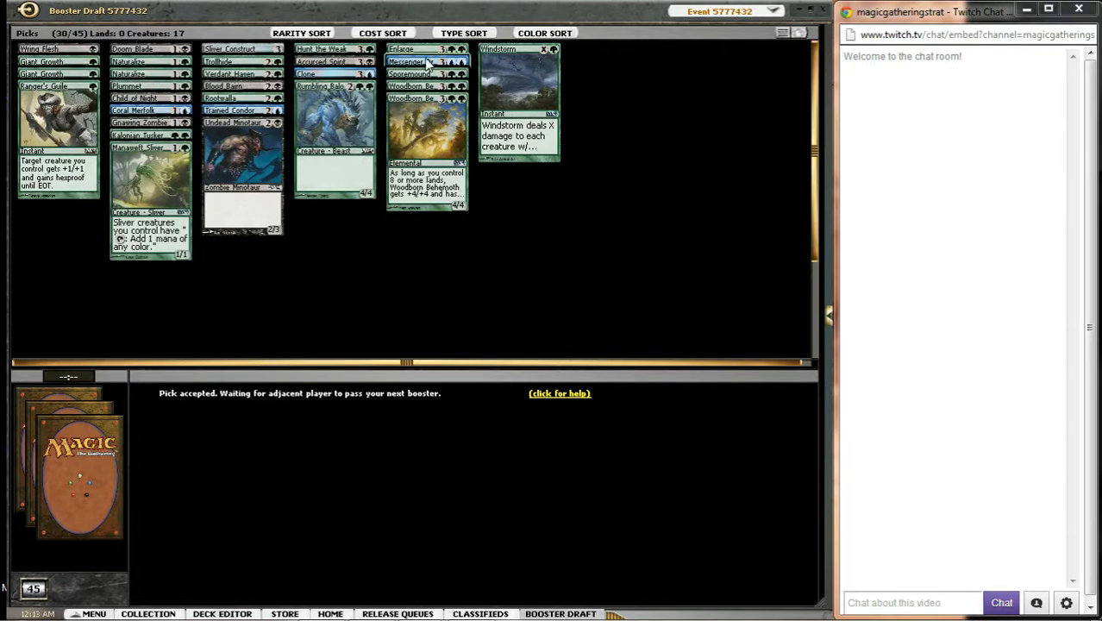
Step: Hide Windstorm and other unwanted cards from the displayed picks
{"action": "right_click", "coordinate": [423, 64]}
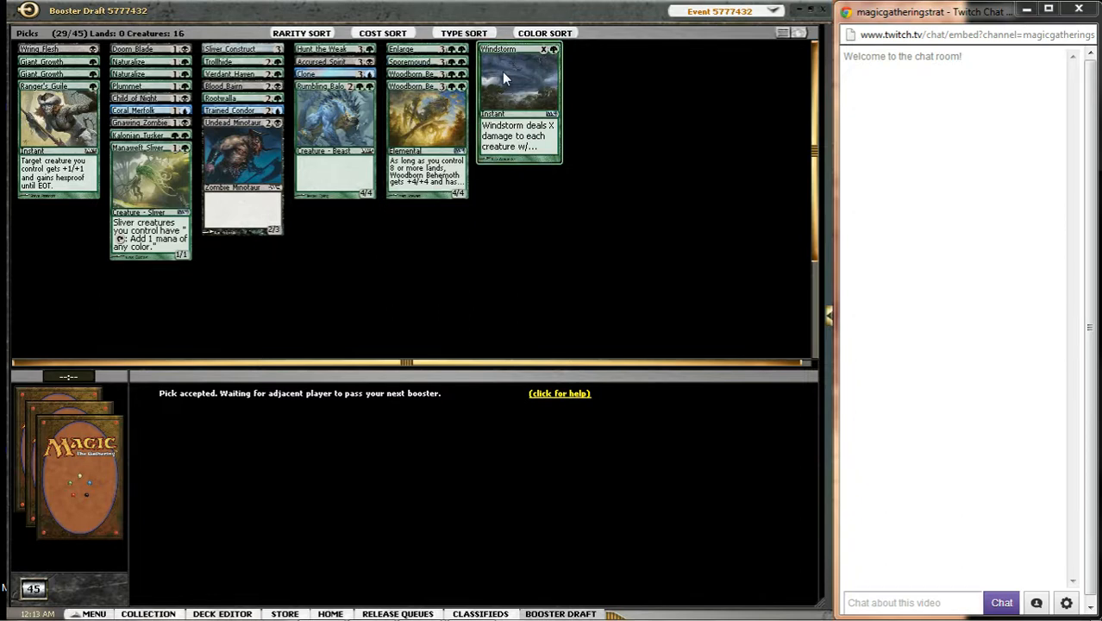
{"action": "right_click", "coordinate": [509, 78]}
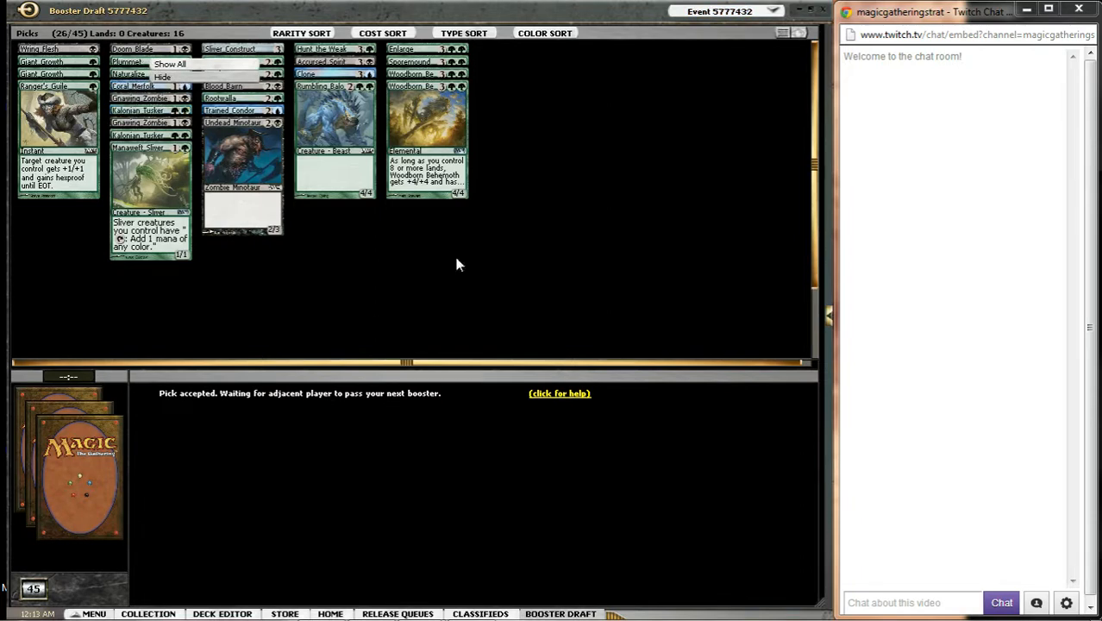
{"action": "mouse_move", "coordinate": [414, 299]}
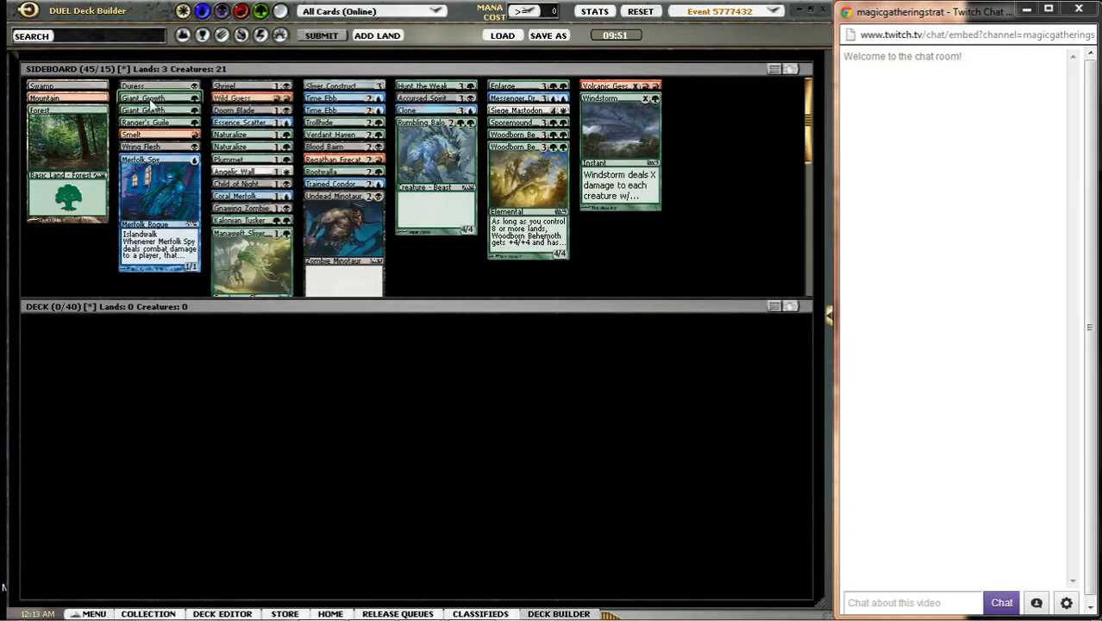
Step: Move Giant Growth into the deck and arrange the deck in piles by mana cost
{"action": "double_click", "coordinate": [151, 103]}
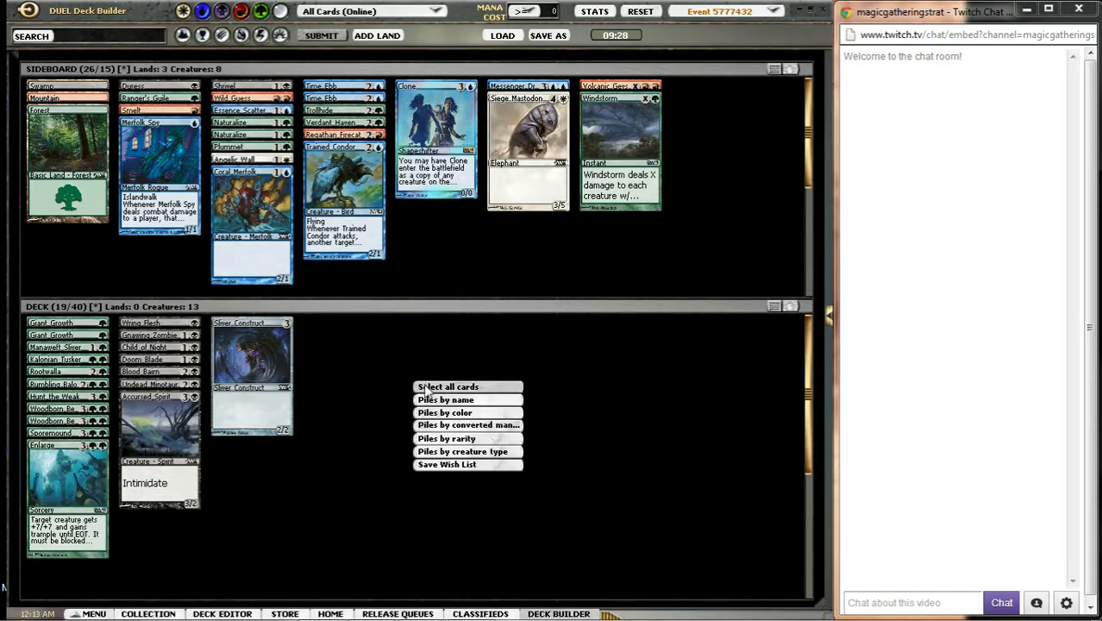
{"action": "left_click", "coordinate": [448, 399]}
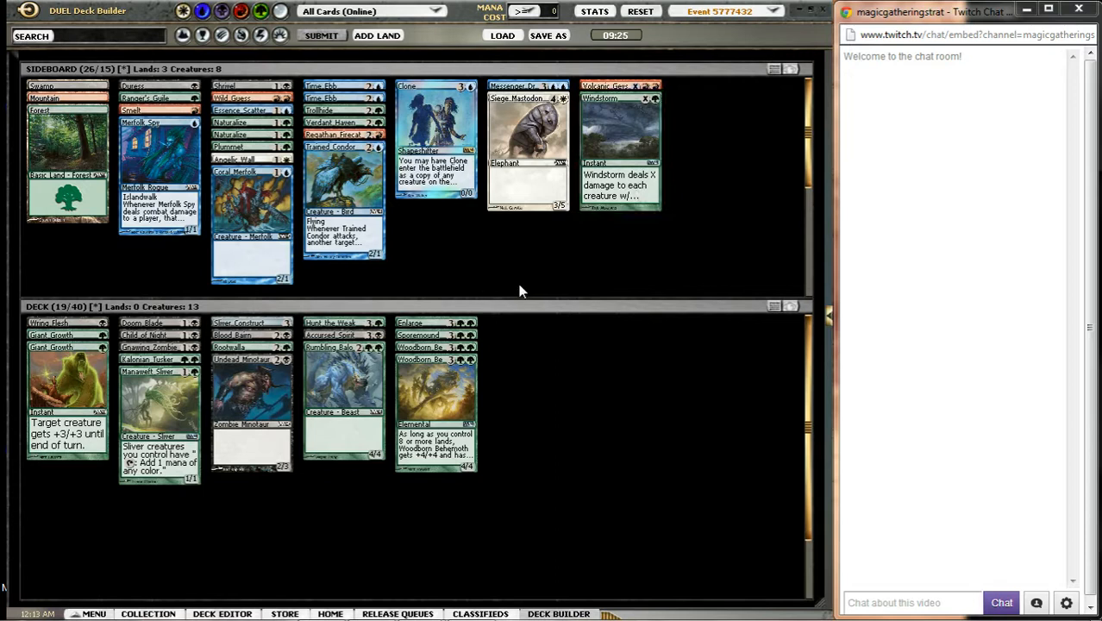
{"action": "mouse_move", "coordinate": [561, 283]}
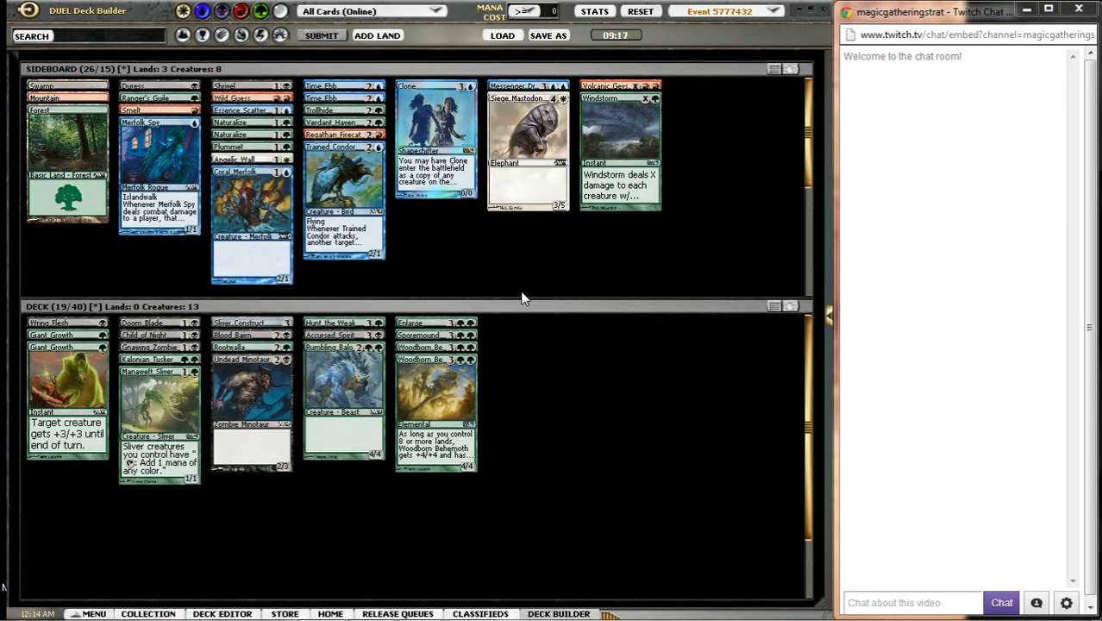
{"action": "mouse_move", "coordinate": [457, 268]}
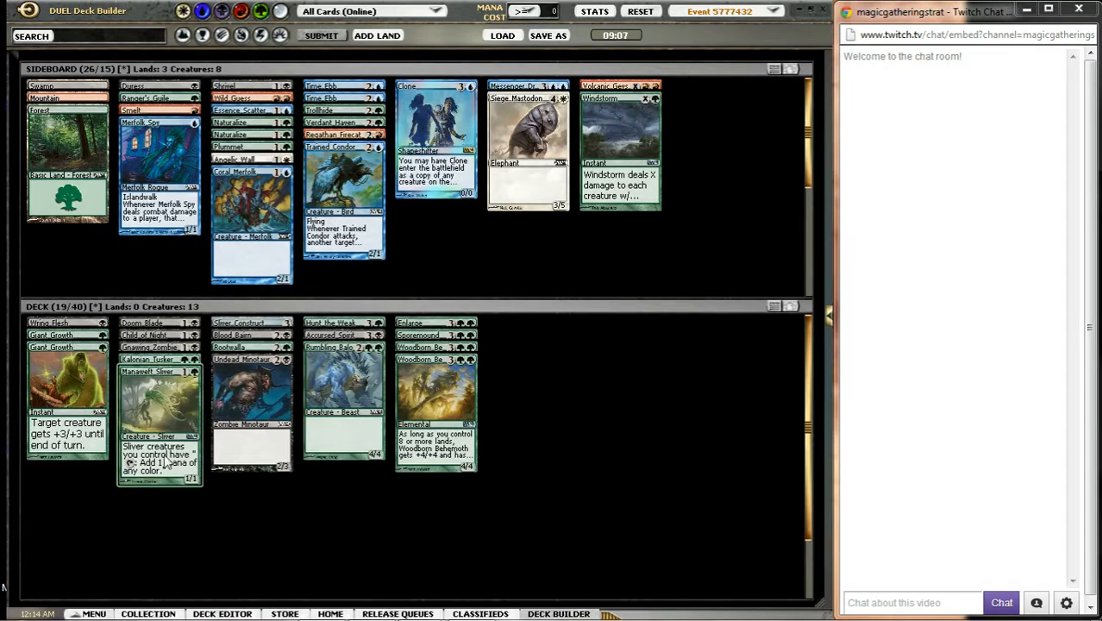
{"action": "mouse_move", "coordinate": [511, 387]}
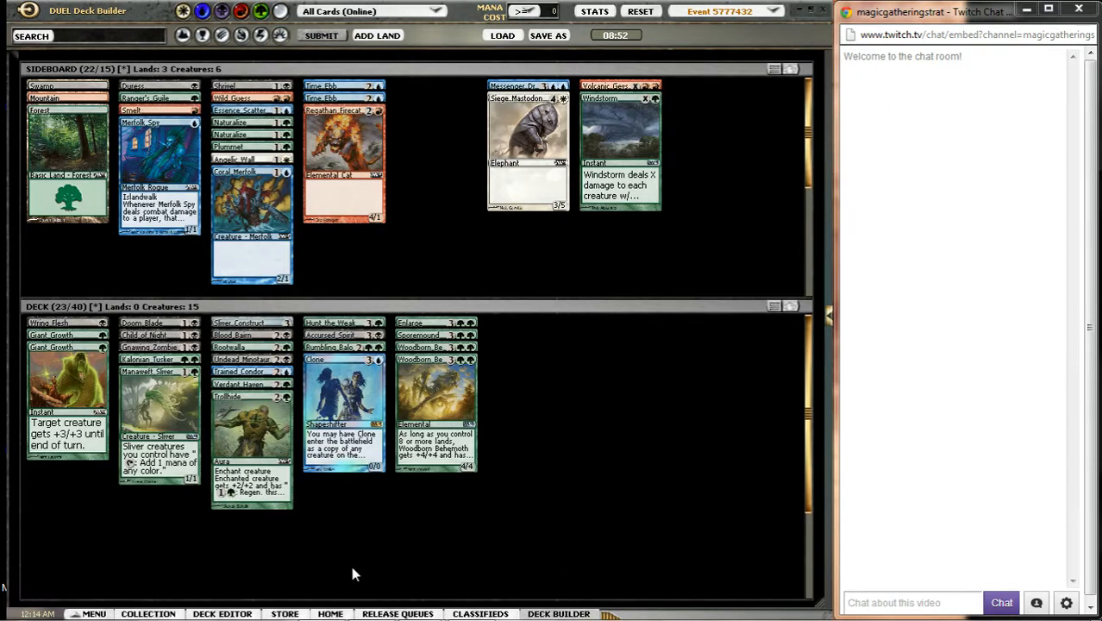
{"action": "mouse_move", "coordinate": [584, 536]}
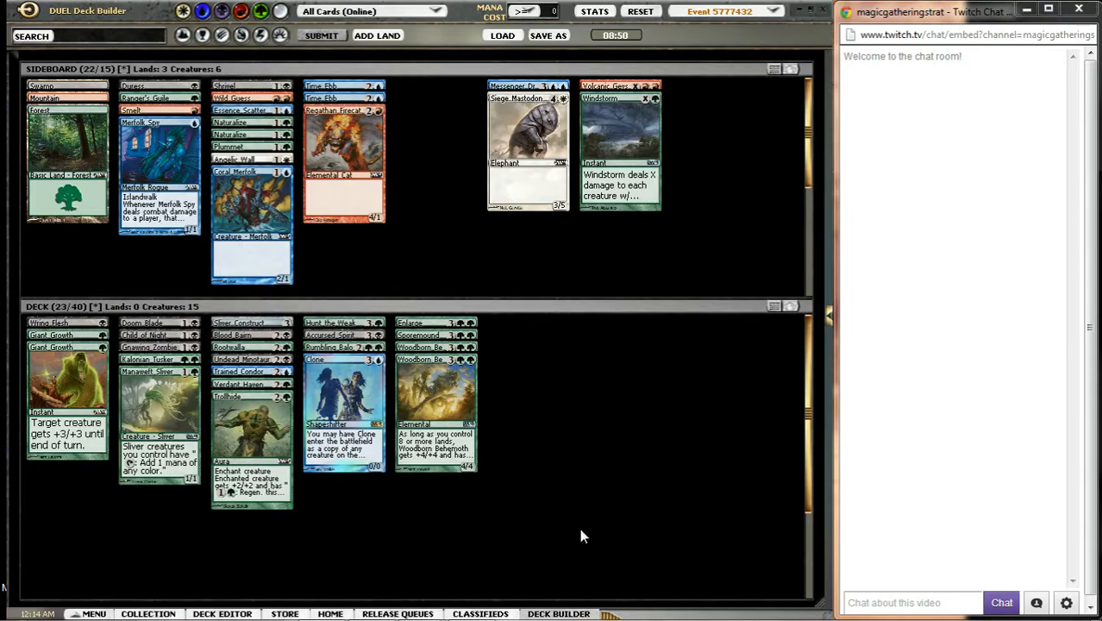
{"action": "mouse_move", "coordinate": [451, 391]}
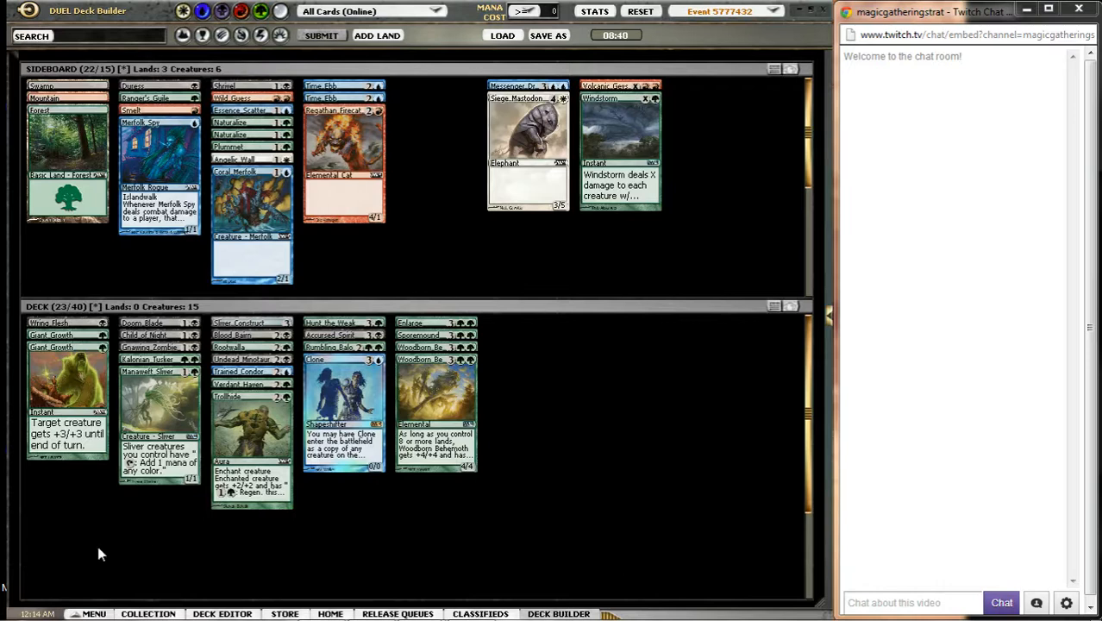
{"action": "mouse_move", "coordinate": [554, 362]}
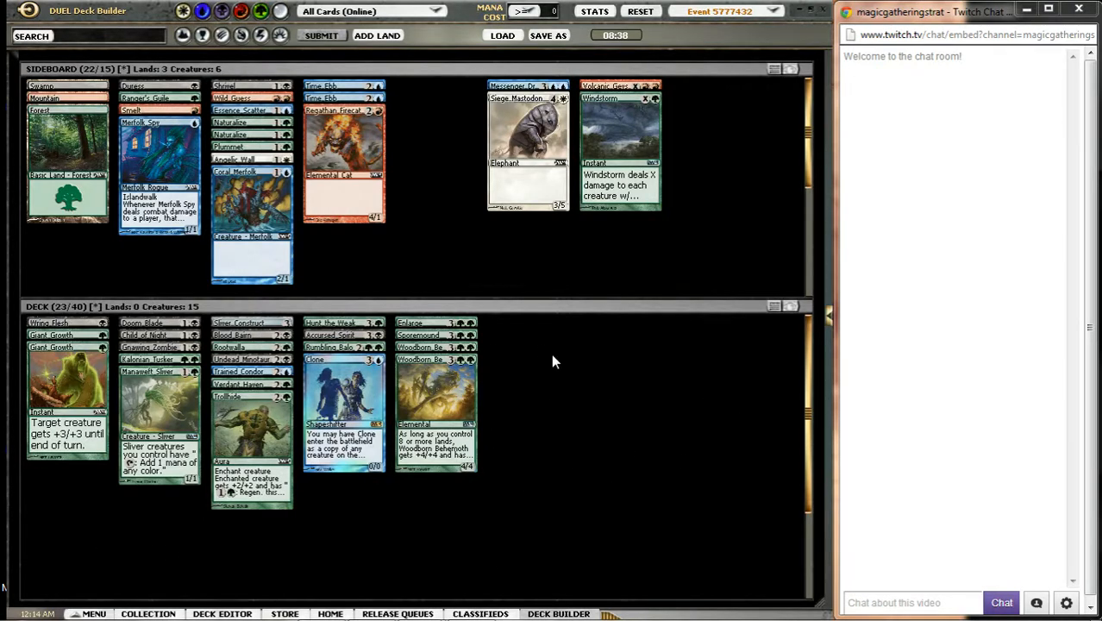
{"action": "mouse_move", "coordinate": [667, 343]}
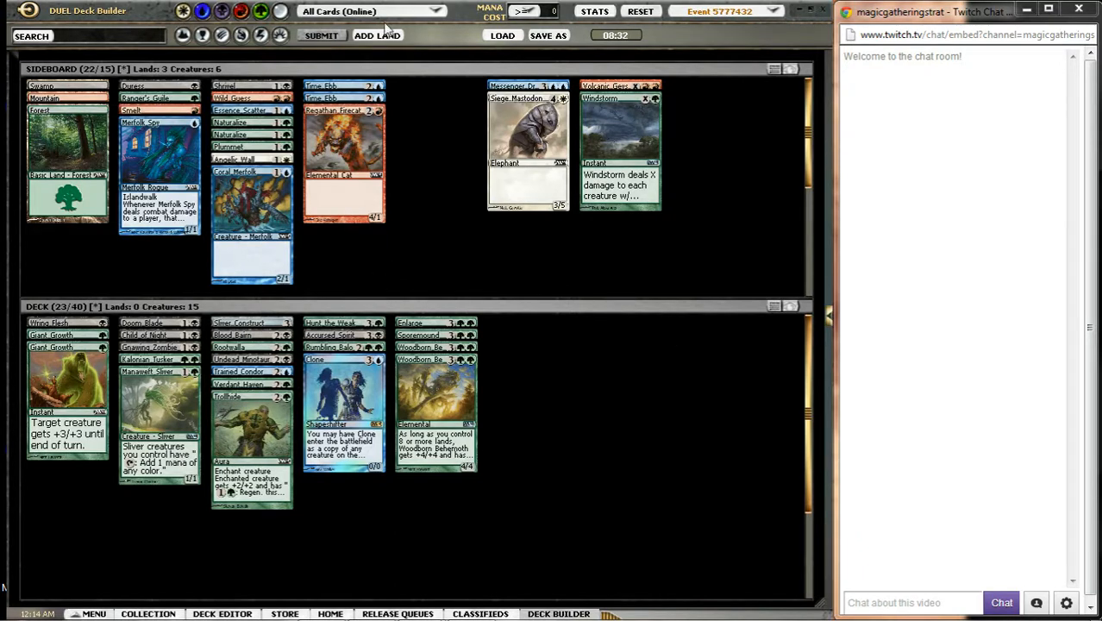
Step: Start adding basic lands to the 23-card deck with Add Land
{"action": "left_click", "coordinate": [380, 37]}
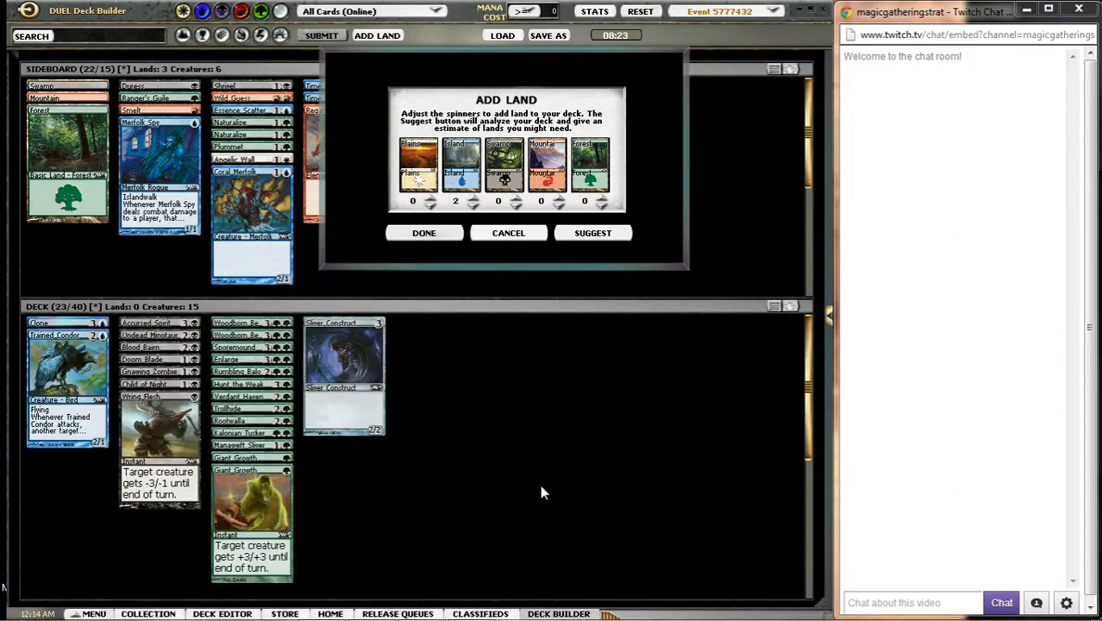
Step: Add 17 basic lands to the deck: 9 Forests, 6 Swamps and 2 Islands
{"action": "left_click", "coordinate": [605, 197]}
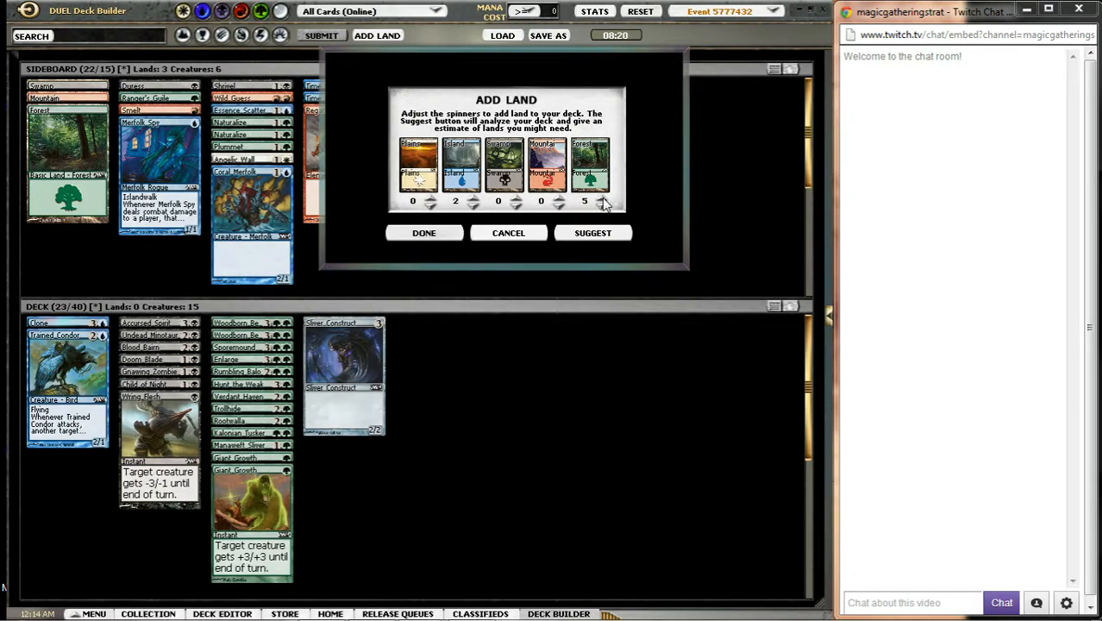
{"action": "left_click", "coordinate": [607, 198]}
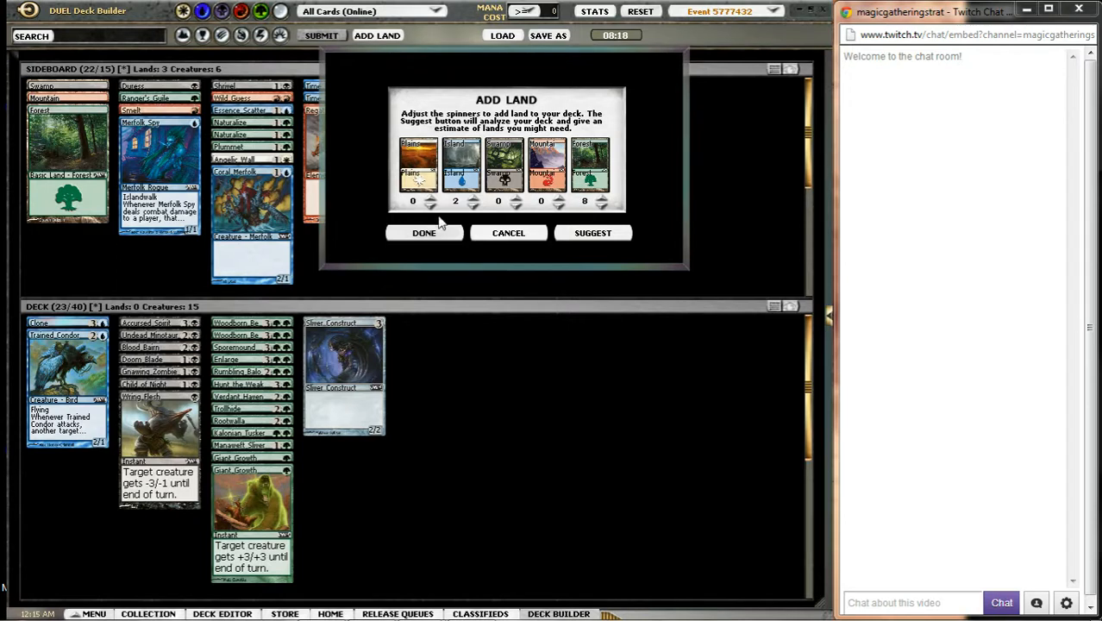
{"action": "mouse_move", "coordinate": [424, 233]}
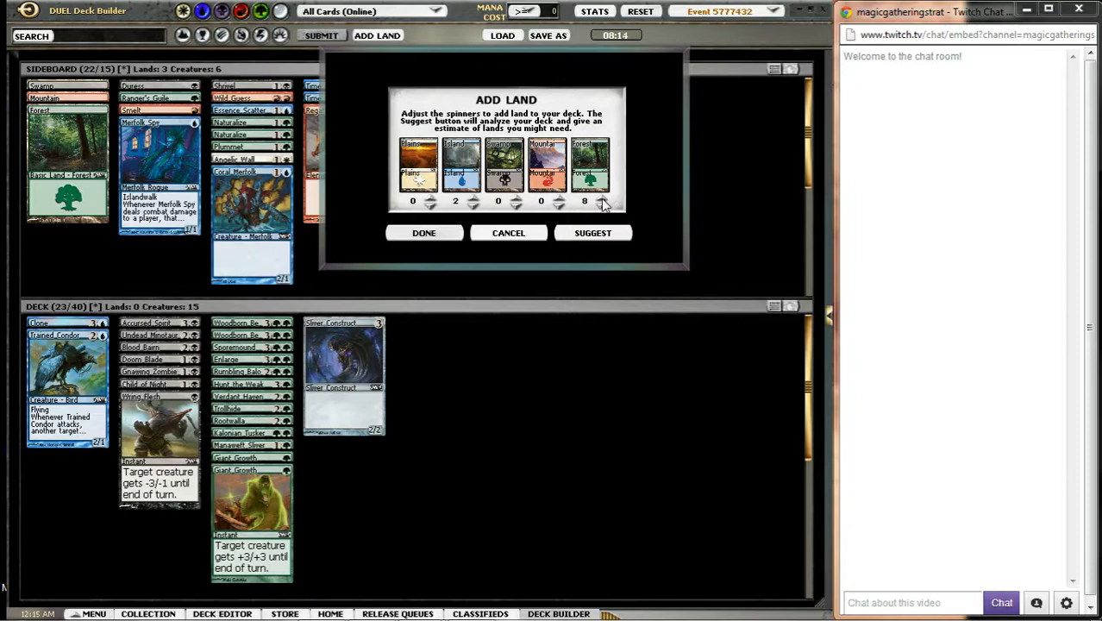
{"action": "left_click", "coordinate": [608, 197]}
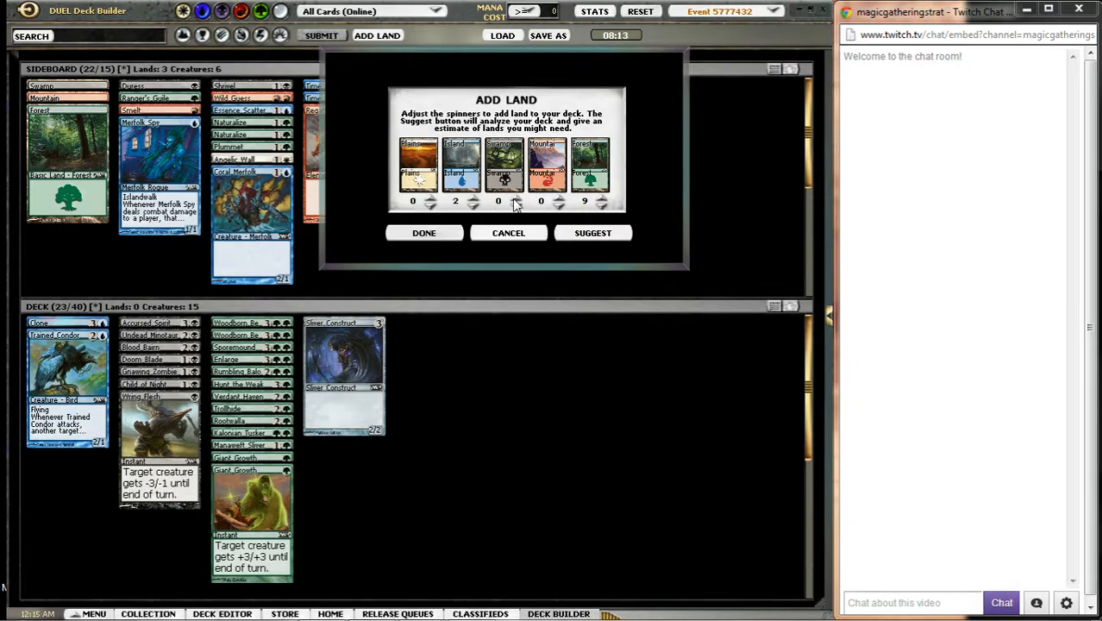
{"action": "left_click", "coordinate": [519, 195]}
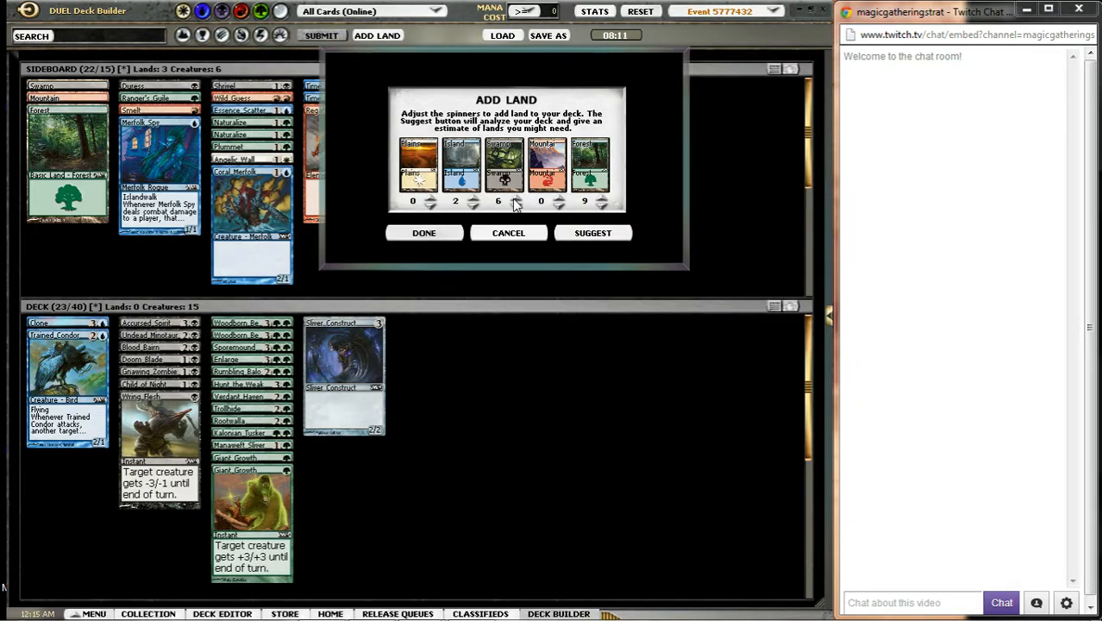
{"action": "left_click", "coordinate": [424, 232]}
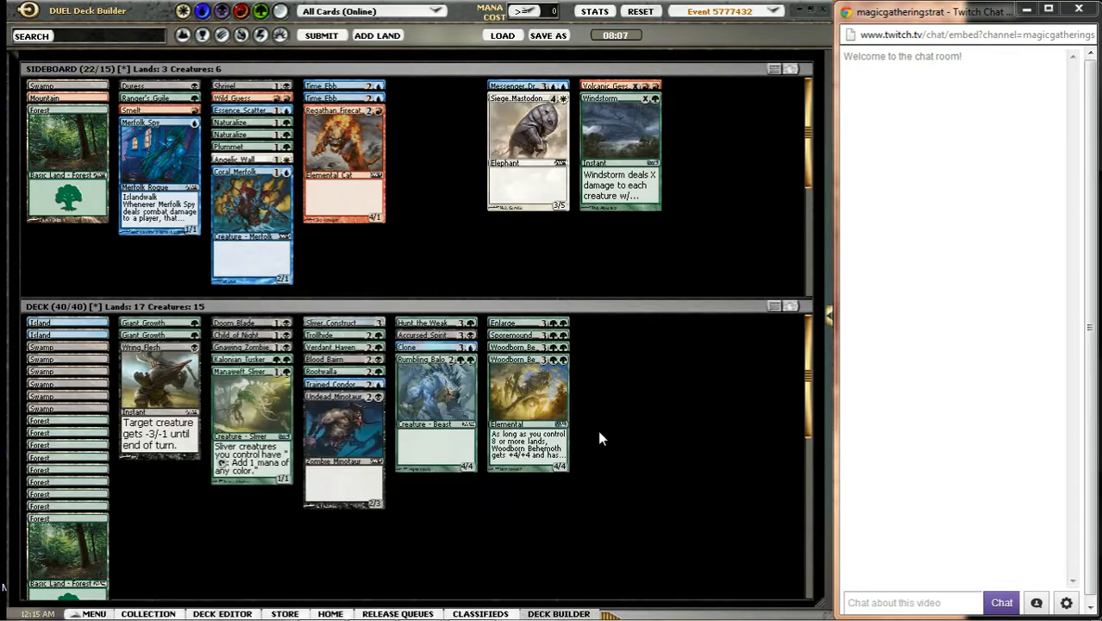
{"action": "mouse_move", "coordinate": [496, 280]}
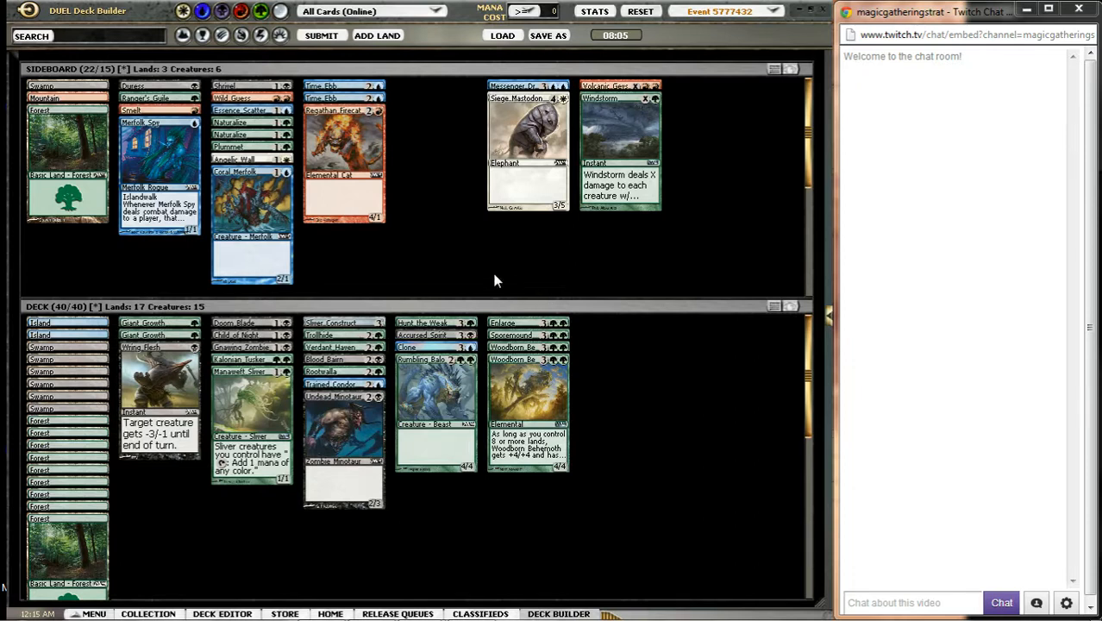
{"action": "mouse_move", "coordinate": [464, 269]}
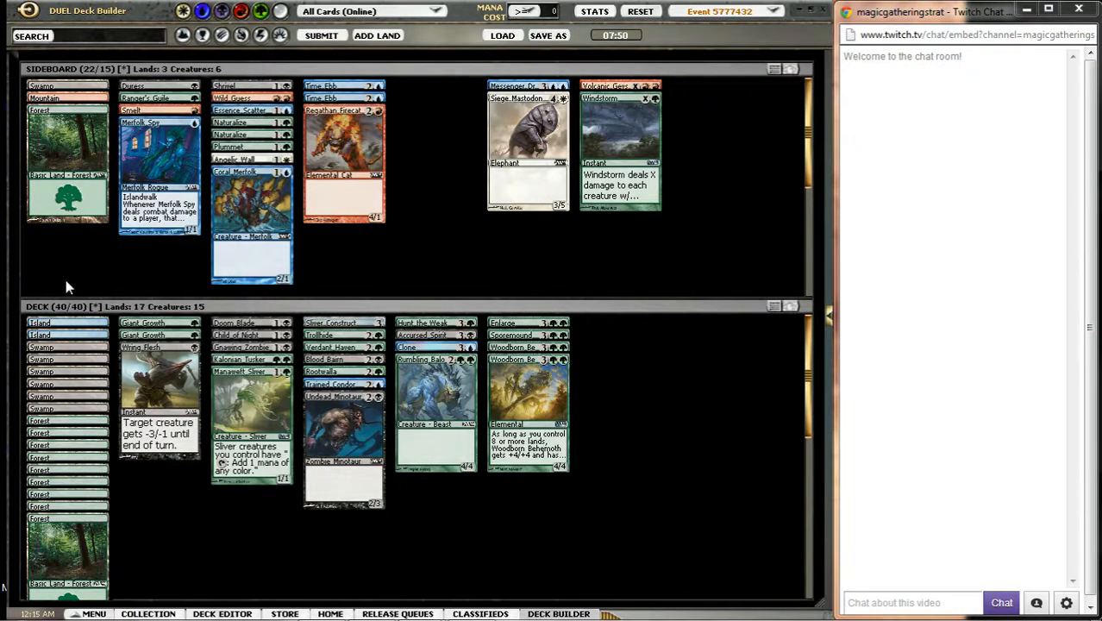
{"action": "mouse_move", "coordinate": [606, 339]}
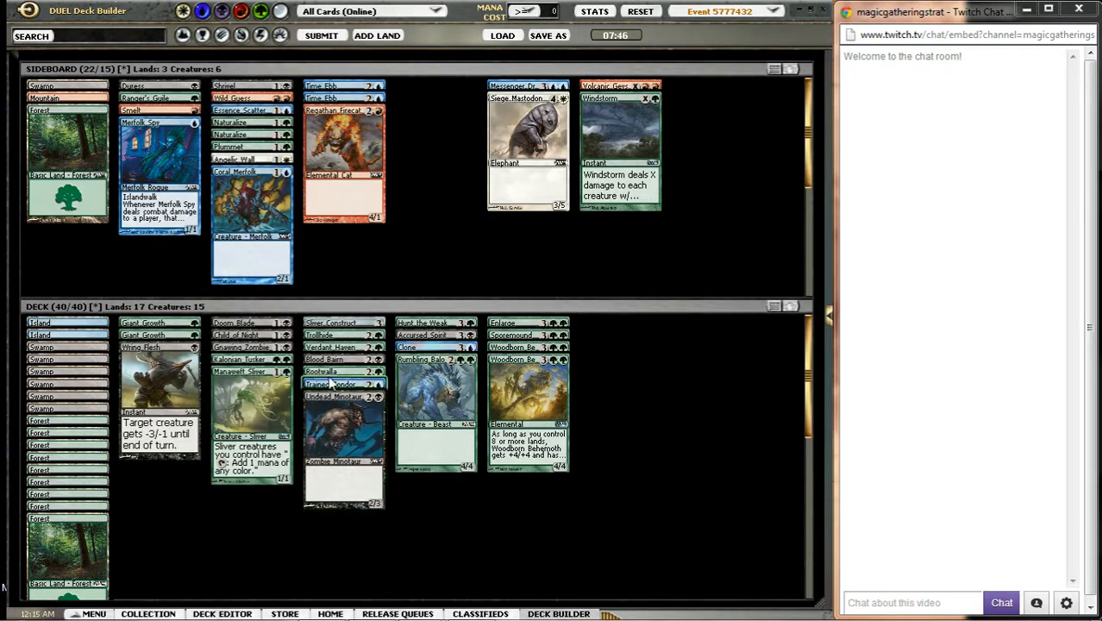
{"action": "mouse_move", "coordinate": [346, 382]}
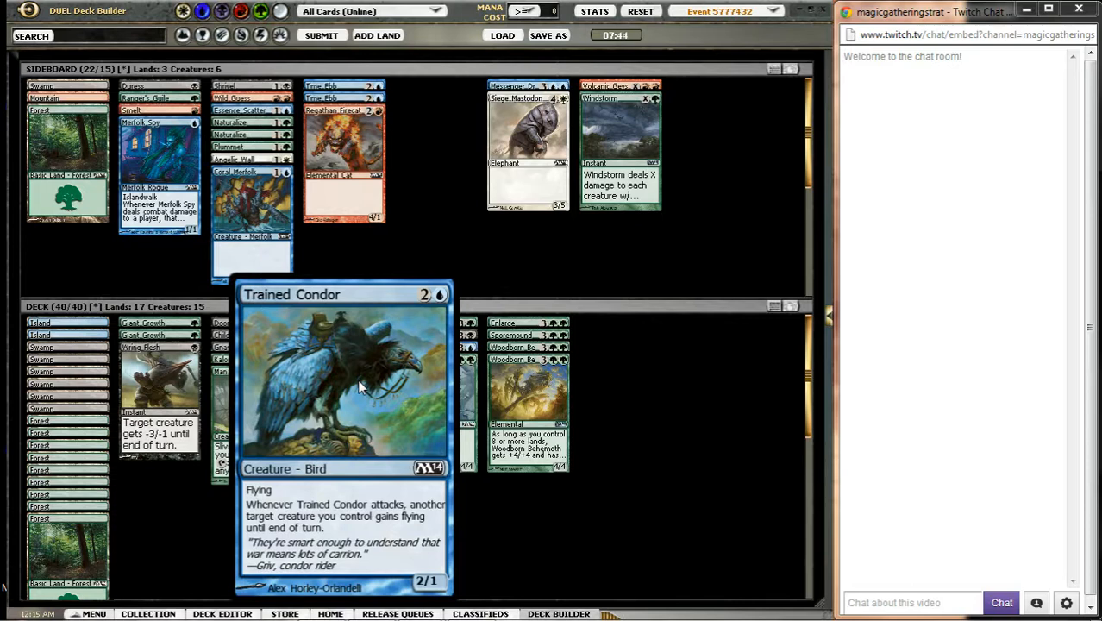
{"action": "mouse_move", "coordinate": [396, 240]}
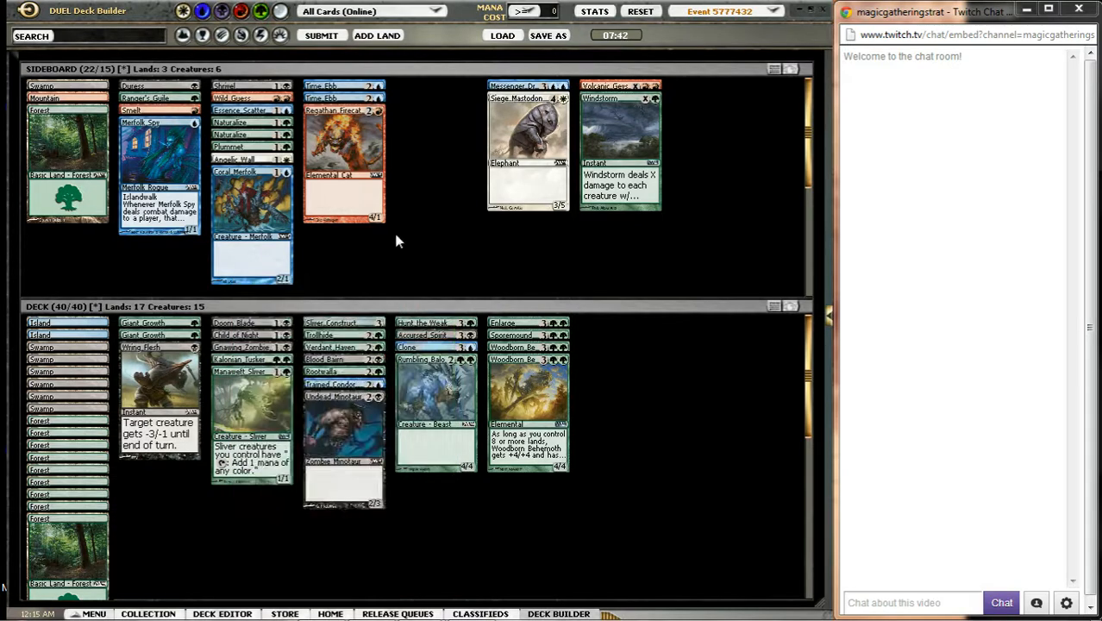